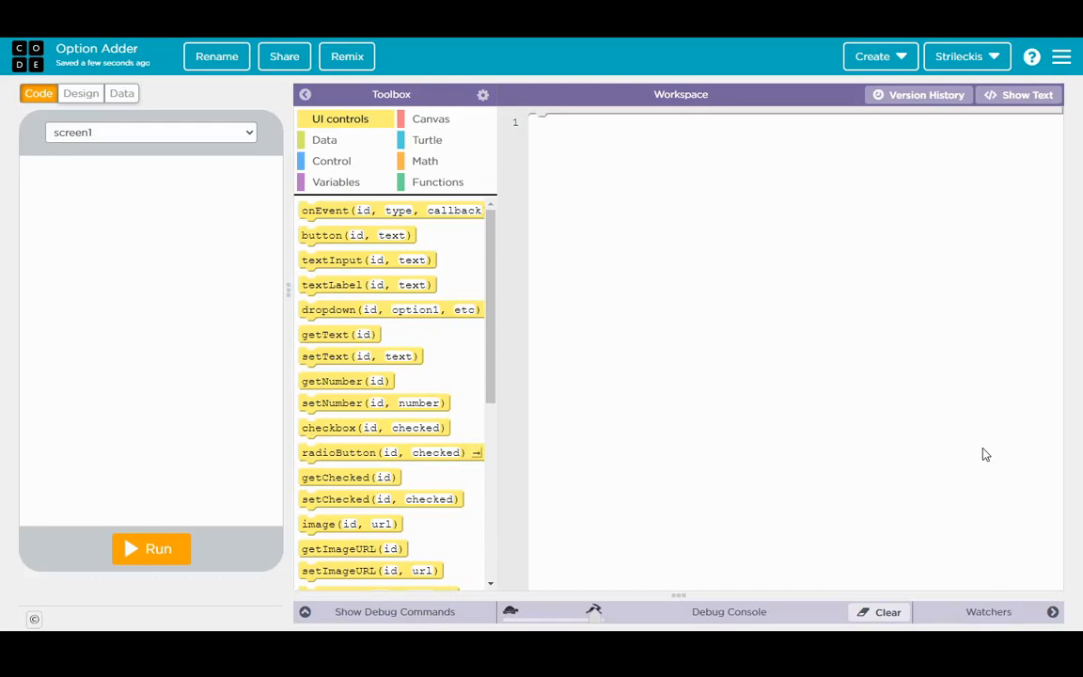
{"action": "mouse_move", "coordinate": [978, 442]}
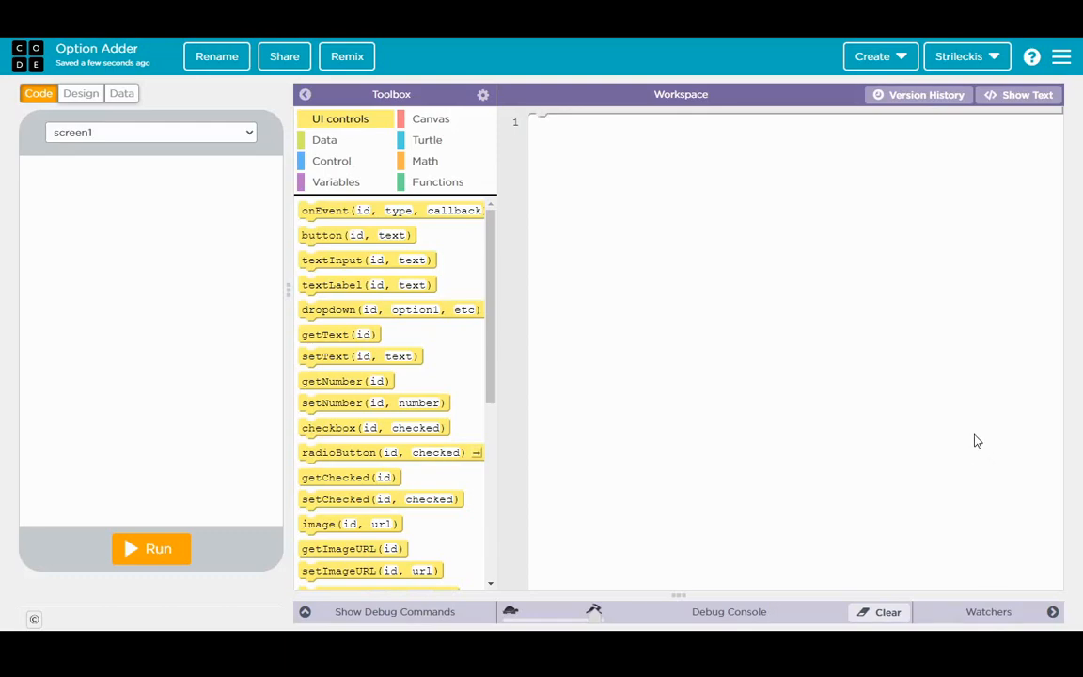
{"action": "mouse_move", "coordinate": [743, 433]}
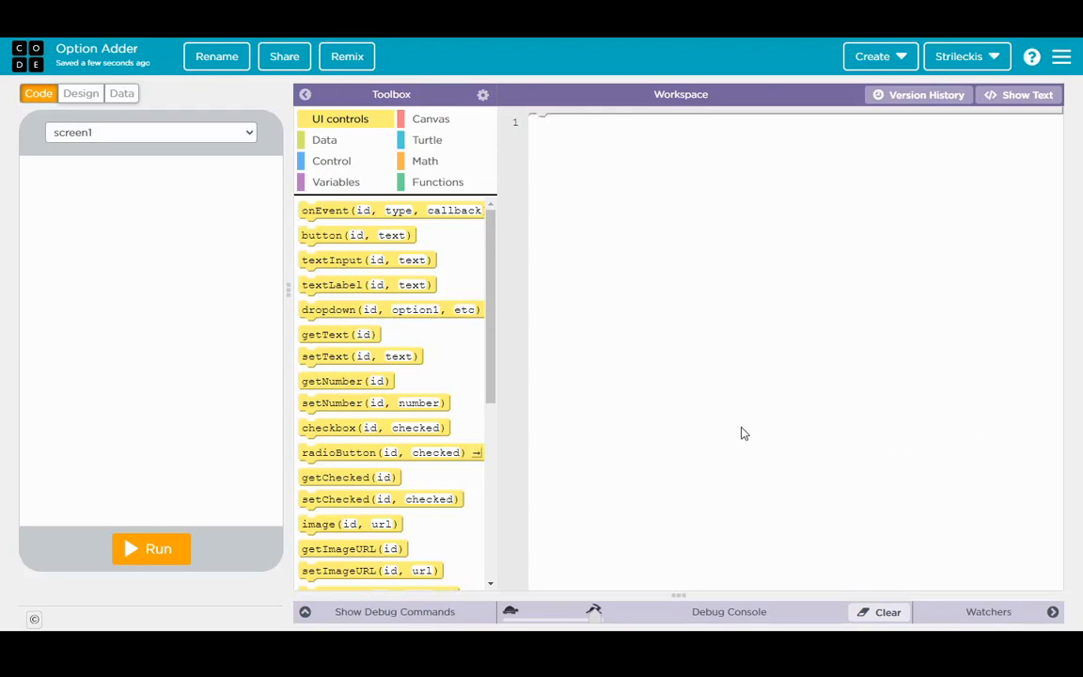
{"action": "mouse_move", "coordinate": [402, 230]}
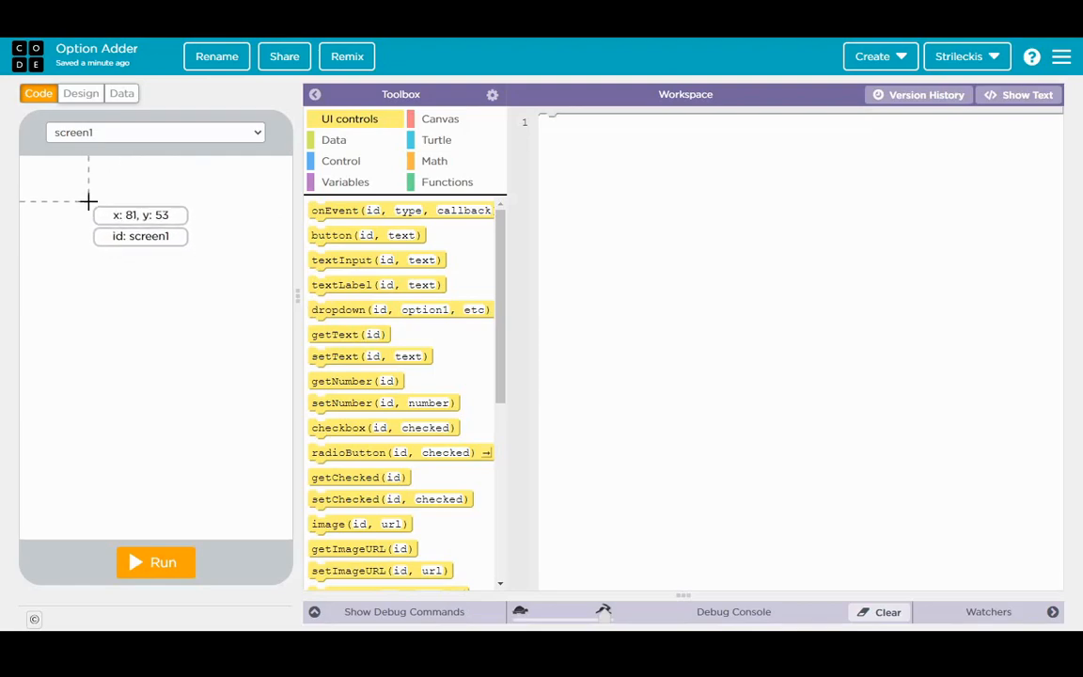
{"action": "mouse_move", "coordinate": [43, 271]}
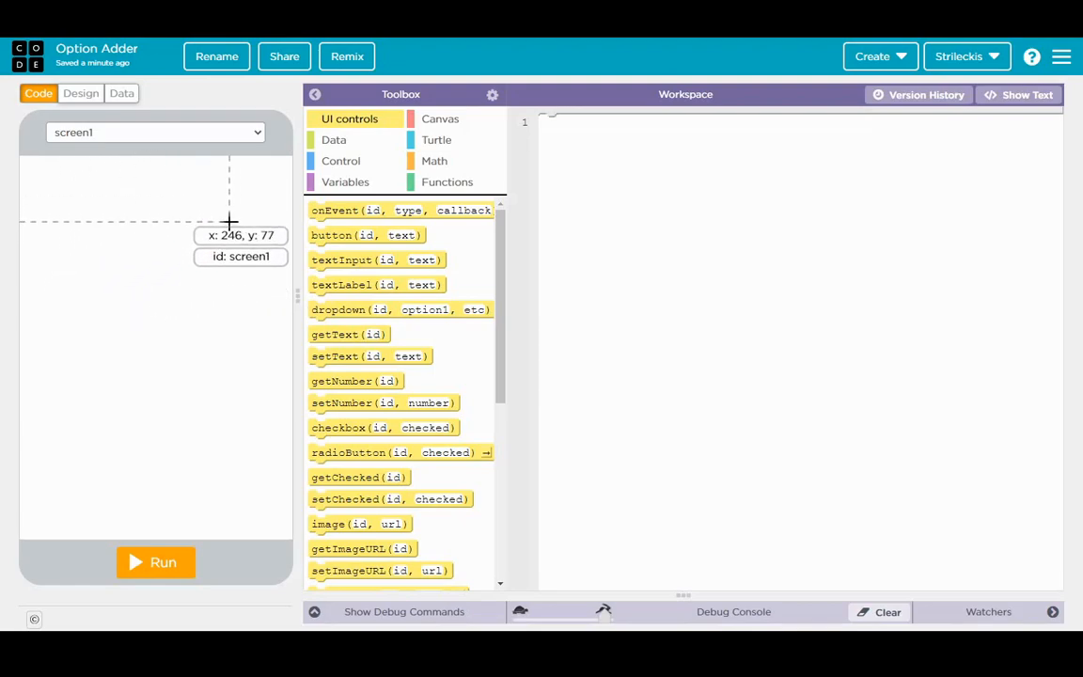
{"action": "mouse_move", "coordinate": [173, 271]}
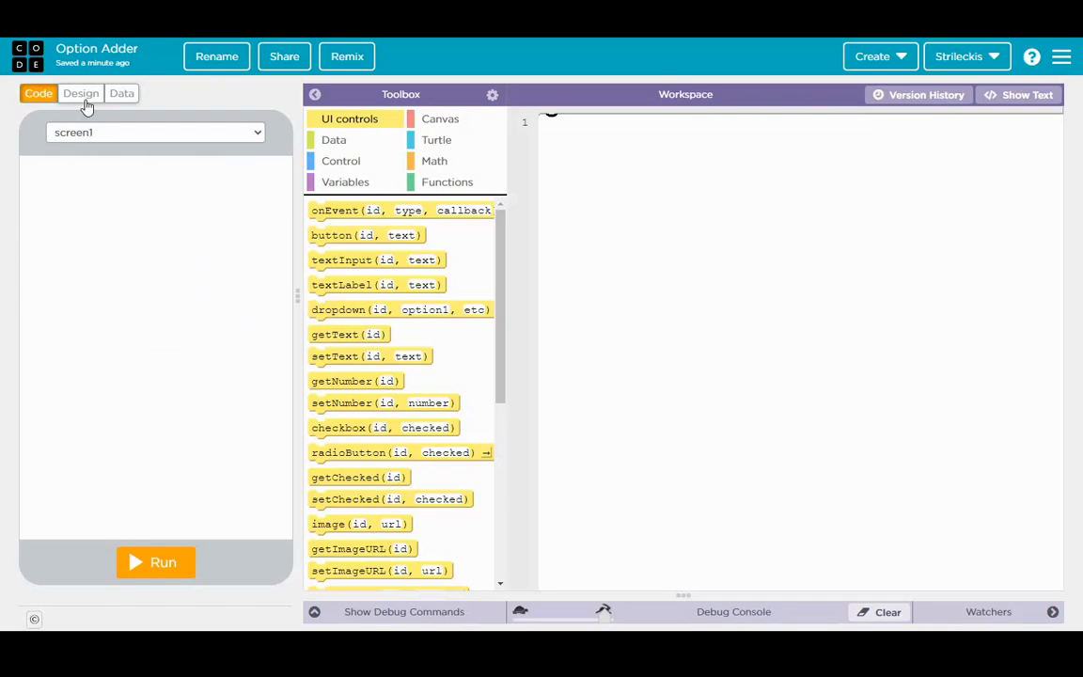
Step: Run the app, pick Option 2 in the old dropdown, reset, then delete dropdown3 and label1
{"action": "left_click", "coordinate": [81, 94]}
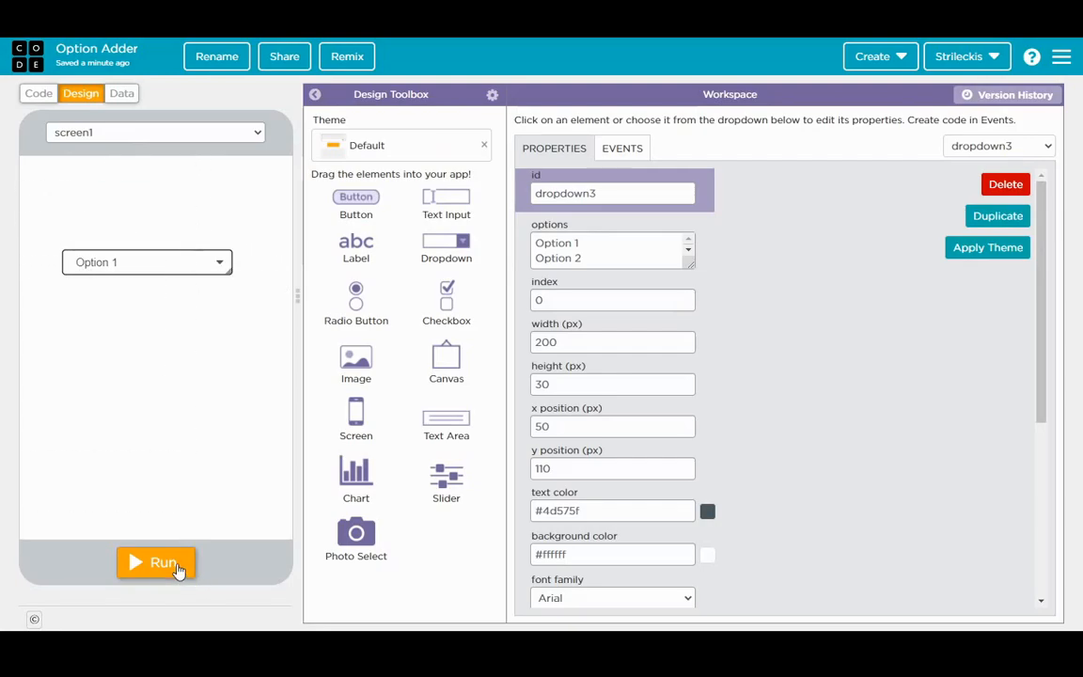
{"action": "left_click", "coordinate": [156, 562]}
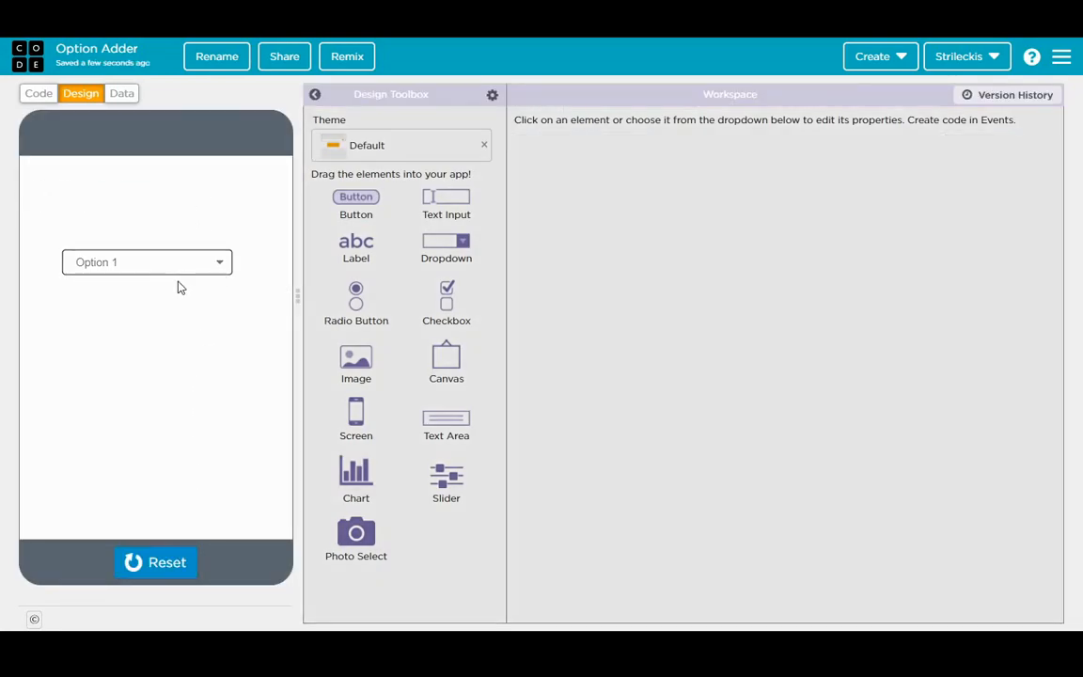
{"action": "mouse_move", "coordinate": [203, 301]}
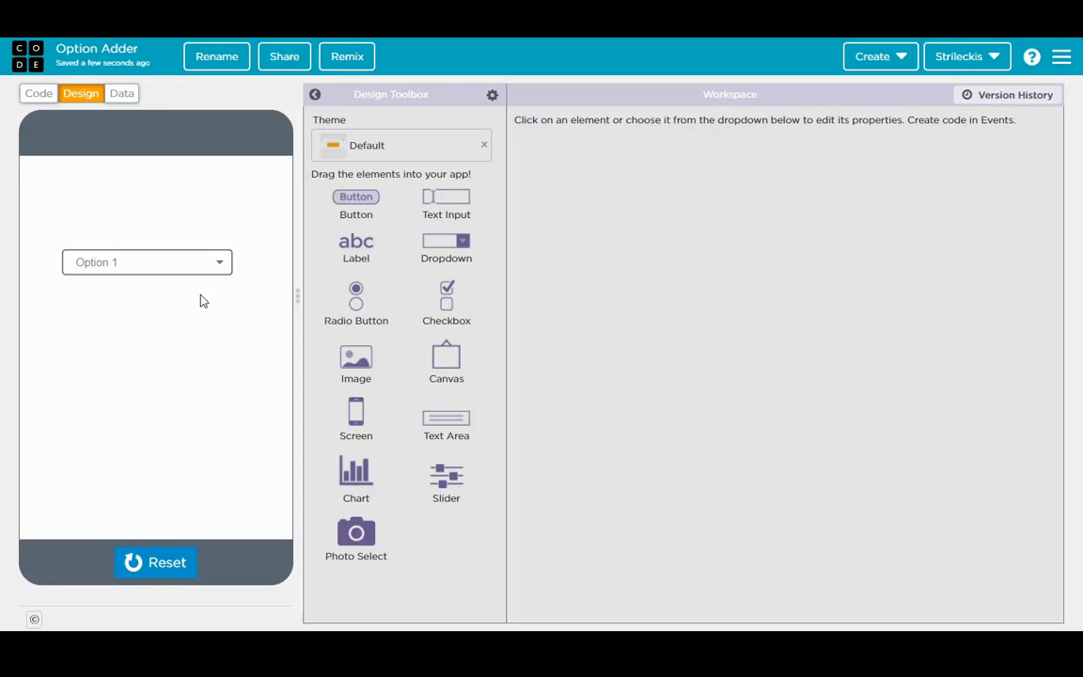
{"action": "left_click", "coordinate": [147, 261]}
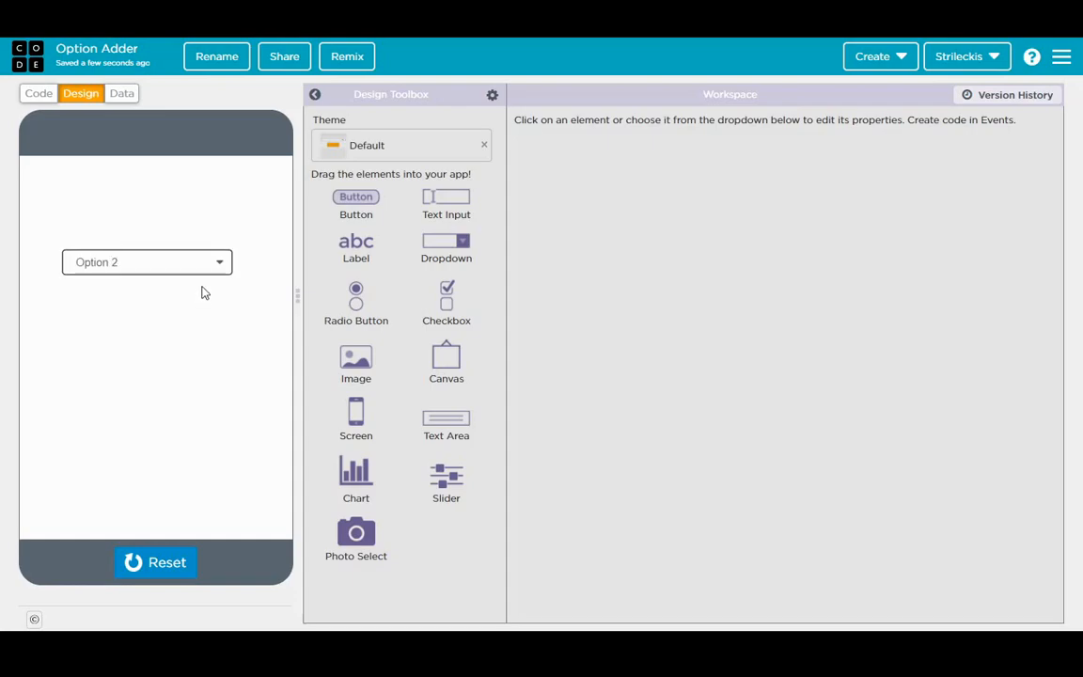
{"action": "mouse_move", "coordinate": [158, 290]}
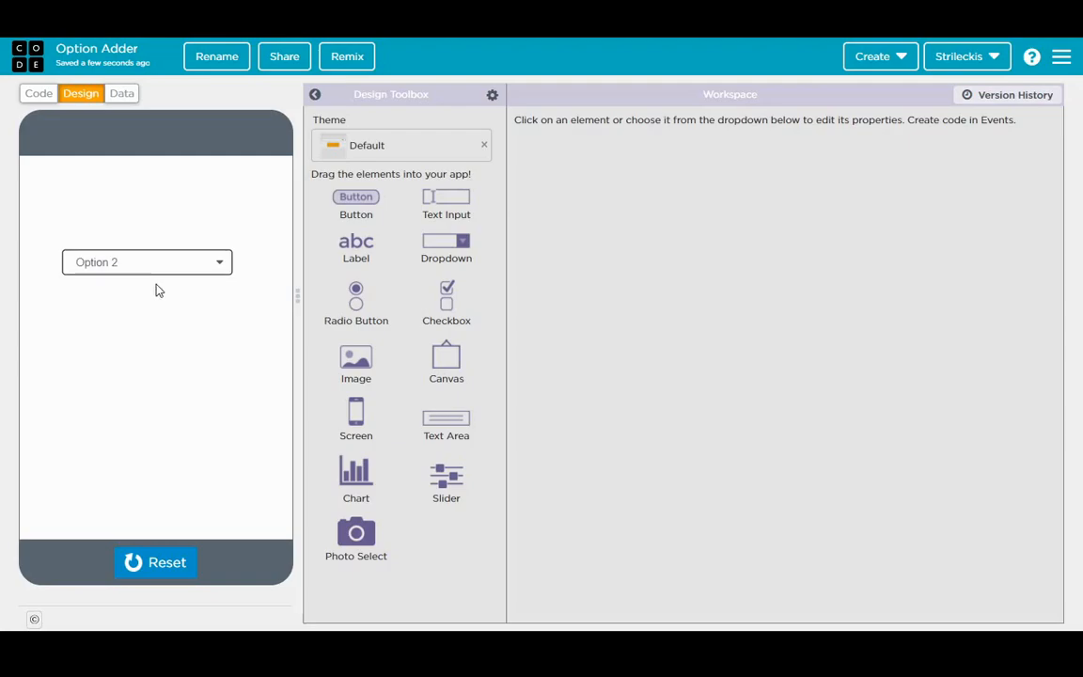
{"action": "mouse_move", "coordinate": [158, 344]}
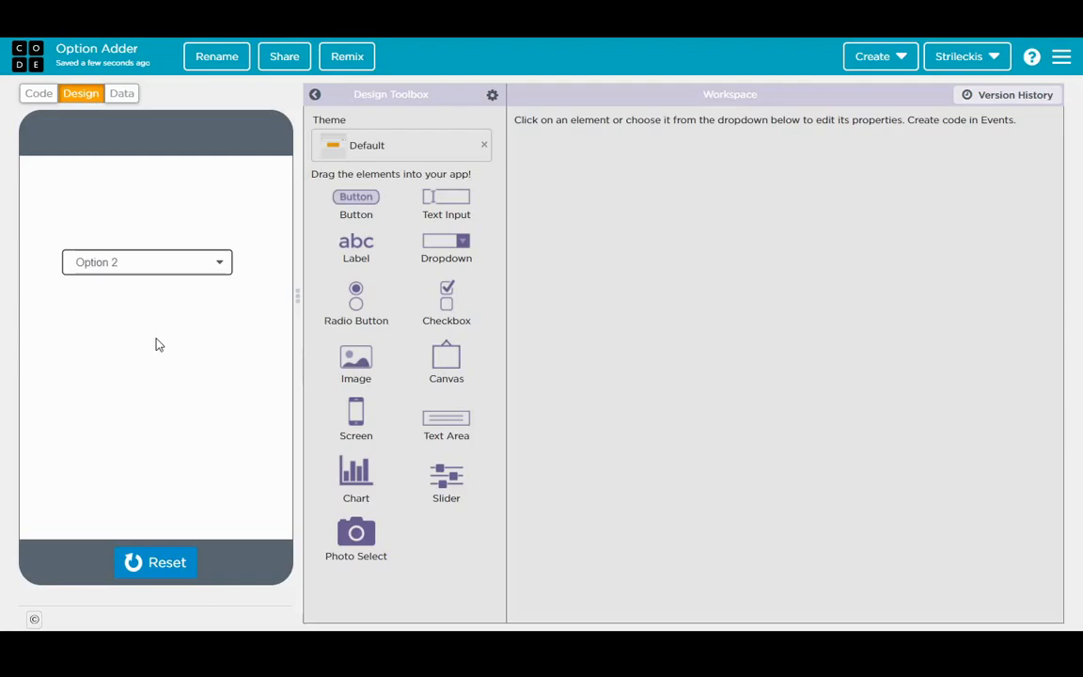
{"action": "mouse_move", "coordinate": [361, 249]}
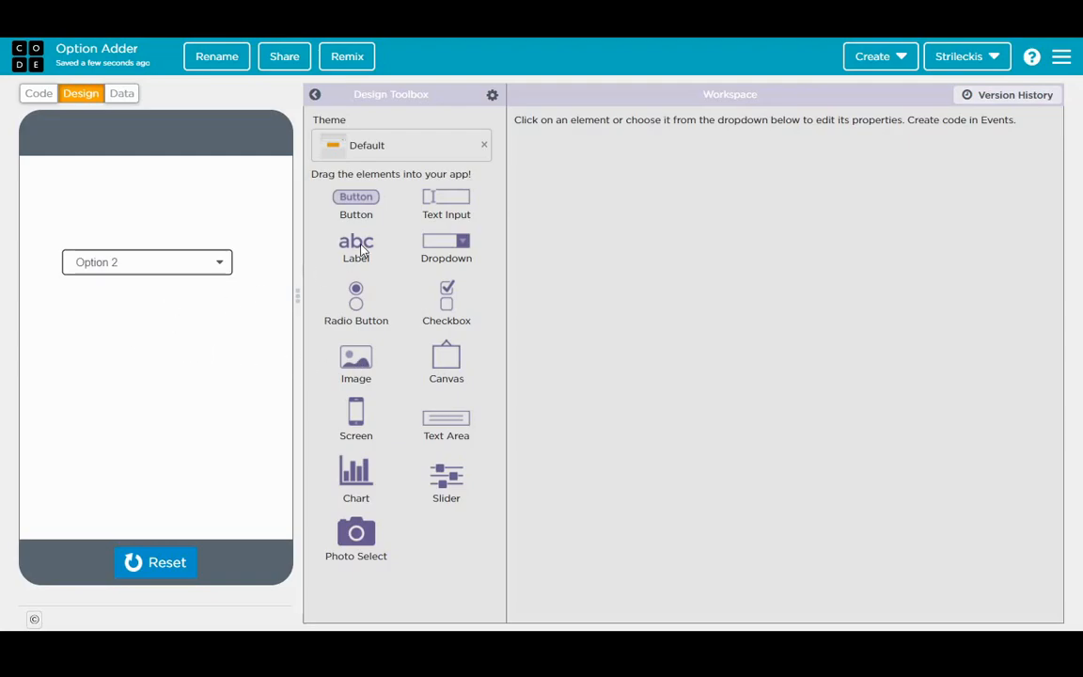
{"action": "left_click", "coordinate": [147, 262]}
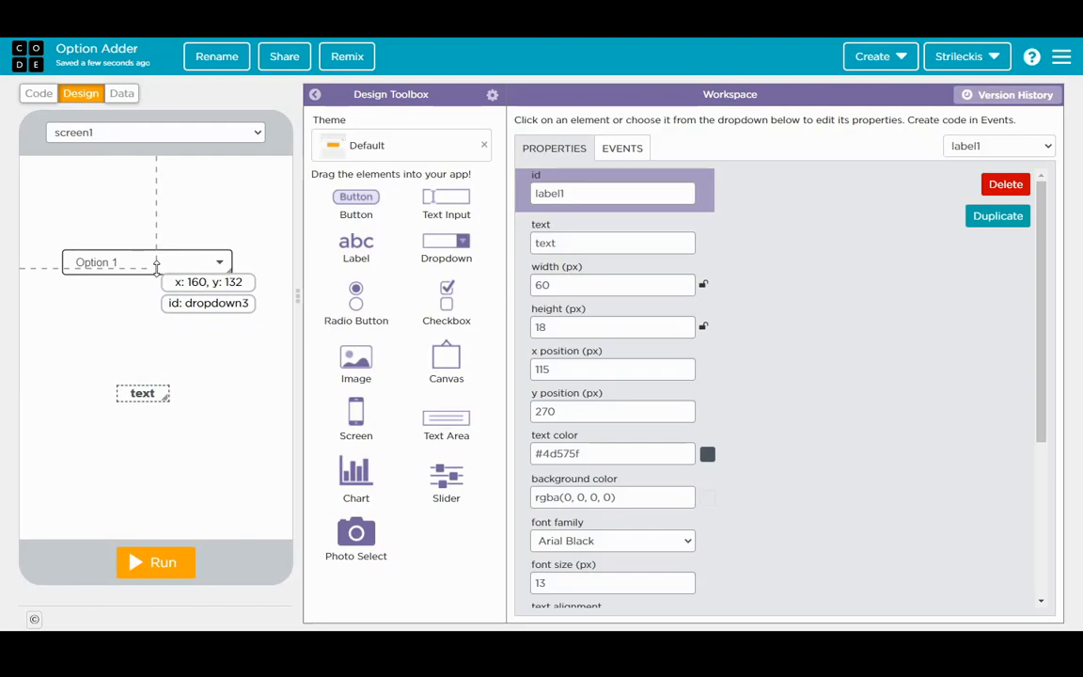
{"action": "left_click", "coordinate": [1005, 185]}
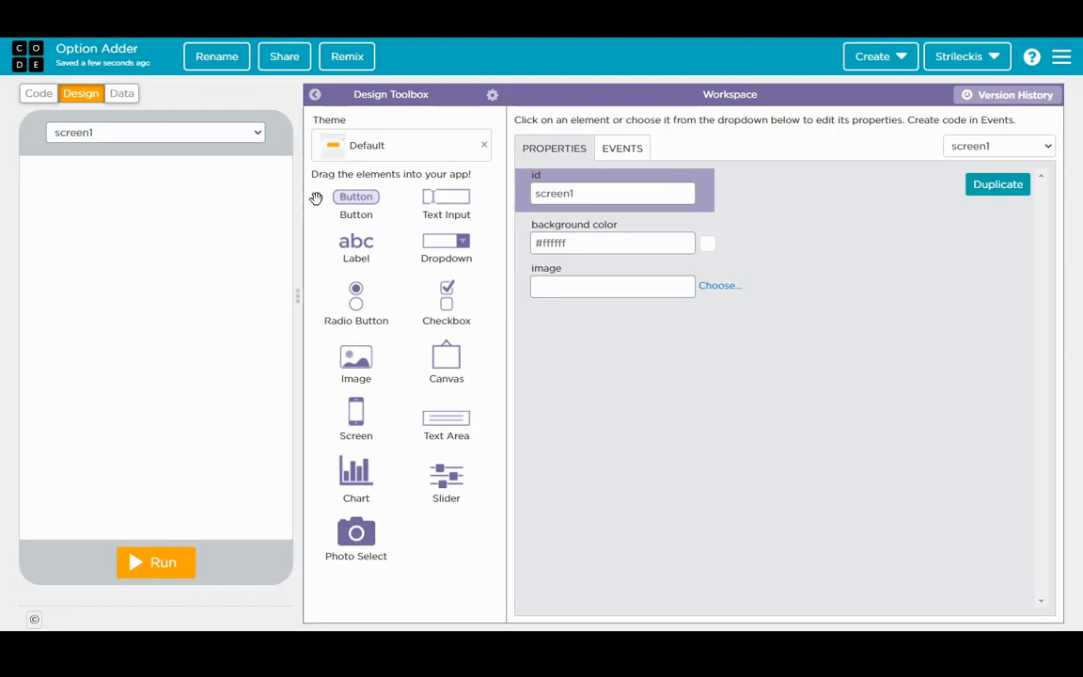
{"action": "mouse_move", "coordinate": [316, 199]}
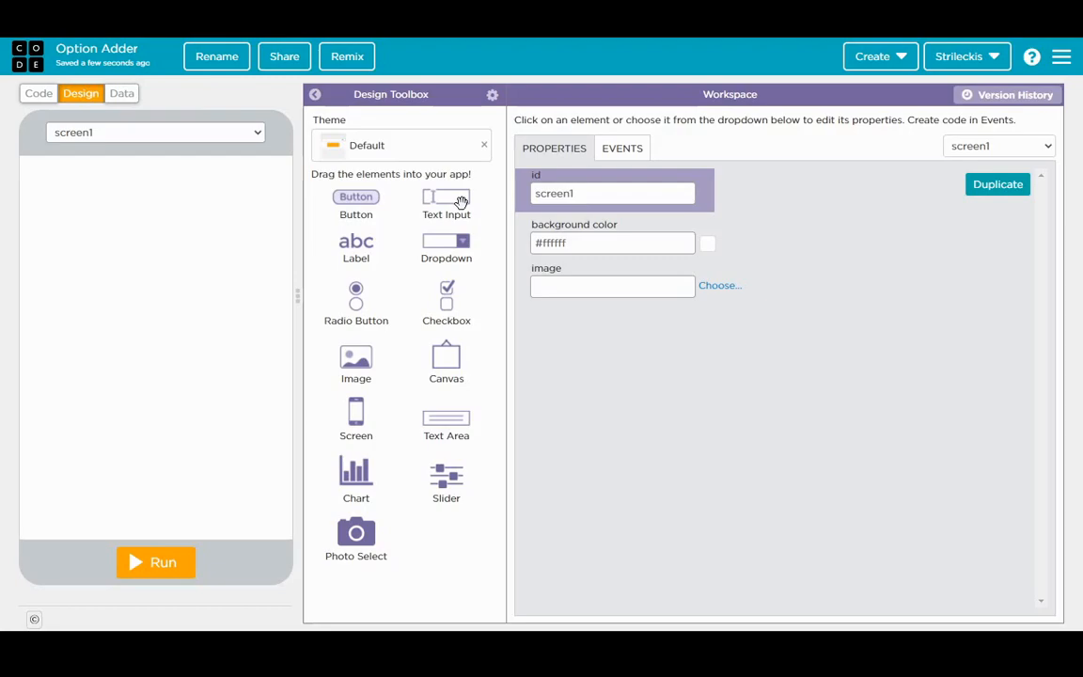
Step: Place a Text Input, a Button and a Dropdown stacked down screen1
{"action": "left_click_drag", "start_coordinate": [445, 198], "coordinate": [154, 200]}
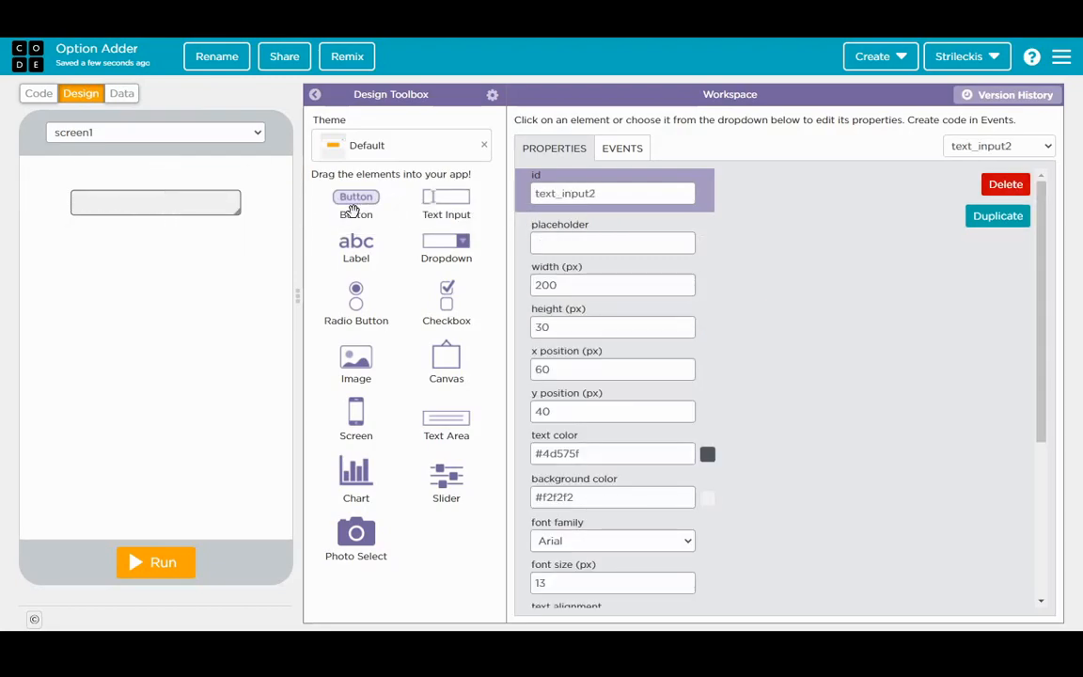
{"action": "left_click_drag", "start_coordinate": [358, 198], "coordinate": [154, 262]}
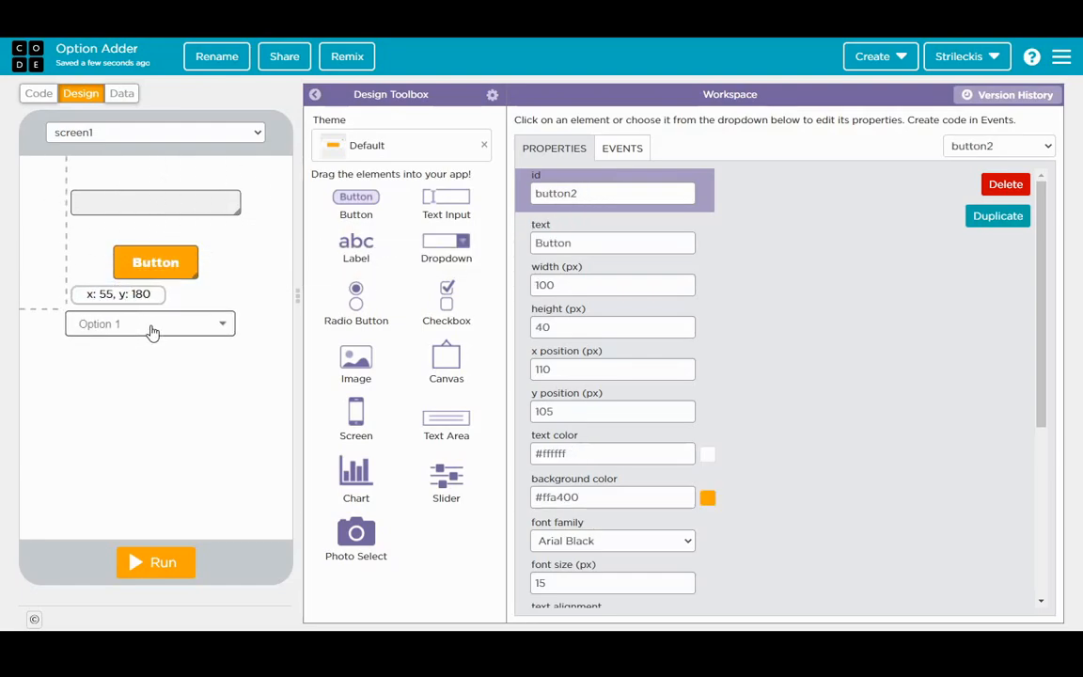
{"action": "left_click", "coordinate": [151, 324]}
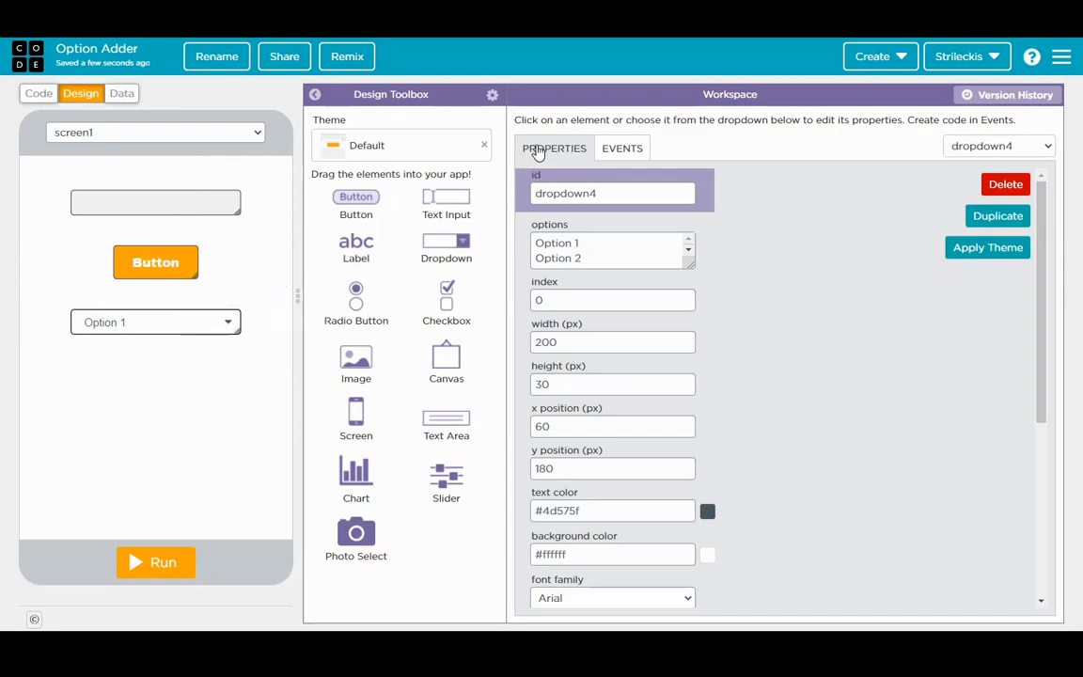
{"action": "mouse_move", "coordinate": [560, 181]}
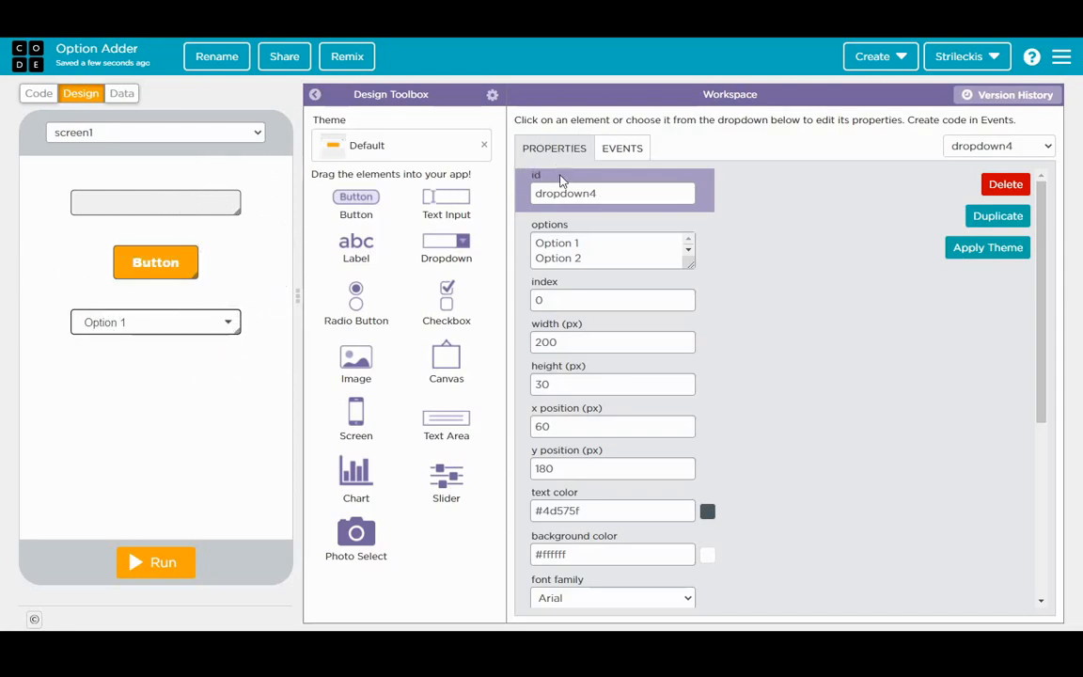
Step: Clear the dropdown's options and set its id to dropdownUserInputs
{"action": "double_click", "coordinate": [557, 243]}
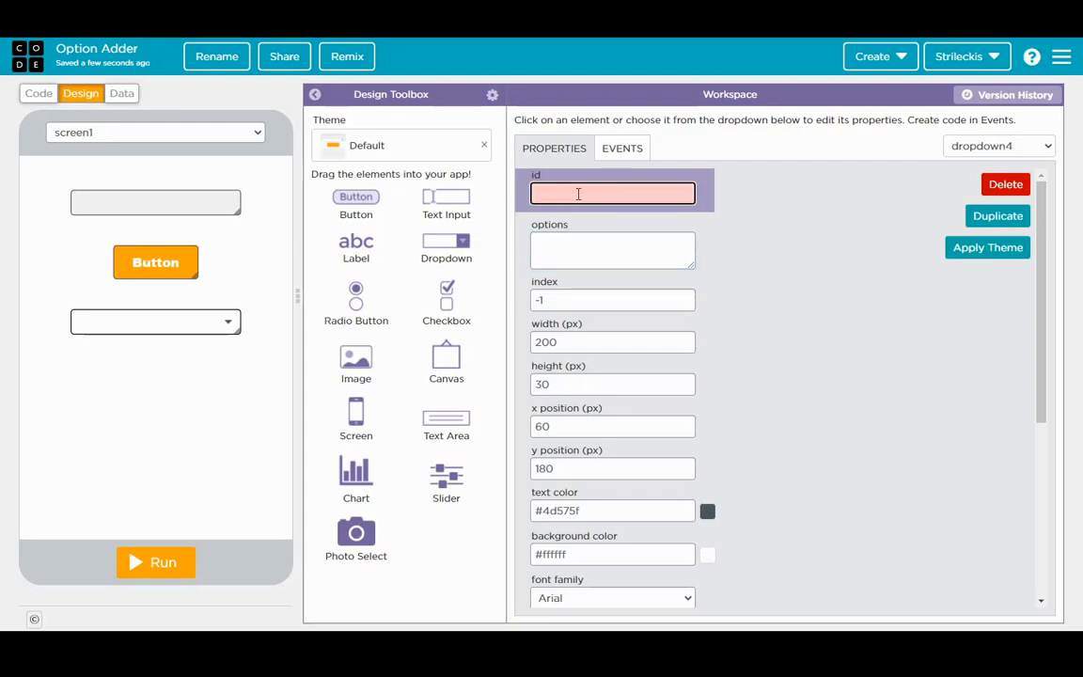
{"action": "type", "text": "dropdownUserInputs"}
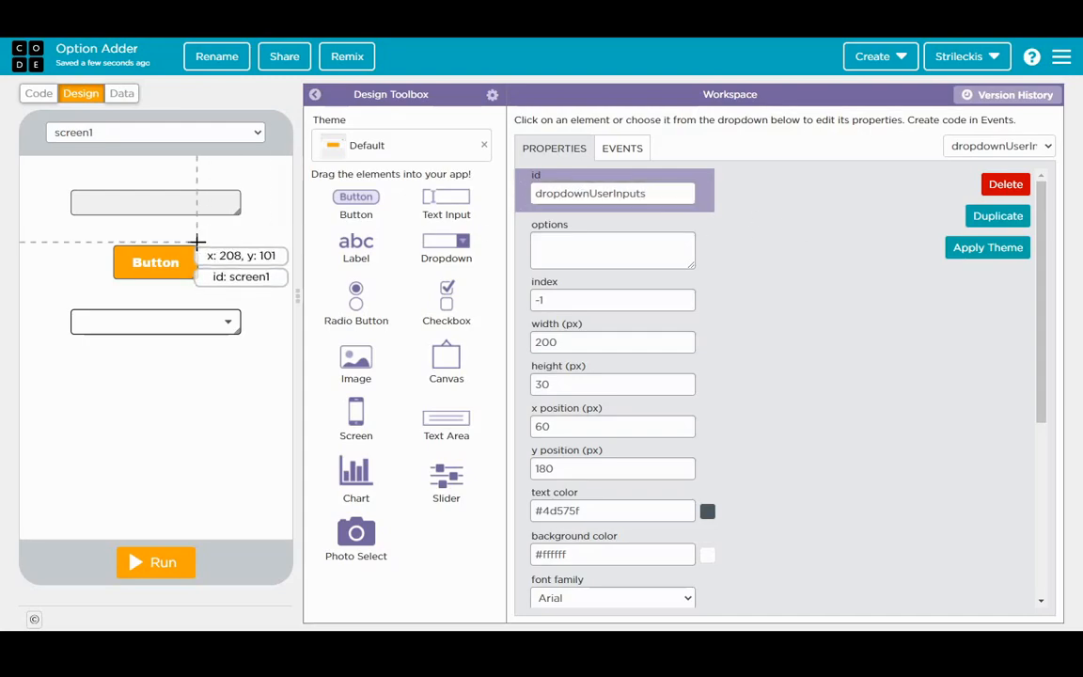
Step: Set the button text to Add Option and its id to buttonAddOption
{"action": "left_click", "coordinate": [154, 261]}
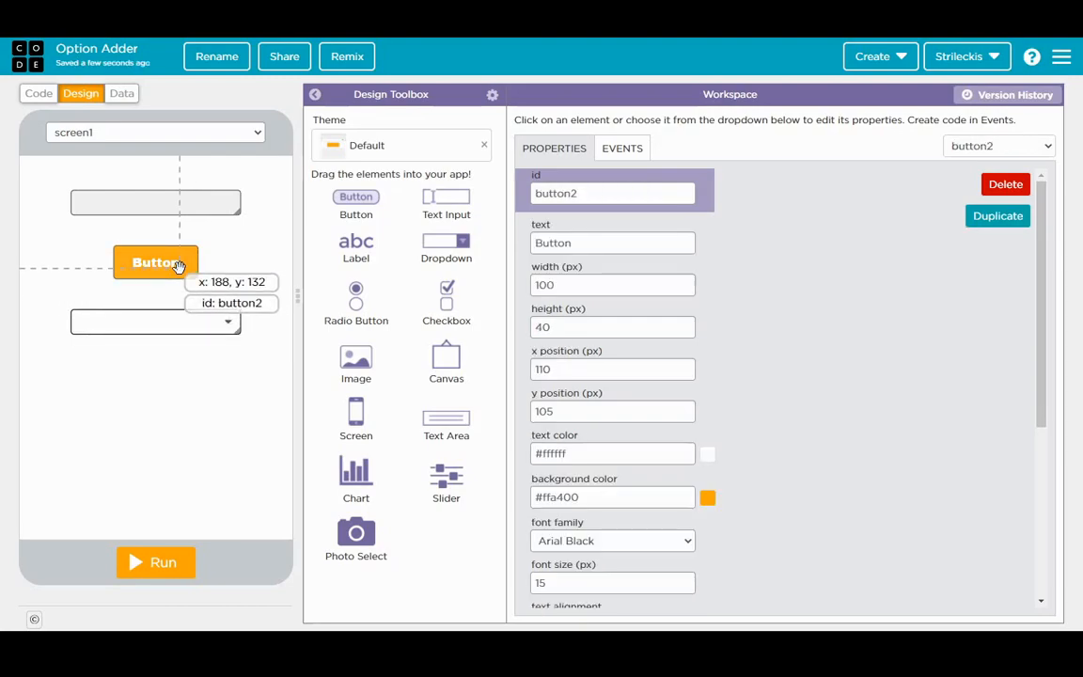
{"action": "left_click", "coordinate": [613, 242]}
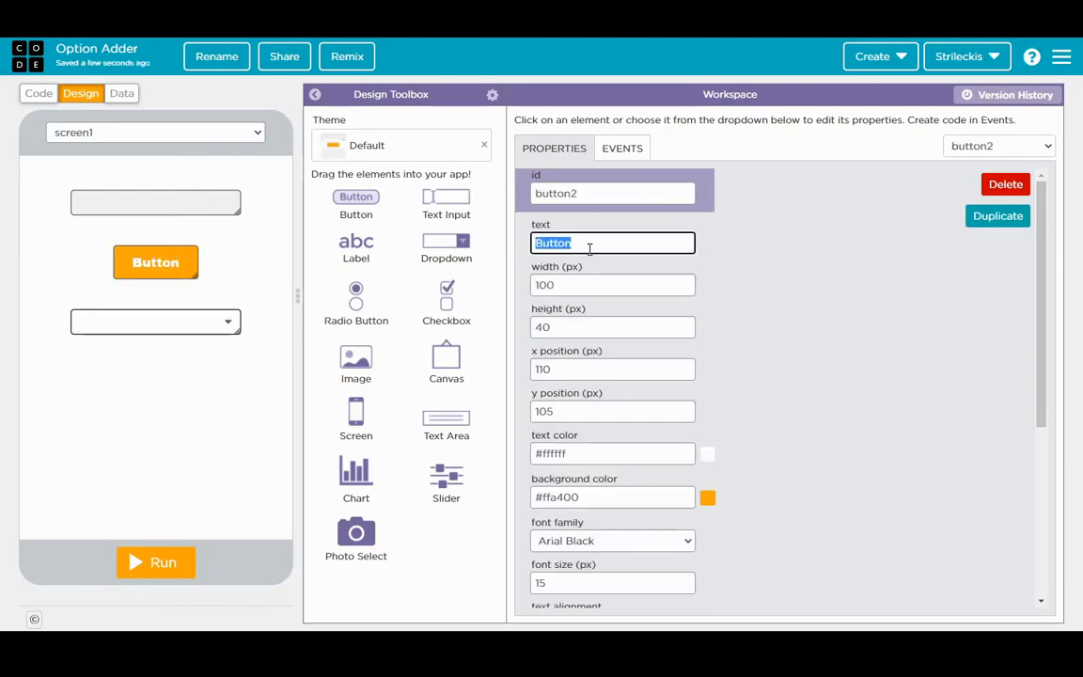
{"action": "type", "text": "Add O"}
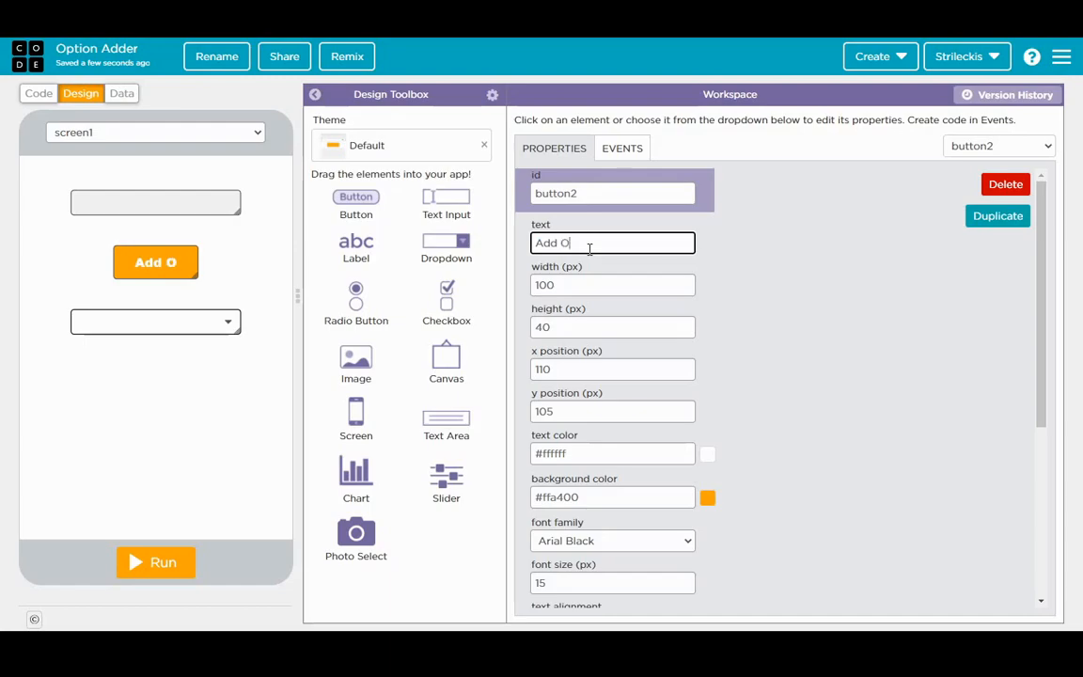
{"action": "left_click", "coordinate": [613, 192]}
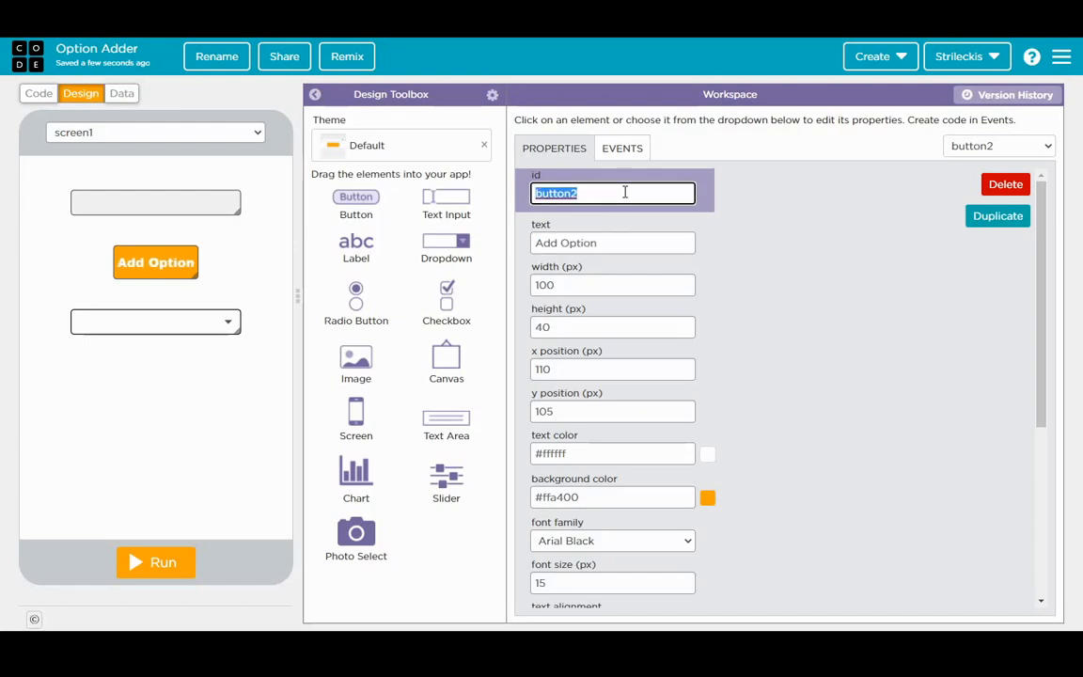
{"action": "type", "text": "buttonAddOption"}
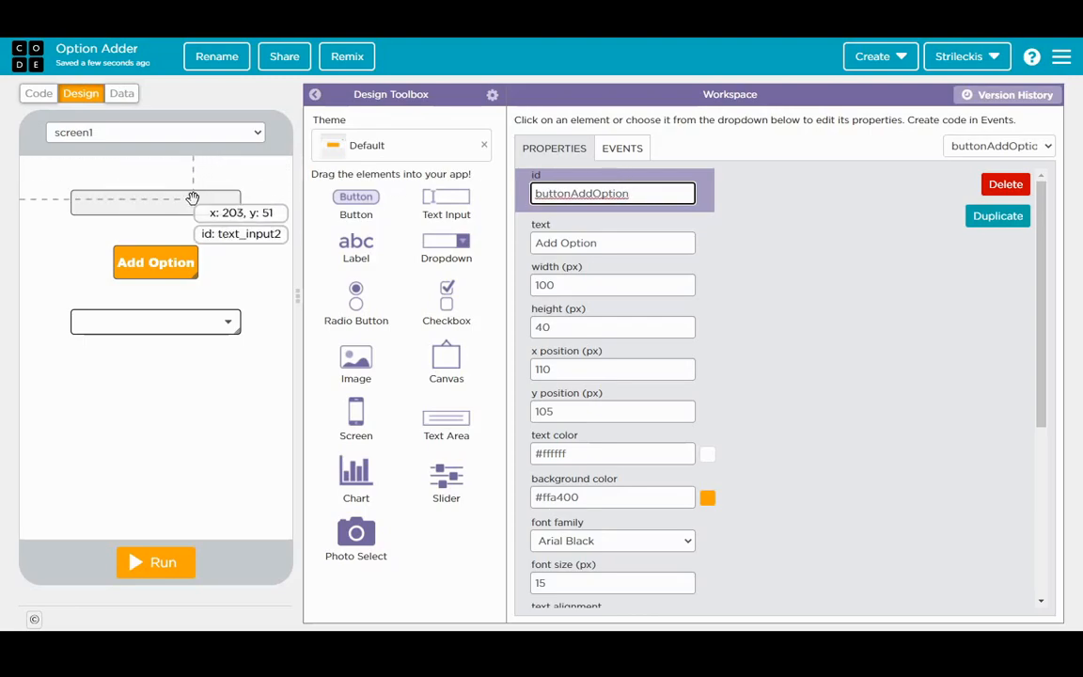
{"action": "left_click", "coordinate": [154, 203]}
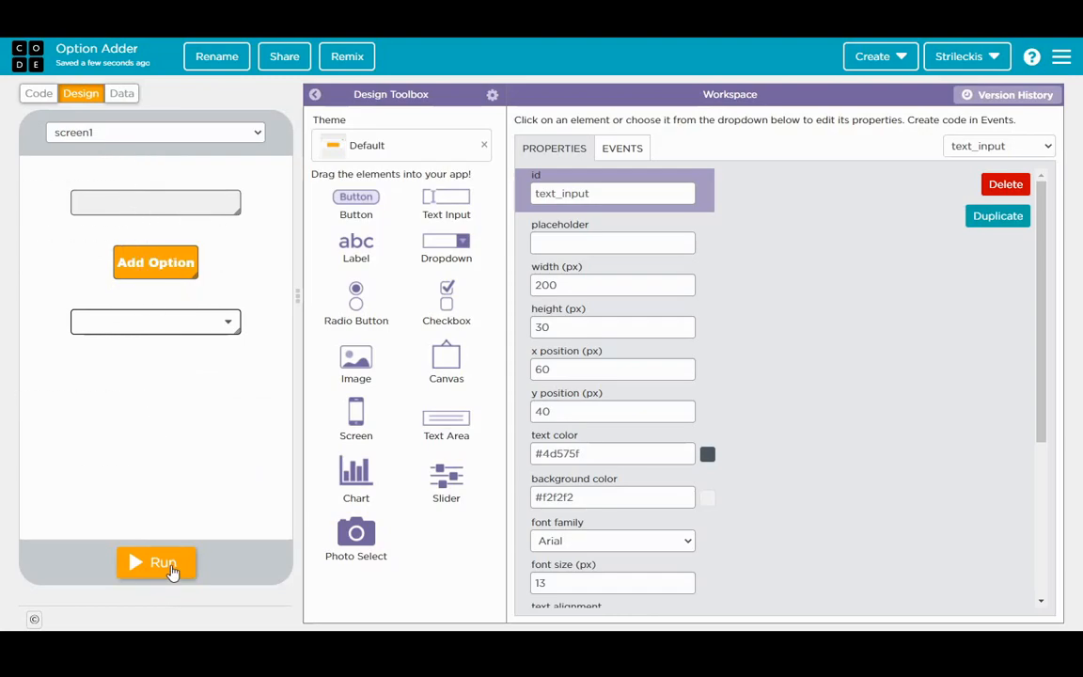
Step: Run the app and type test text, then reset and check the text input, button and dropdown ids
{"action": "left_click", "coordinate": [154, 563]}
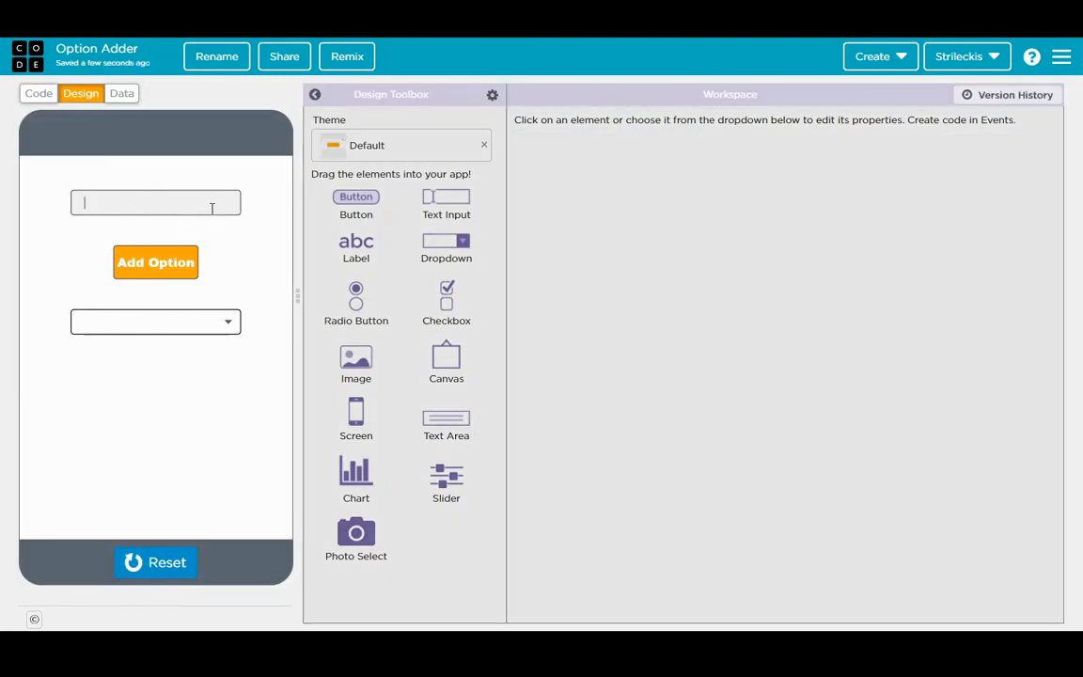
{"action": "type", "text": "hgfhfg"}
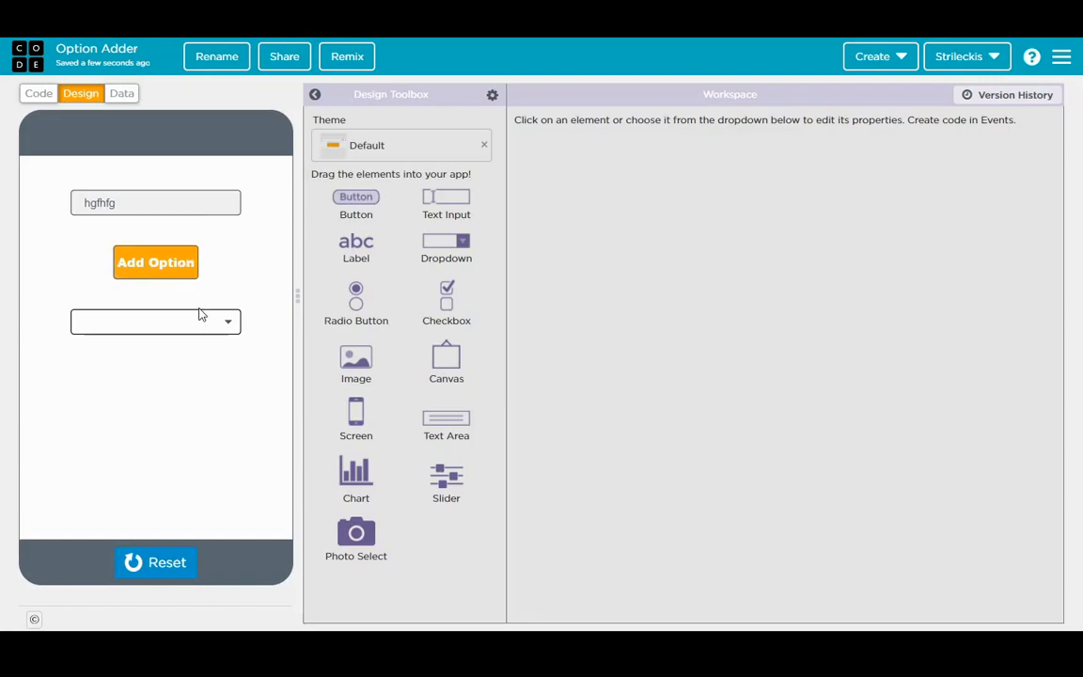
{"action": "mouse_move", "coordinate": [195, 342]}
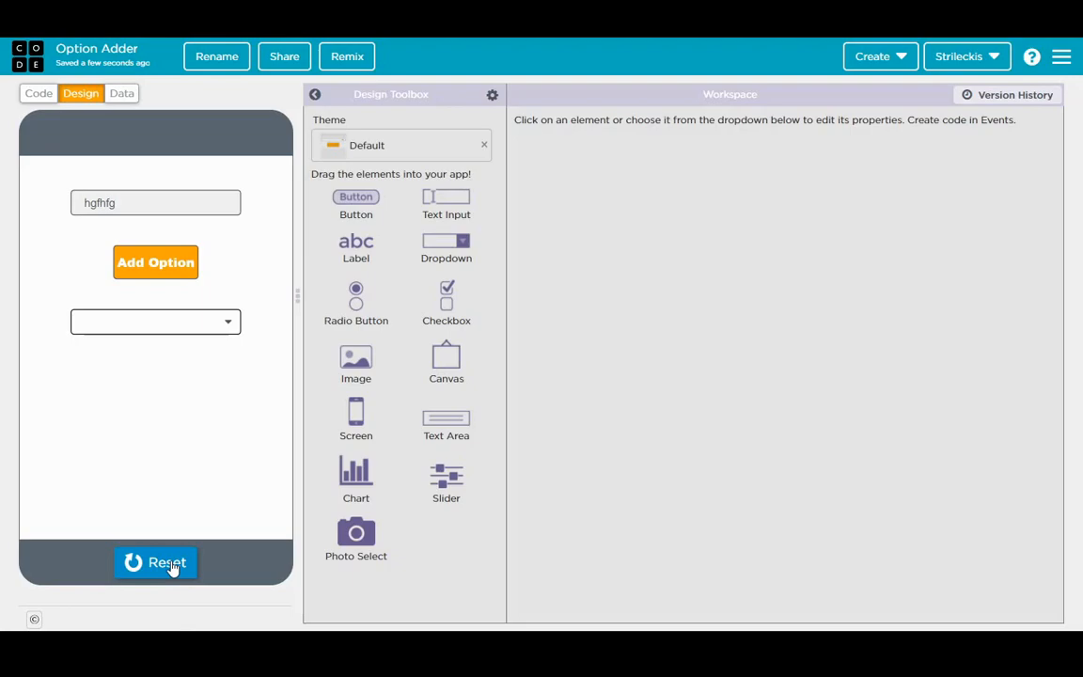
{"action": "left_click", "coordinate": [154, 203]}
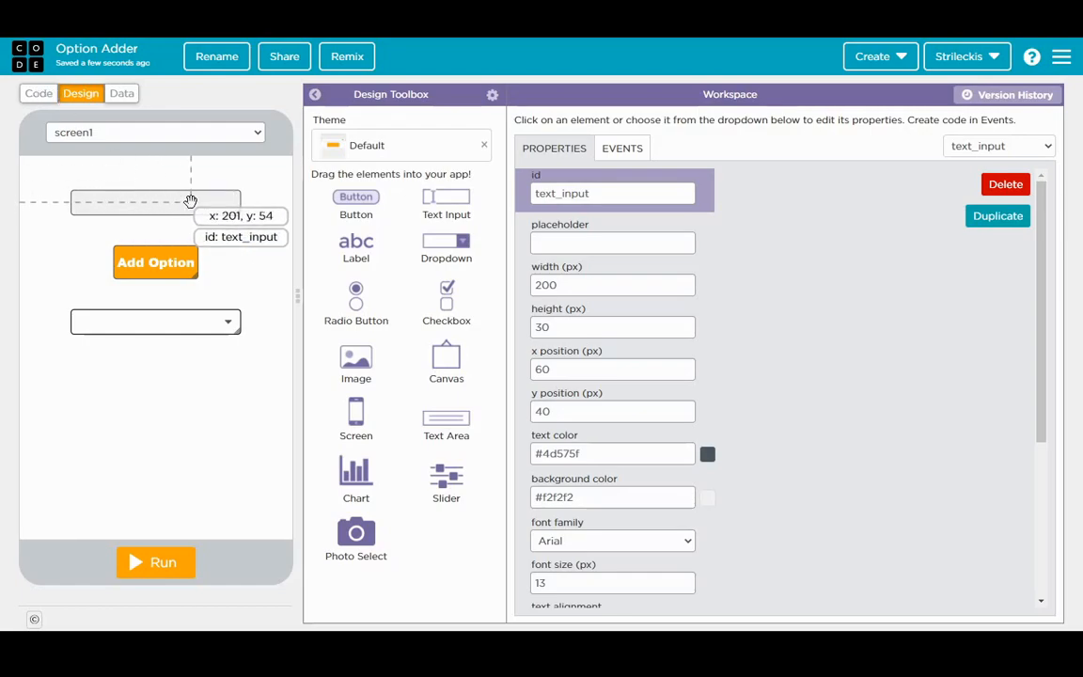
{"action": "left_click", "coordinate": [154, 263]}
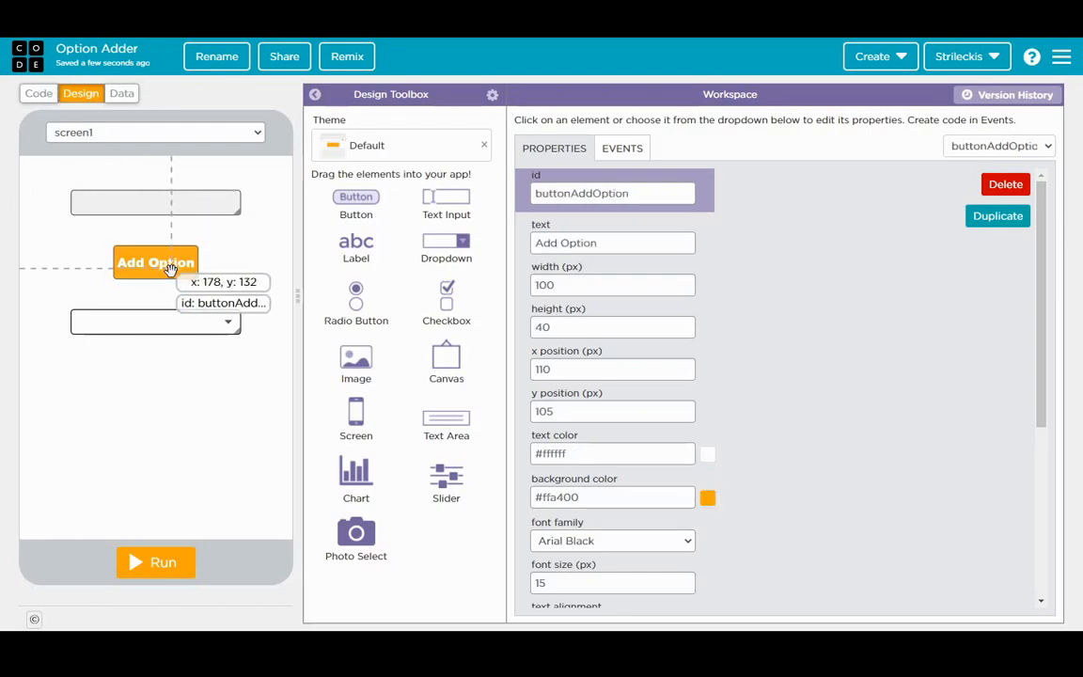
{"action": "left_click", "coordinate": [155, 321]}
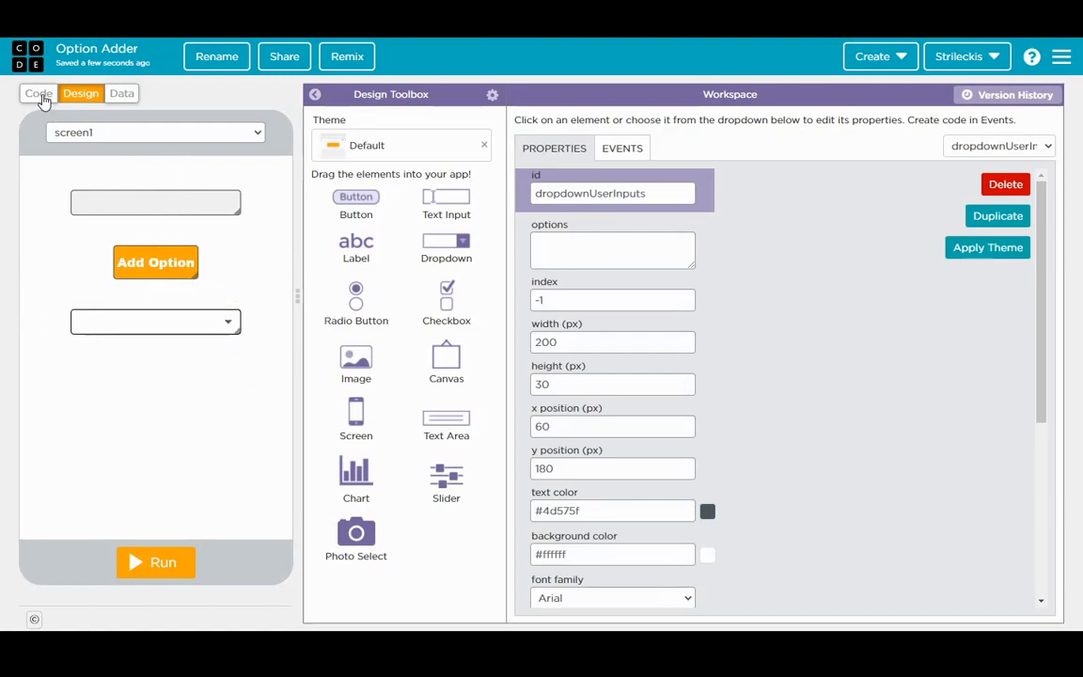
Step: From the Variables category, bring the var list = ["a","b","c"] block into the code workspace
{"action": "left_click", "coordinate": [38, 94]}
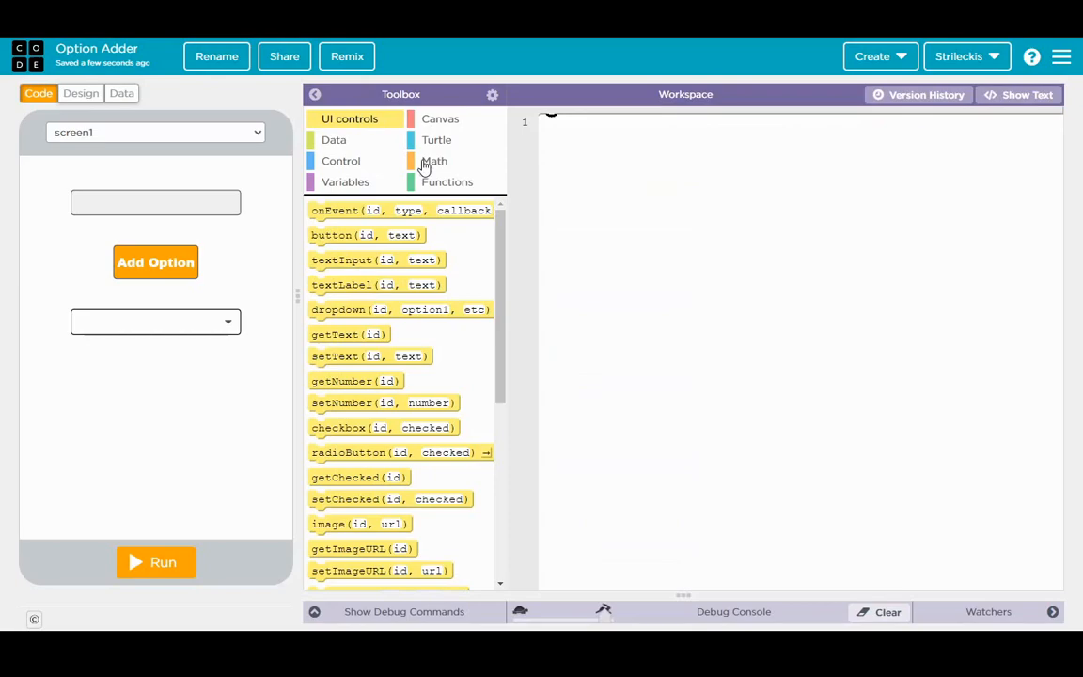
{"action": "mouse_move", "coordinate": [392, 184]}
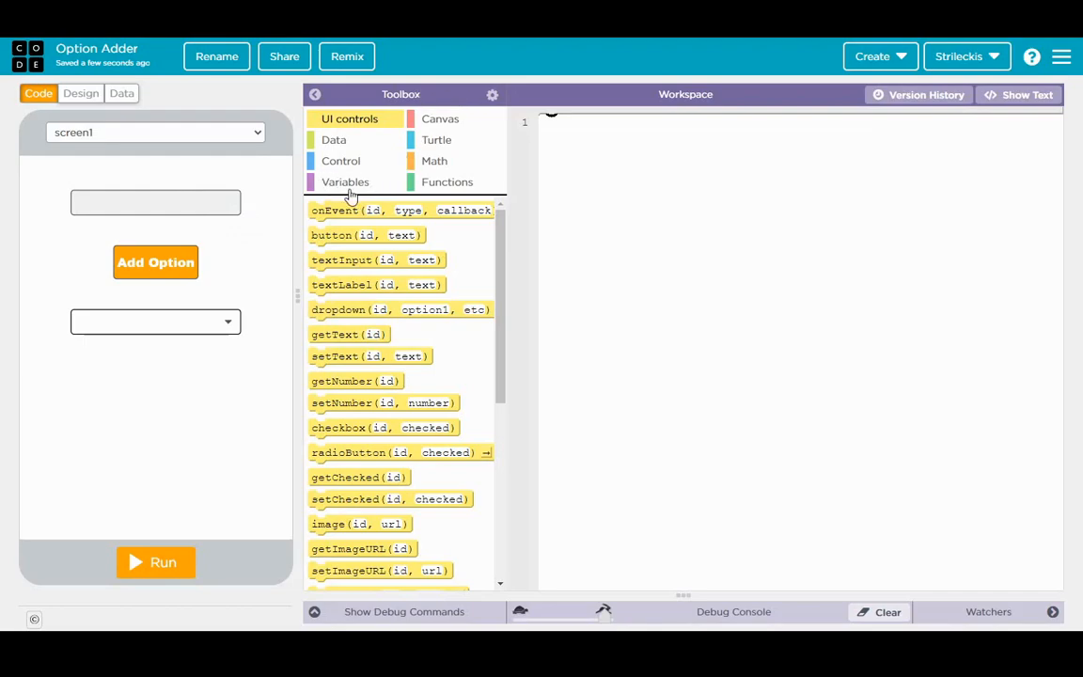
{"action": "left_click", "coordinate": [346, 180]}
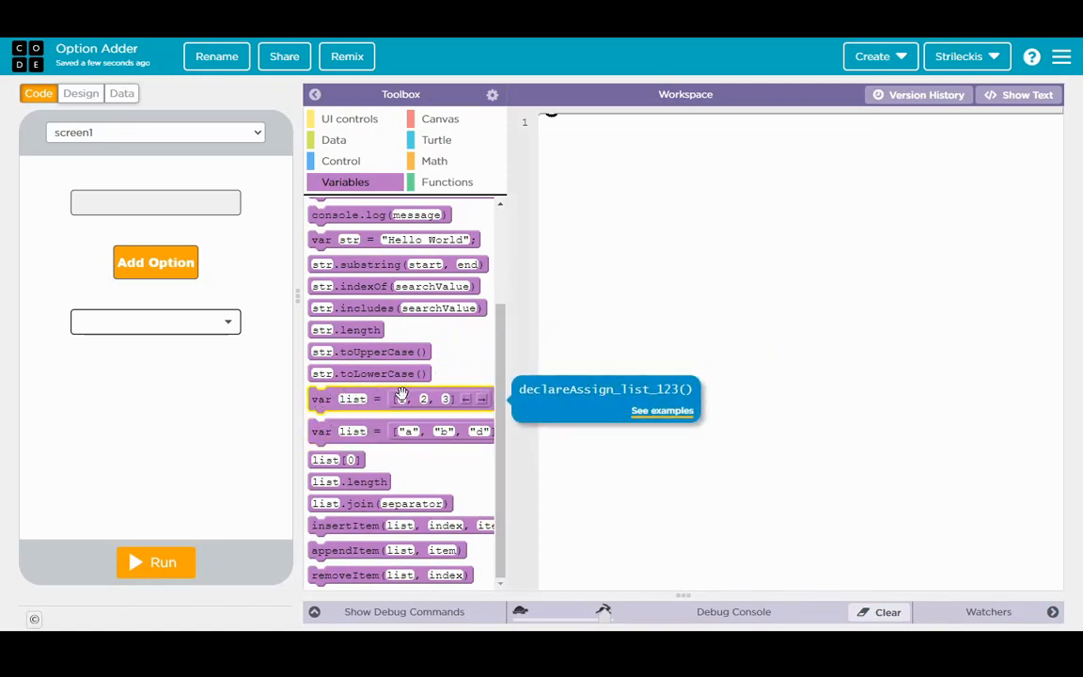
{"action": "mouse_move", "coordinate": [353, 431]}
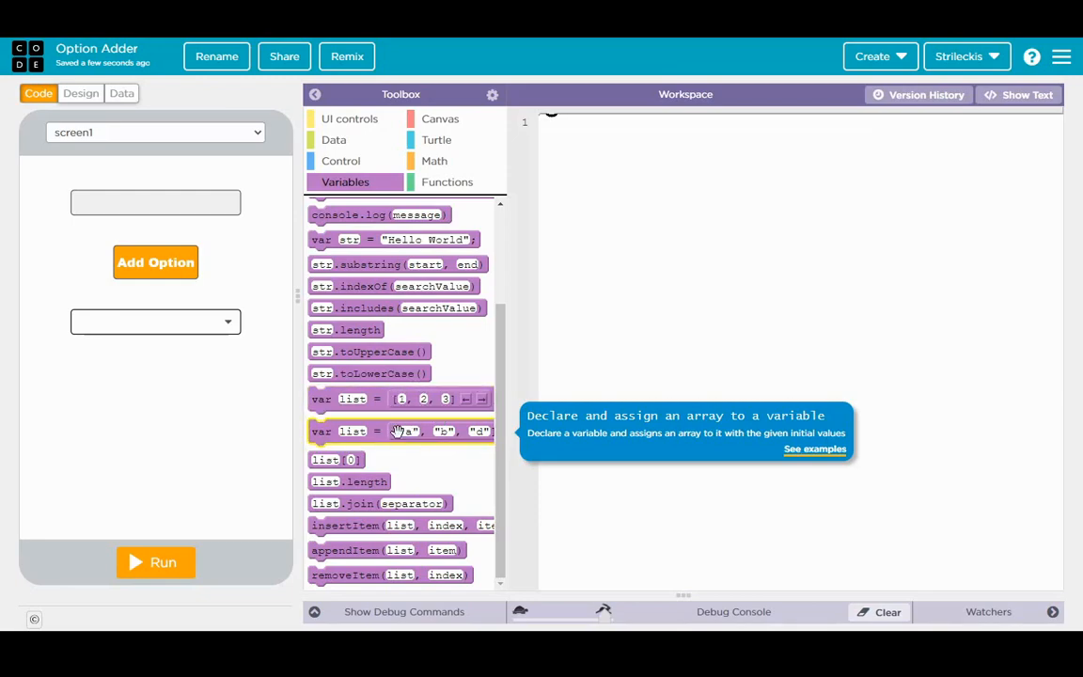
{"action": "left_click_drag", "start_coordinate": [399, 430], "coordinate": [674, 215]}
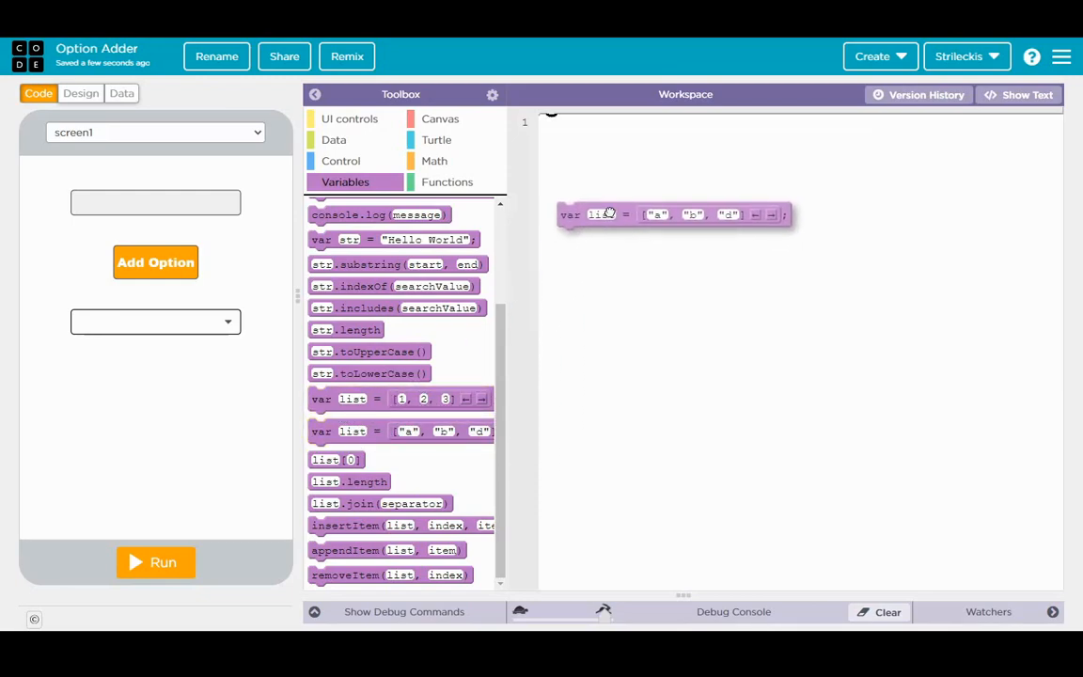
Step: Drop the list declaration on line 1 and rename the variable to options
{"action": "left_click_drag", "start_coordinate": [673, 214], "coordinate": [662, 135]}
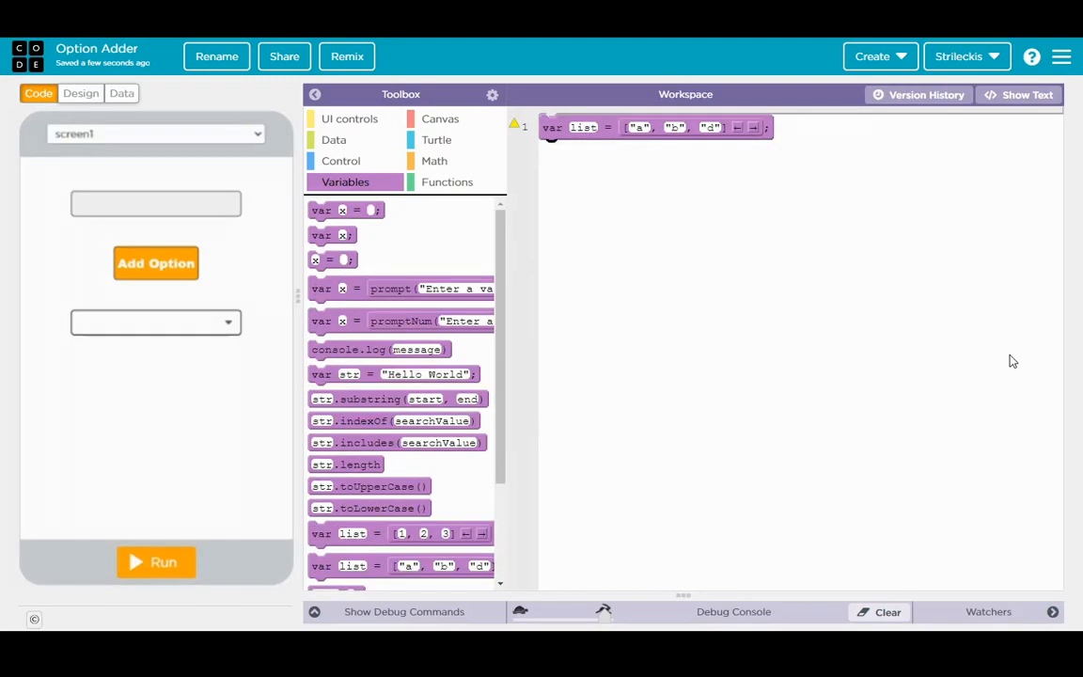
{"action": "mouse_move", "coordinate": [649, 185]}
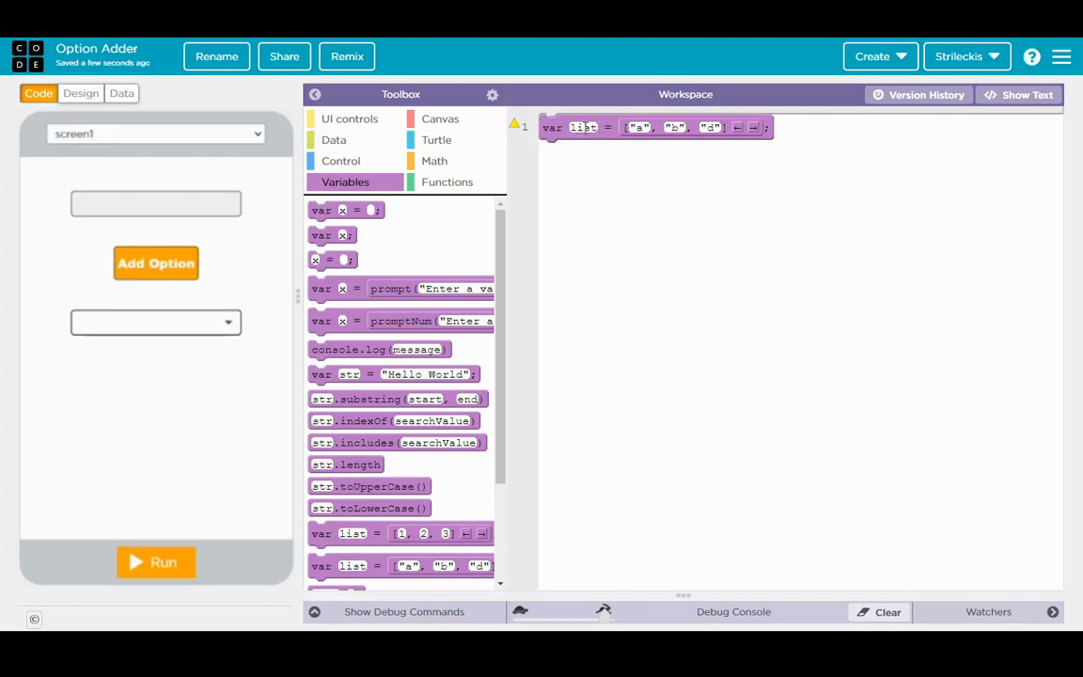
{"action": "double_click", "coordinate": [583, 128]}
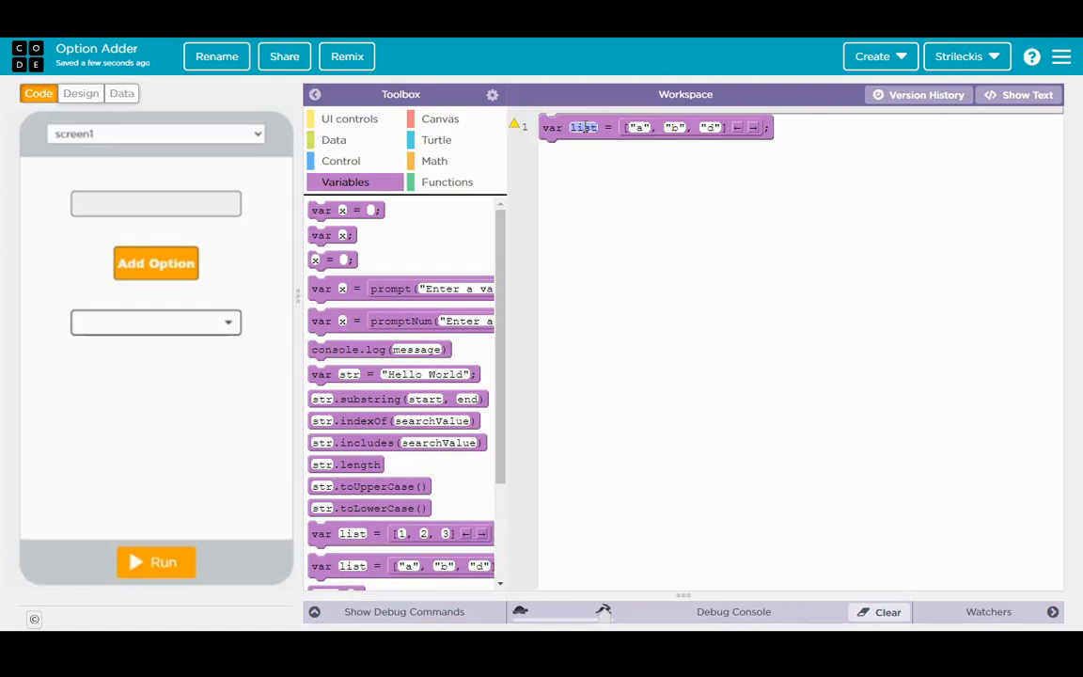
{"action": "type", "text": "options"}
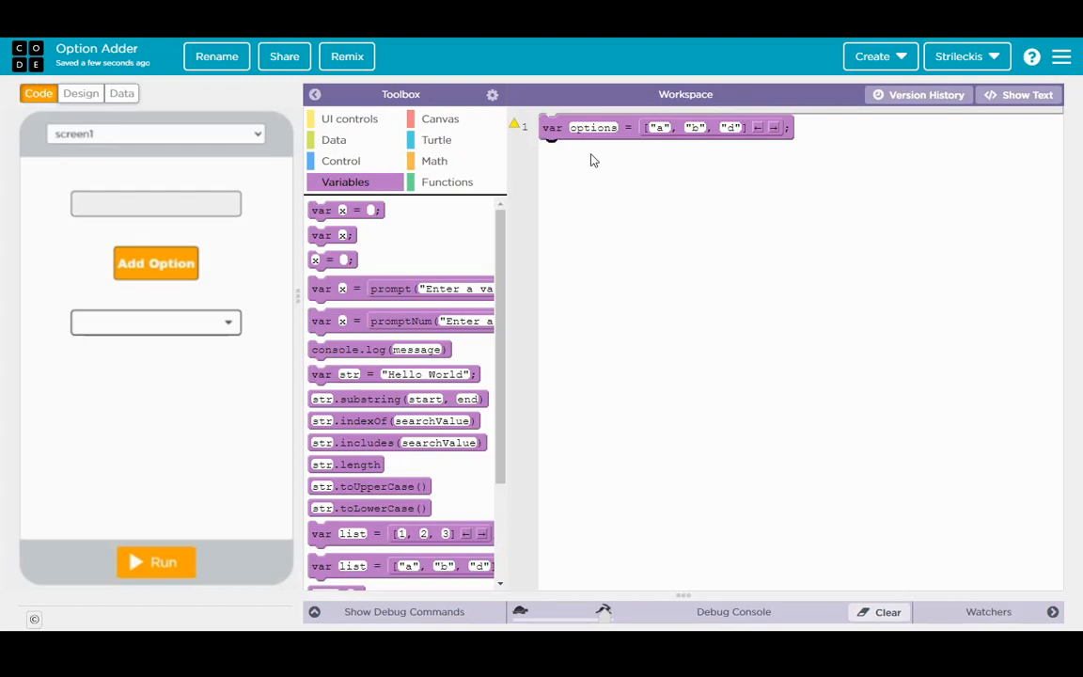
{"action": "mouse_move", "coordinate": [625, 160]}
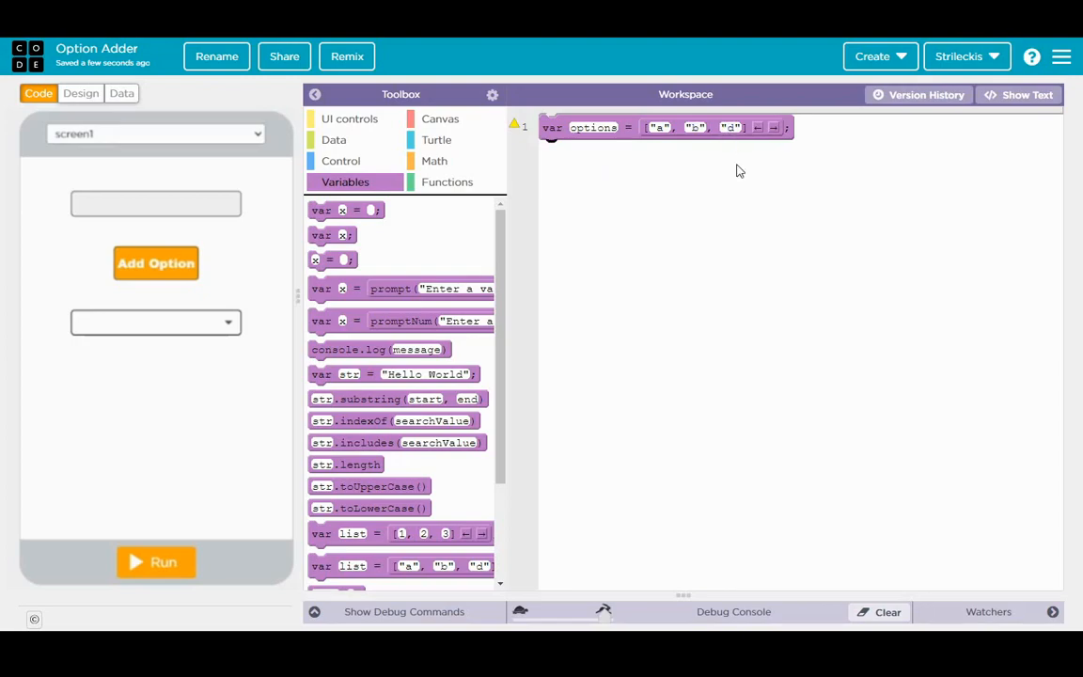
{"action": "mouse_move", "coordinate": [737, 169]}
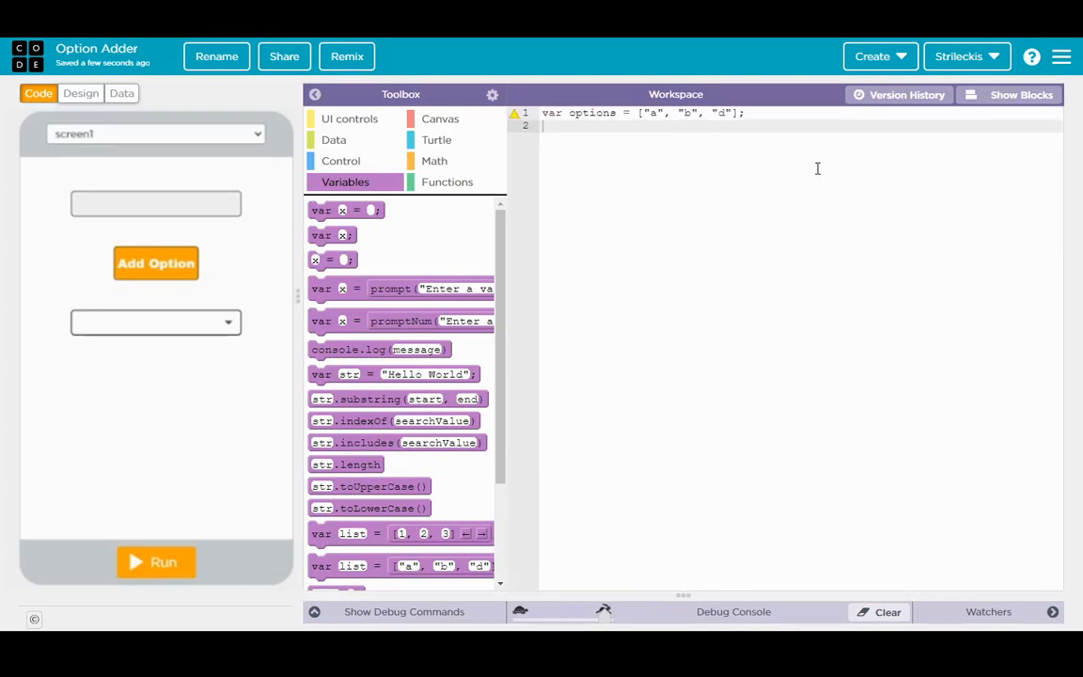
Step: Write a comment: Array - A group of values referenced by one variable
{"action": "type", "text": "//"}
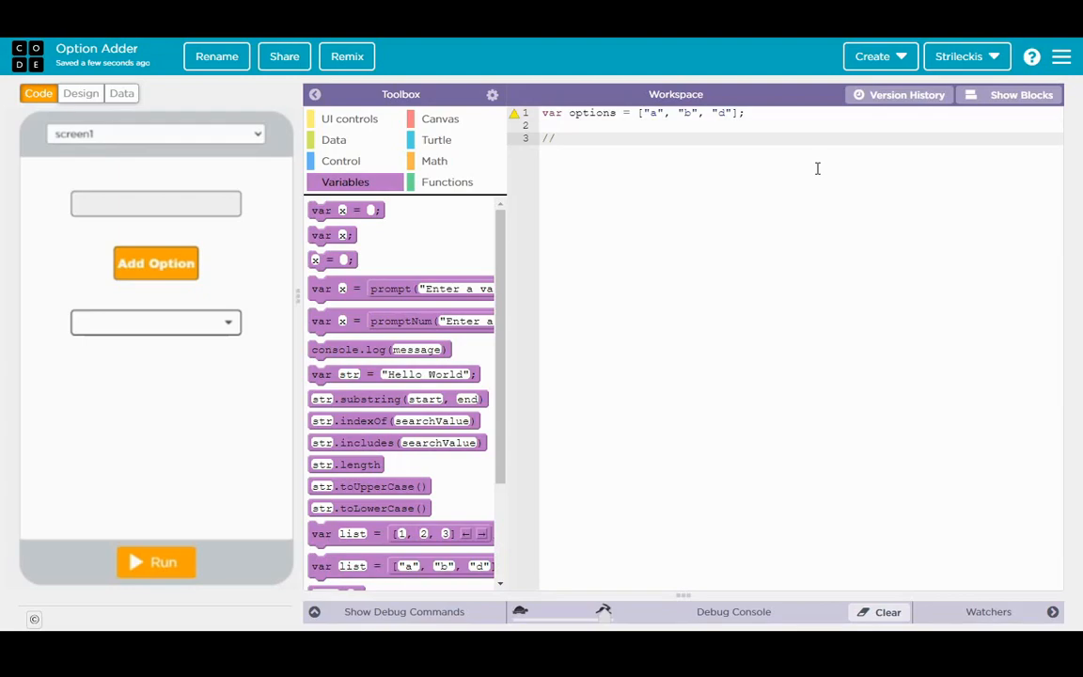
{"action": "type", "text": "Array -"}
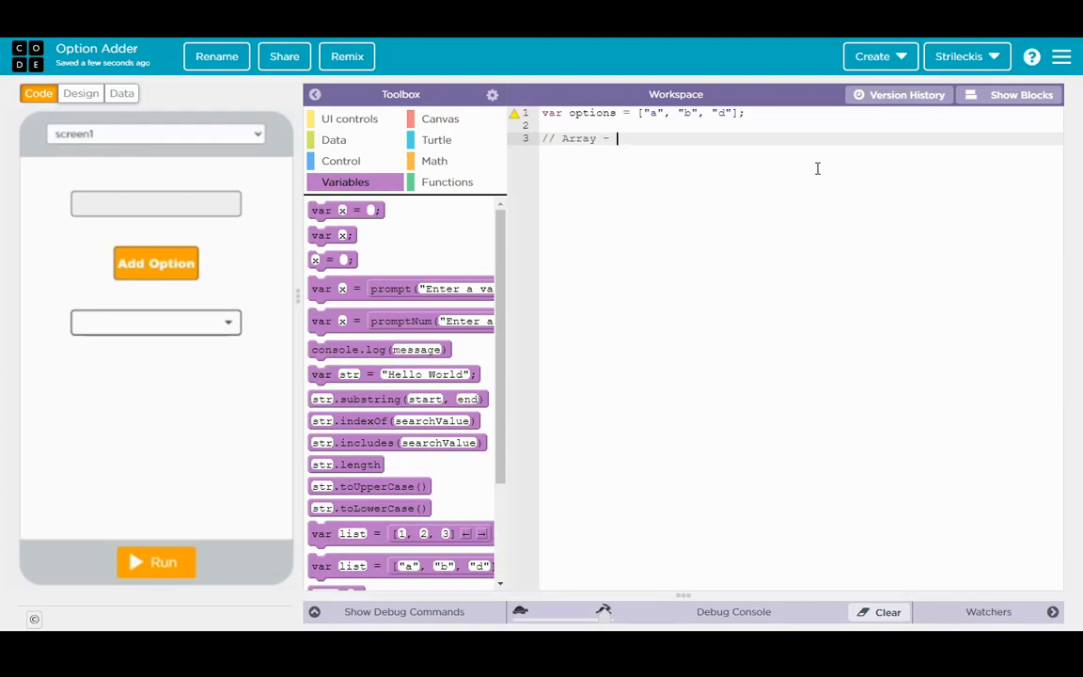
{"action": "type", "text": "A gro"}
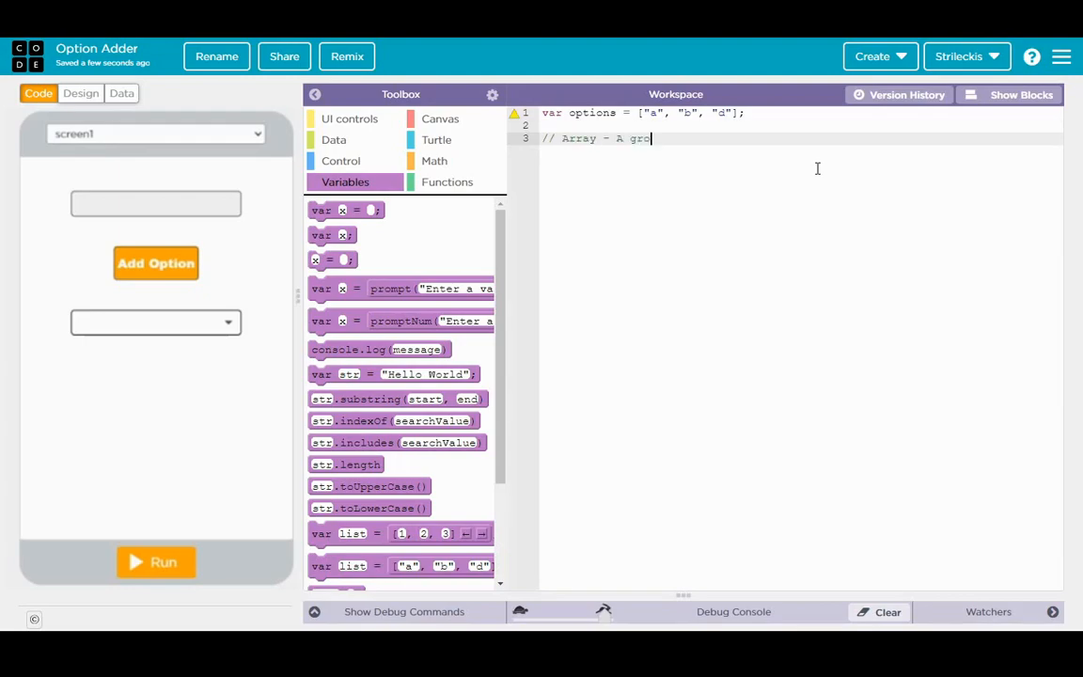
{"action": "type", "text": "up of values"}
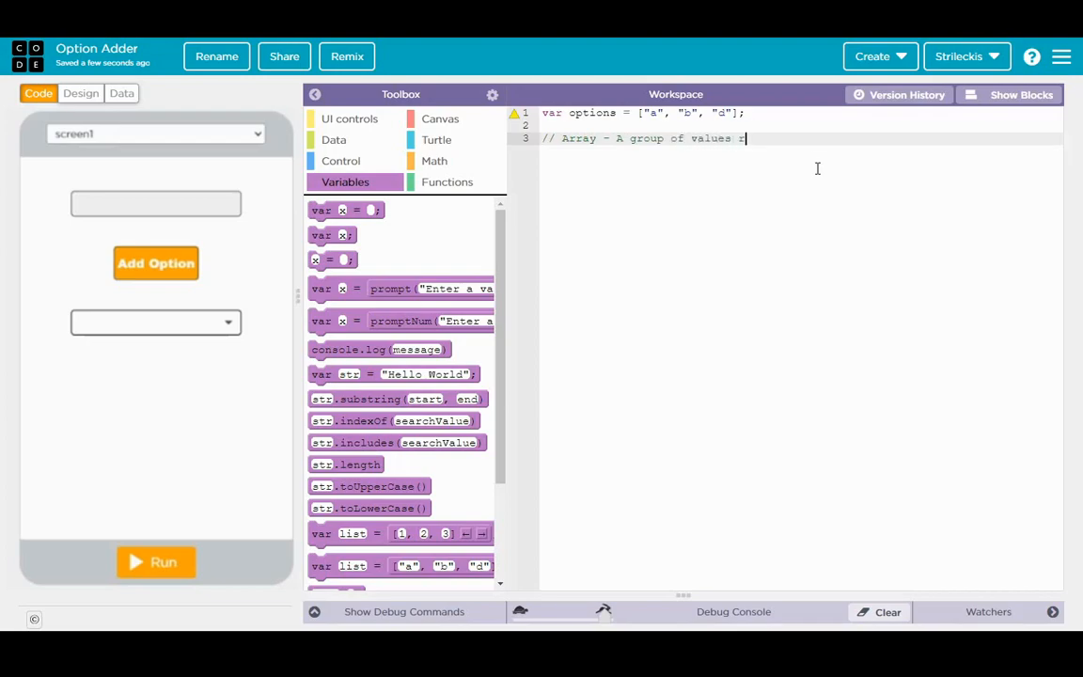
{"action": "type", "text": "referenced by"}
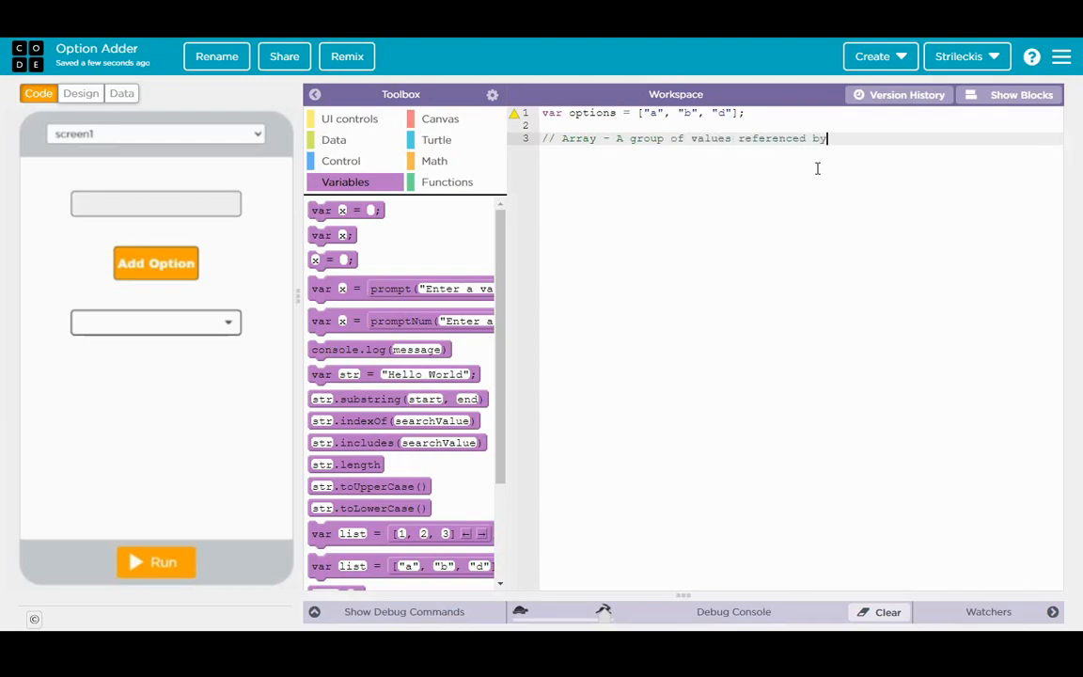
{"action": "type", "text": "one variable. Fixed size"}
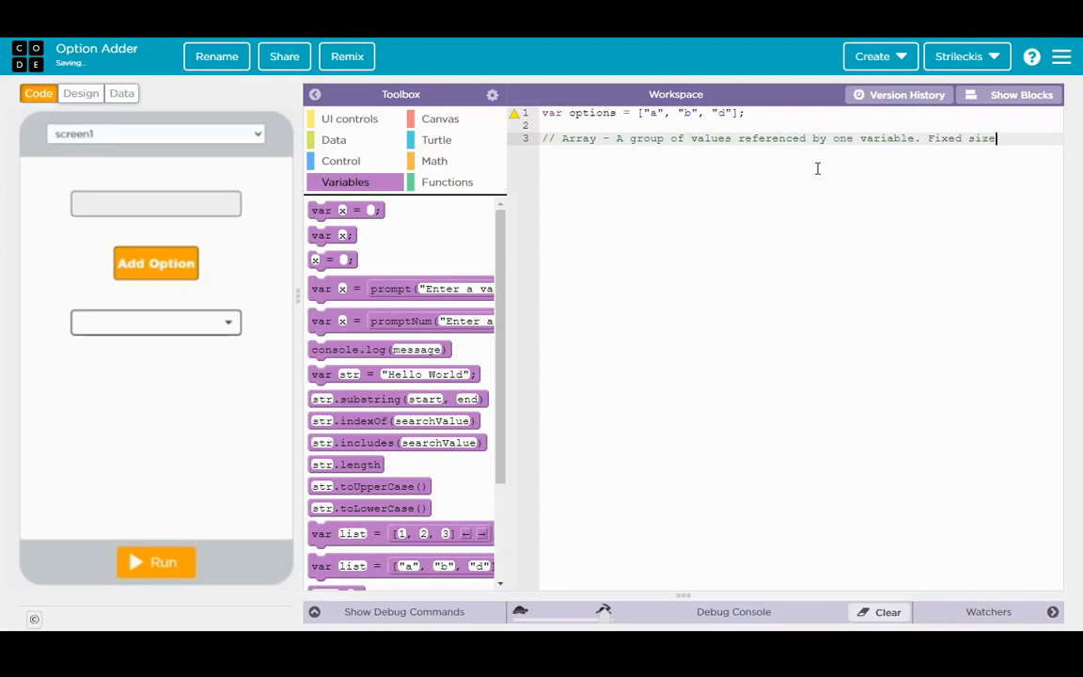
Step: Write a comment: List - a group of values referenced by one variable. Size can change
{"action": "type", "text": "// List  - A grou"}
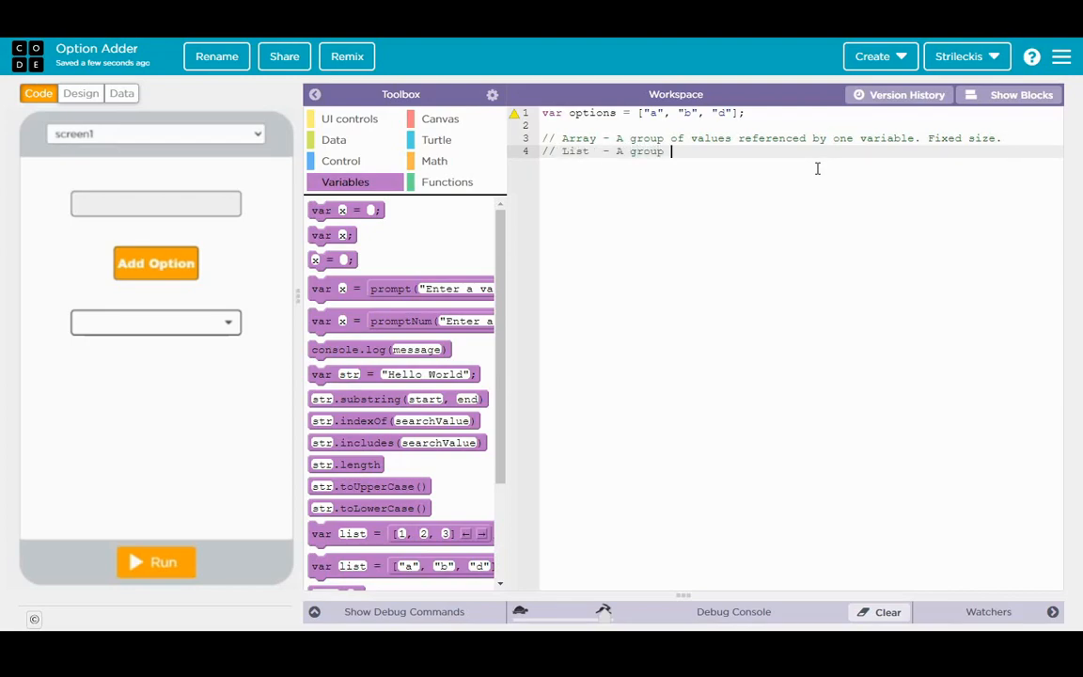
{"action": "type", "text": "pf v"}
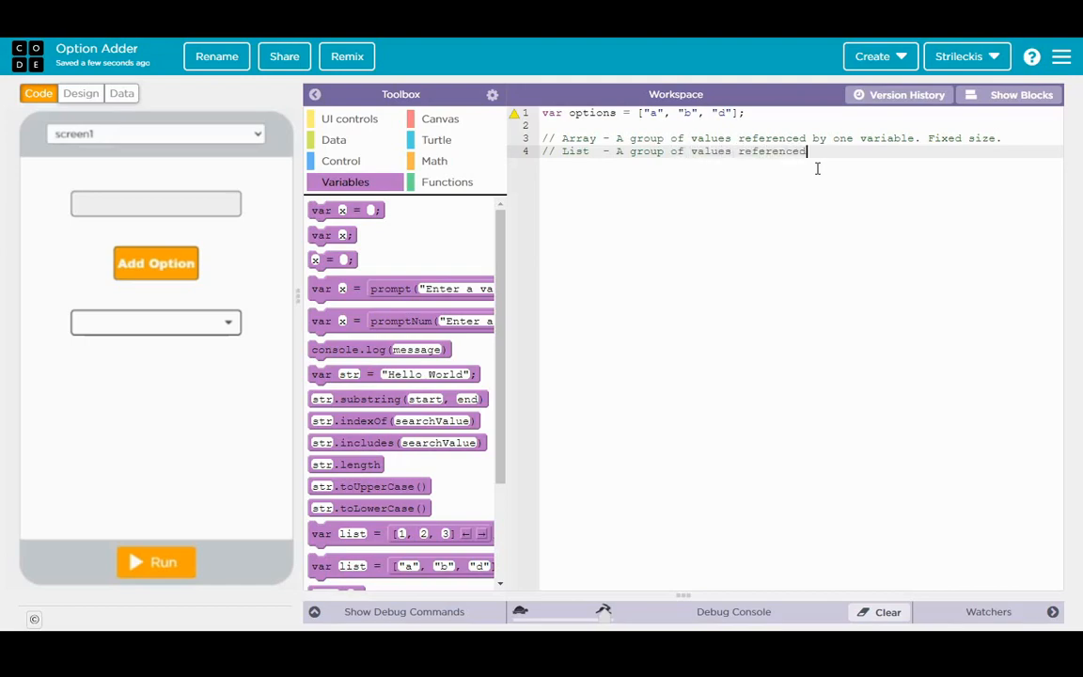
{"action": "type", "text": "by one variable."}
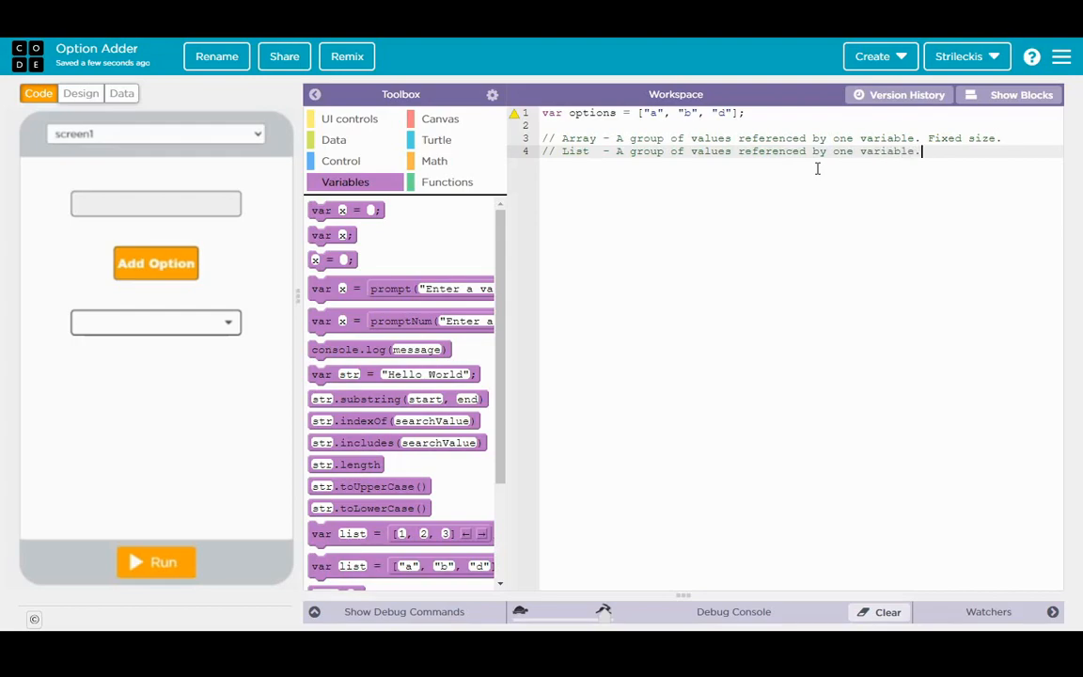
{"action": "type", "text": "Size can change."}
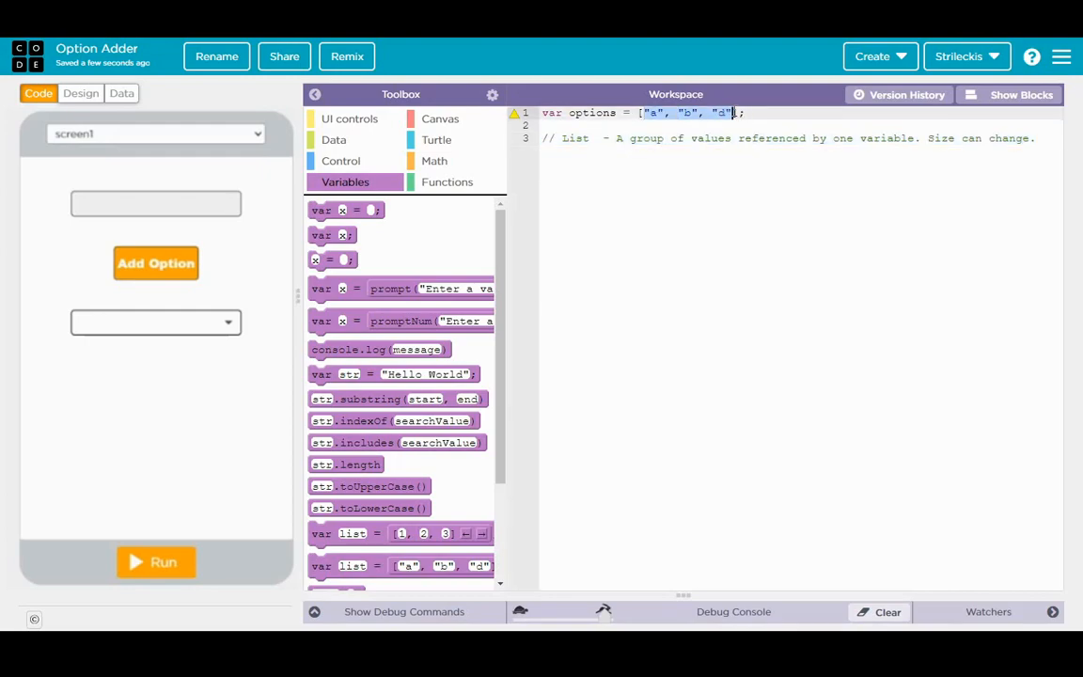
Step: Delete the comment line and empty the list so options = []
{"action": "double_click", "coordinate": [591, 113]}
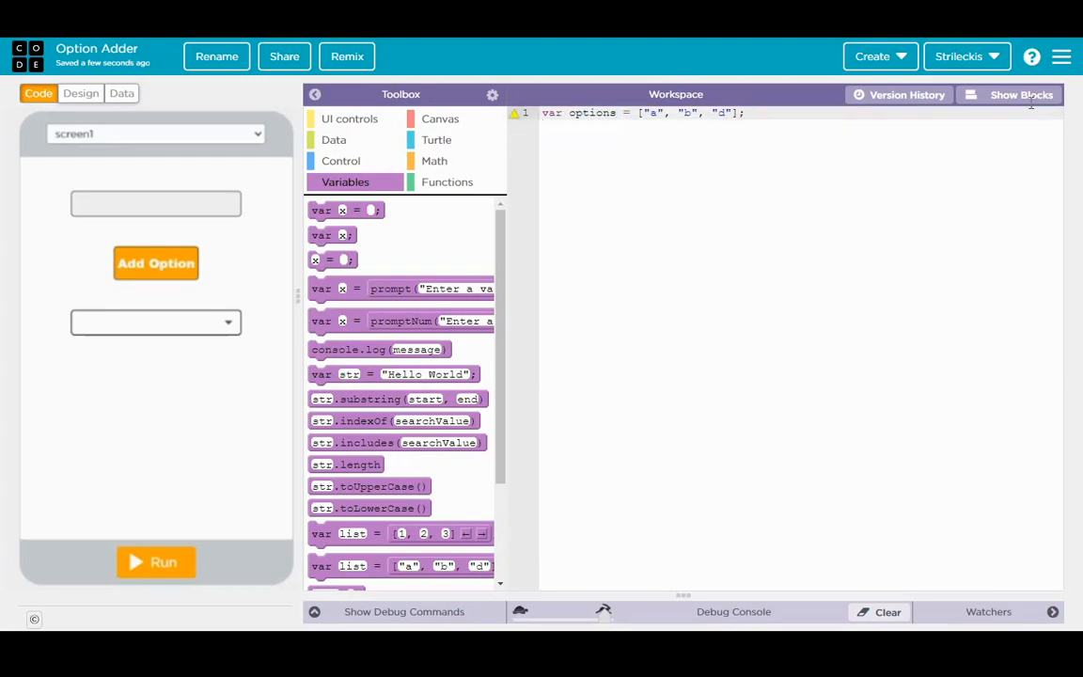
{"action": "left_click", "coordinate": [1022, 94]}
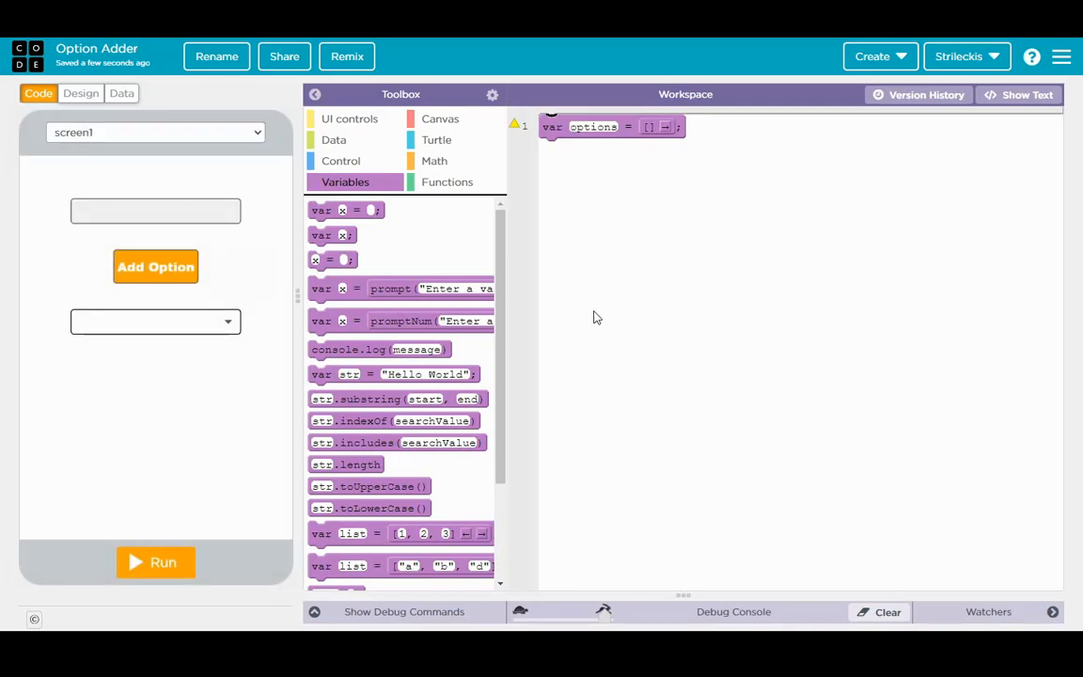
{"action": "mouse_move", "coordinate": [668, 354]}
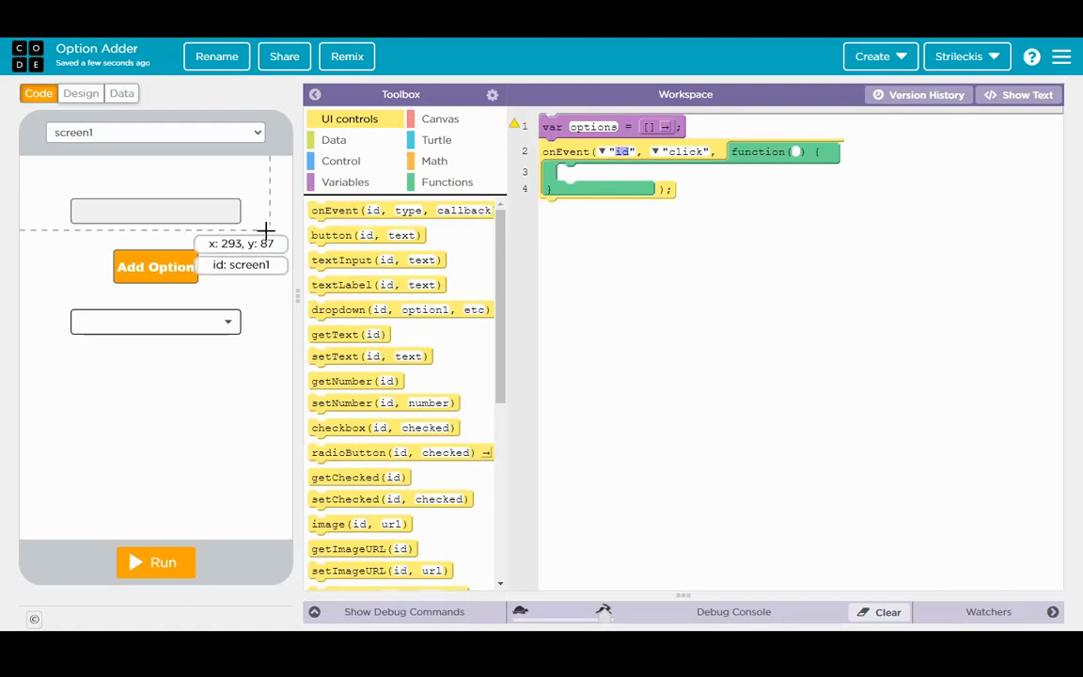
{"action": "mouse_move", "coordinate": [166, 268]}
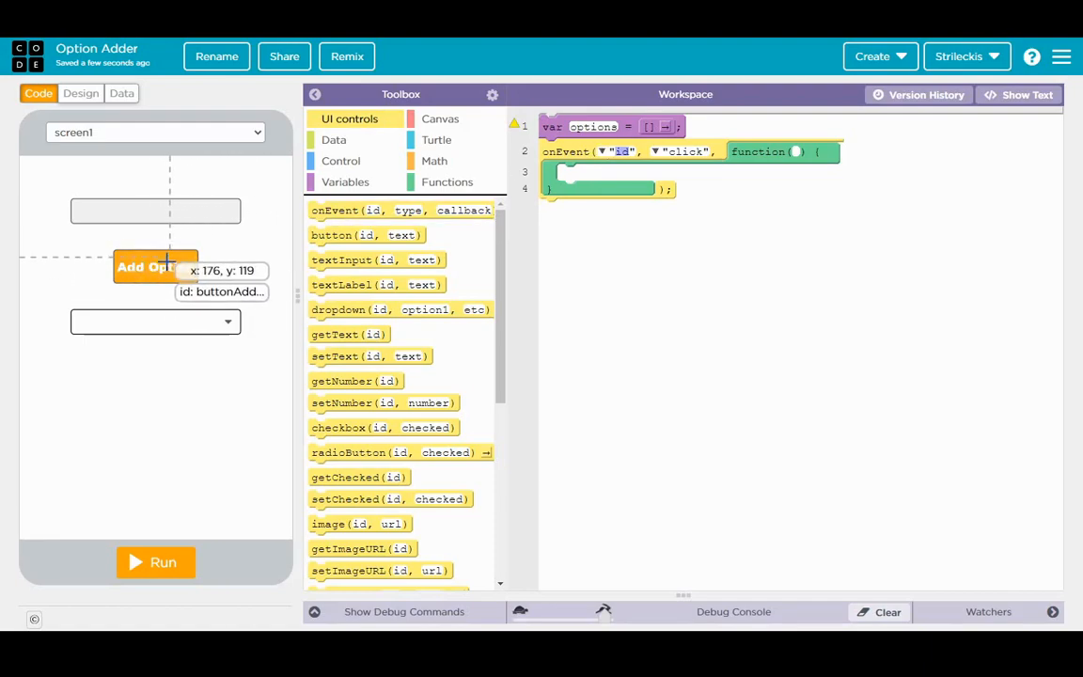
{"action": "mouse_move", "coordinate": [184, 215]}
{"action": "type", "text": "buttonAddOption"}
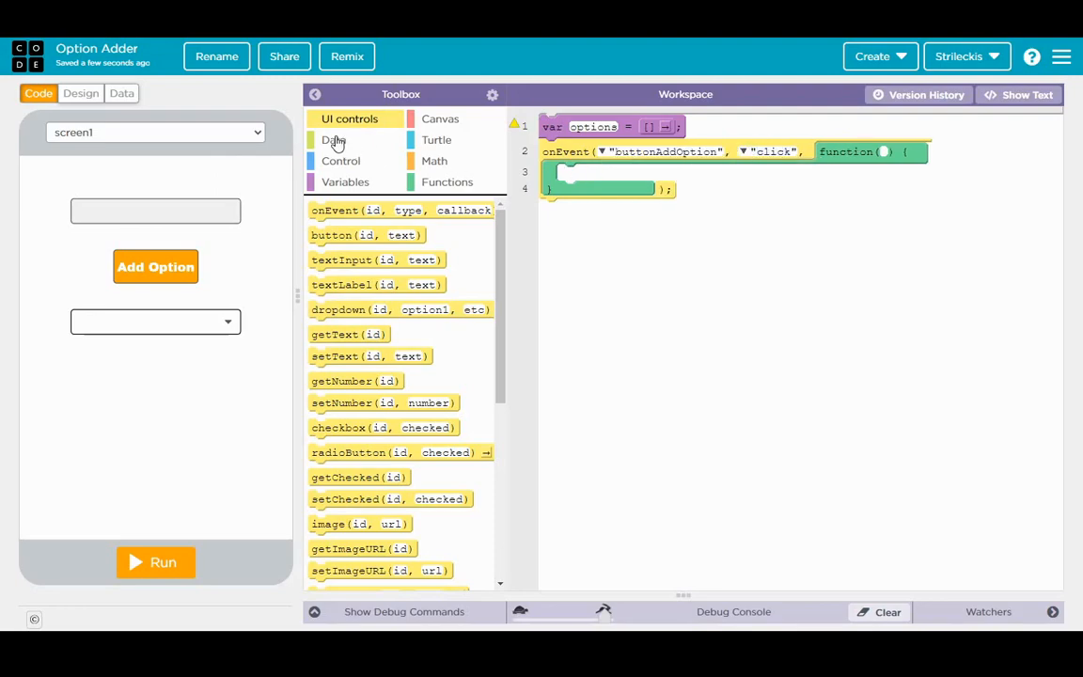
{"action": "mouse_move", "coordinate": [386, 203]}
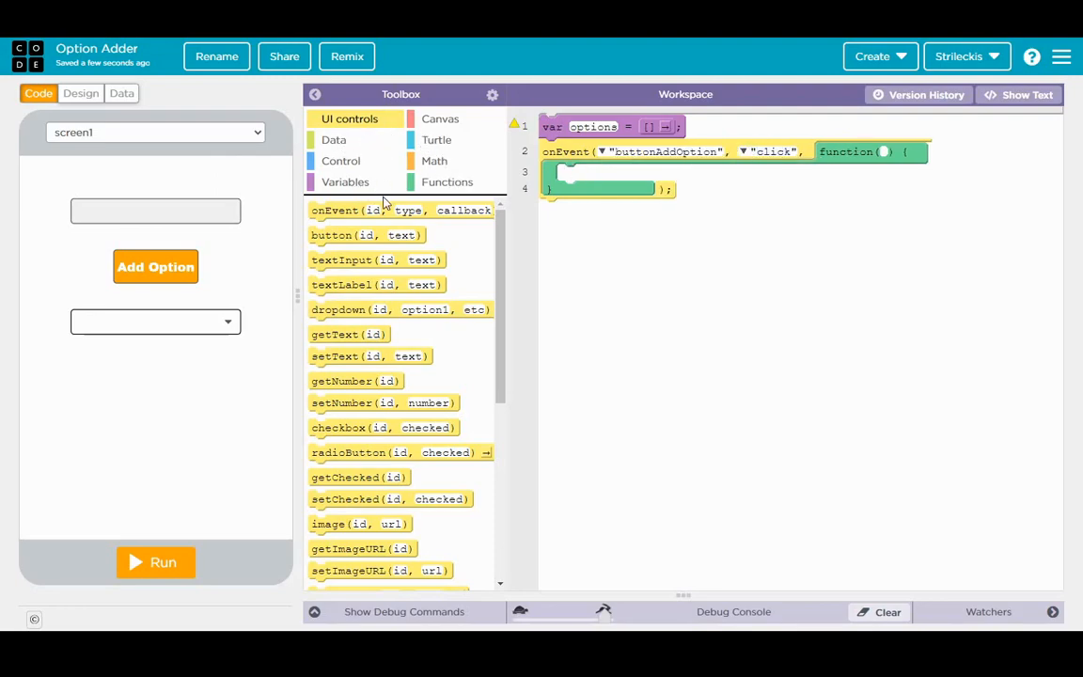
{"action": "mouse_move", "coordinate": [130, 204]}
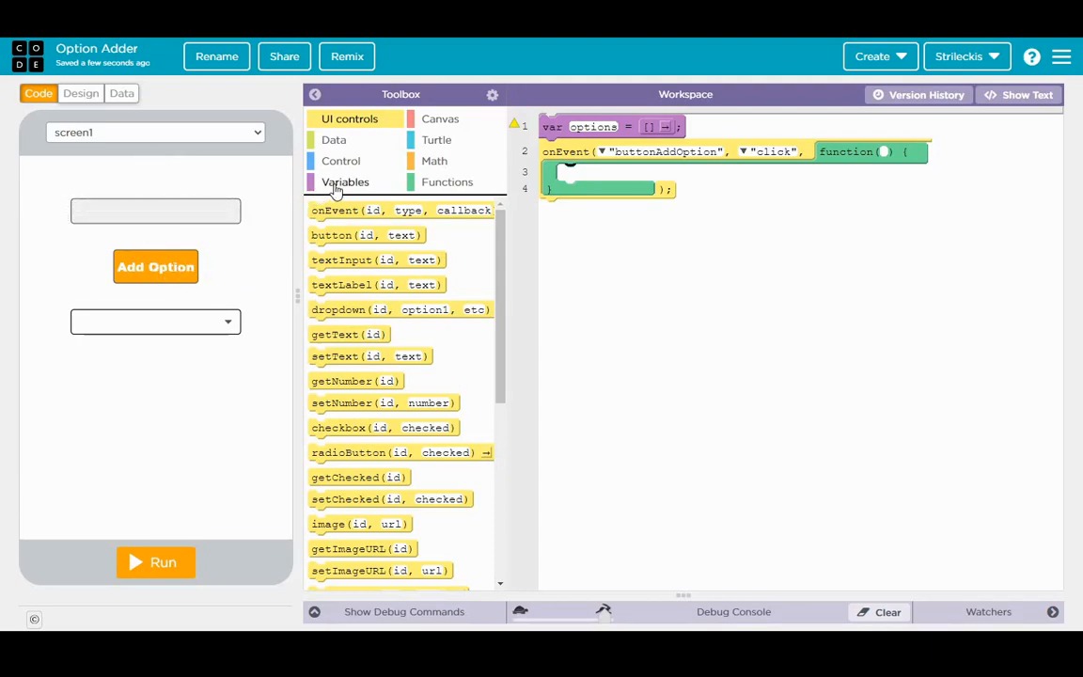
Step: Declare a variable named buffer inside the onEvent click handler
{"action": "left_click", "coordinate": [346, 181]}
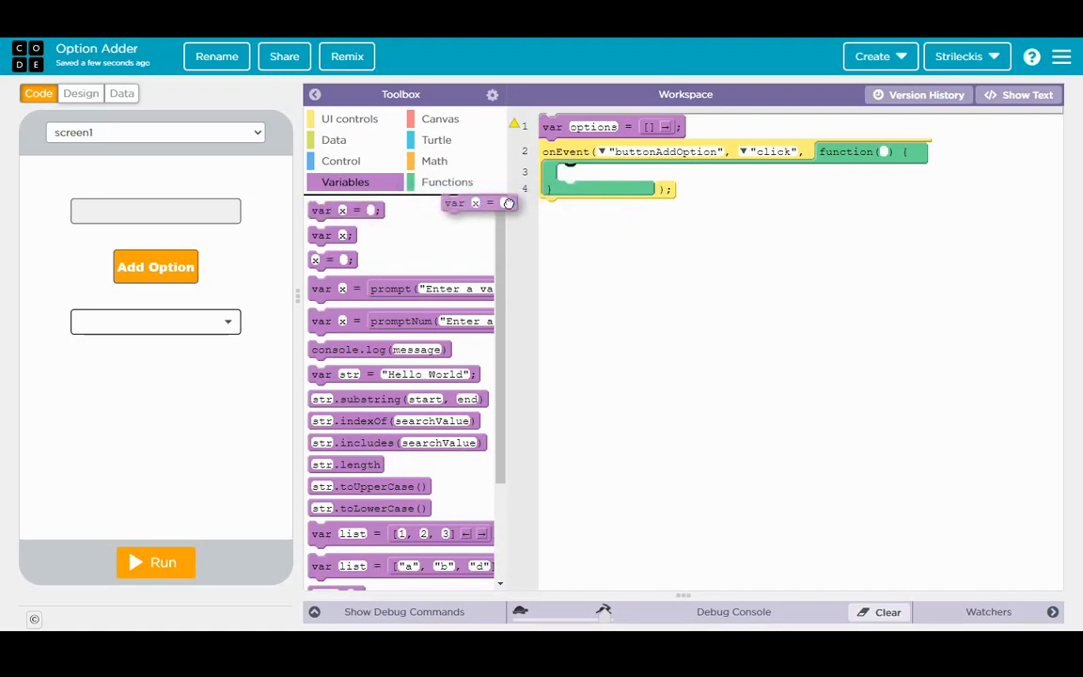
{"action": "left_click_drag", "start_coordinate": [479, 204], "coordinate": [606, 181]}
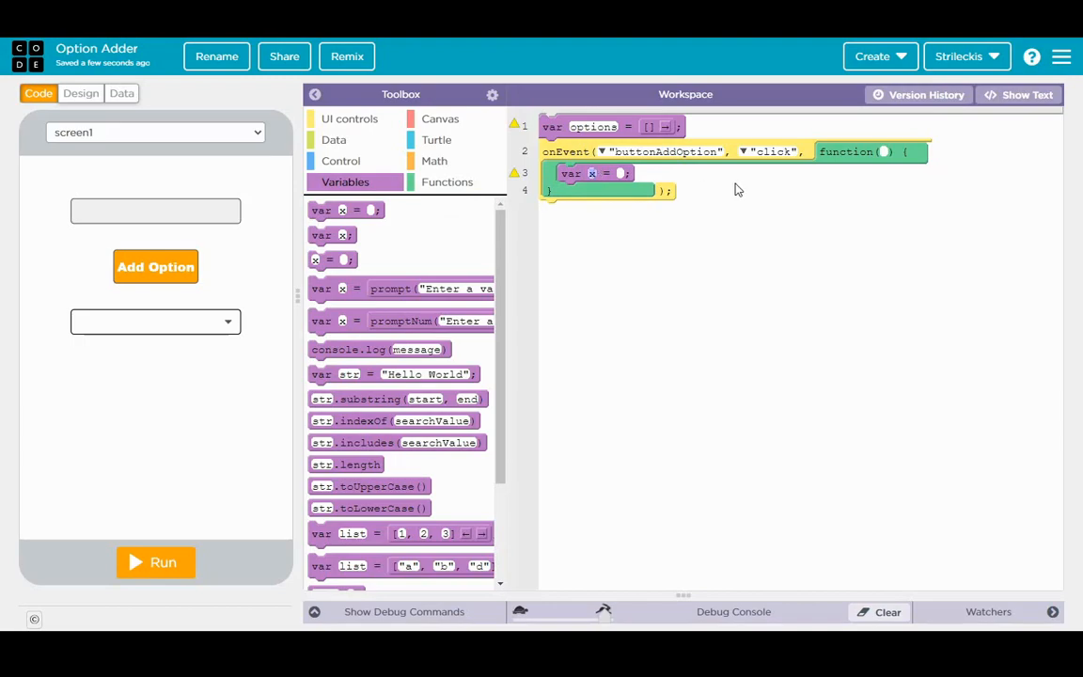
{"action": "type", "text": "buffer"}
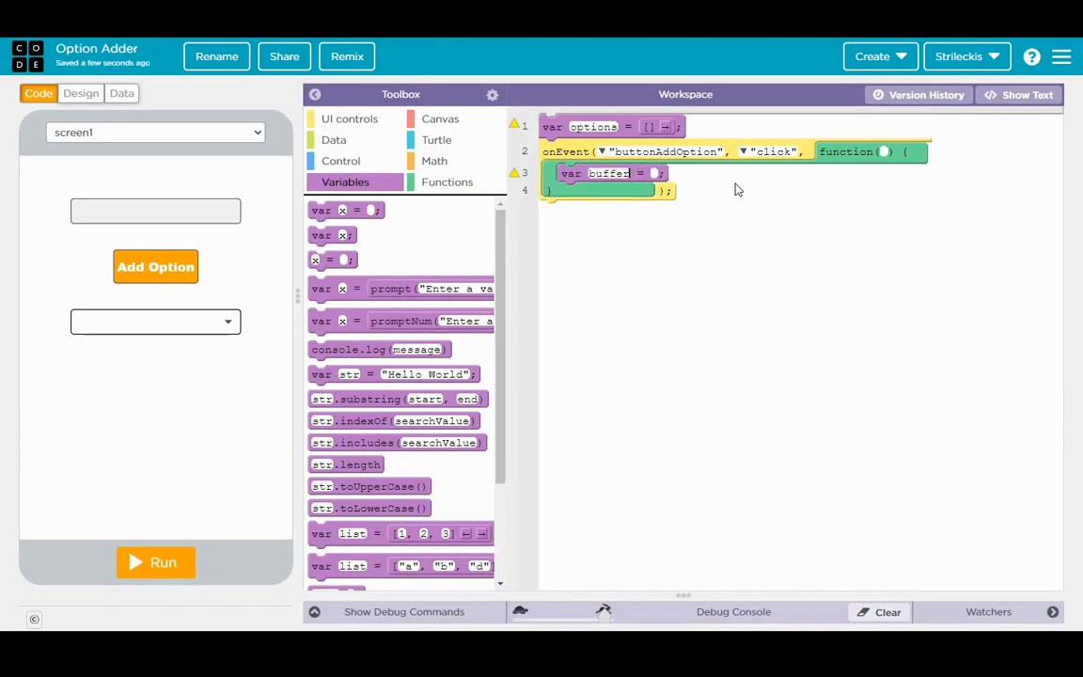
{"action": "left_click", "coordinate": [654, 173]}
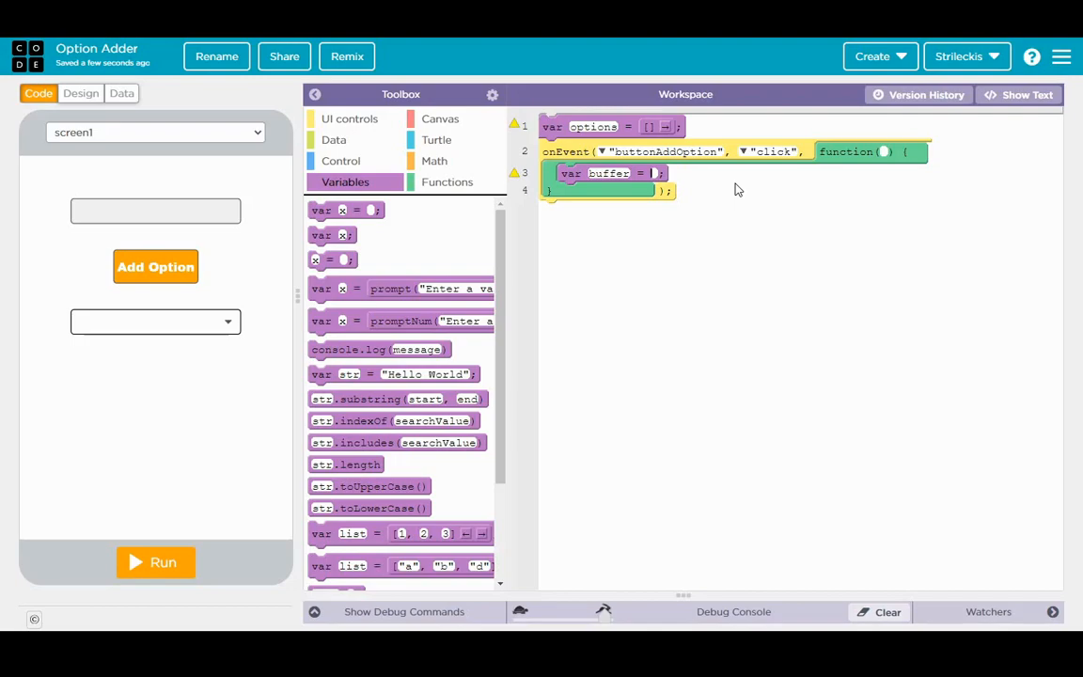
{"action": "mouse_move", "coordinate": [726, 192]}
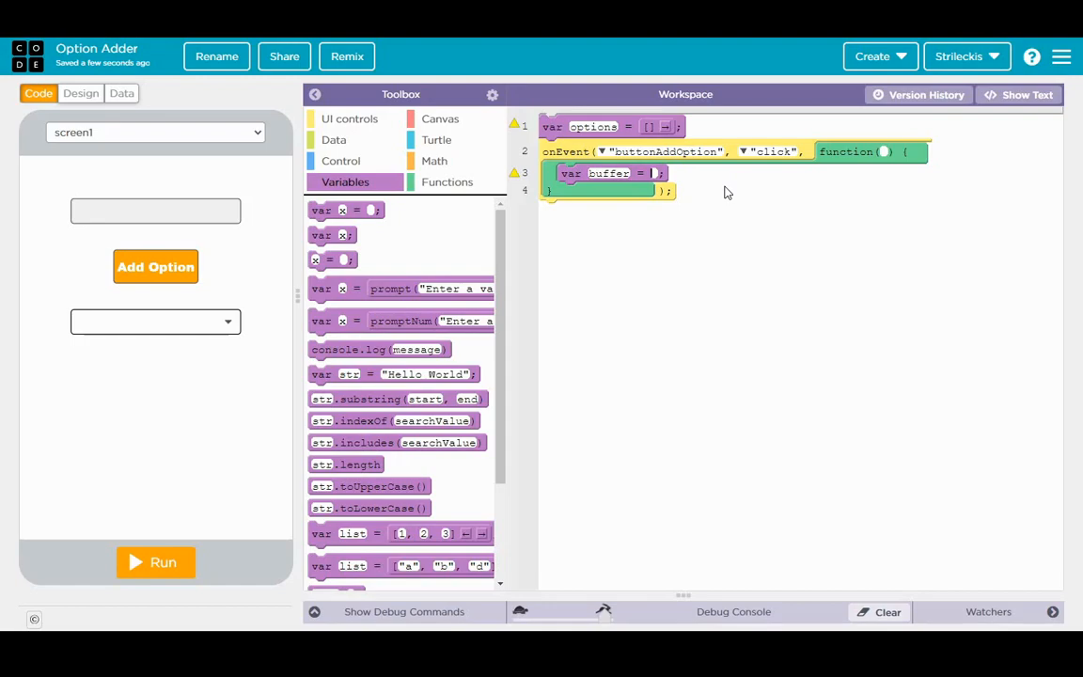
{"action": "mouse_move", "coordinate": [386, 152]}
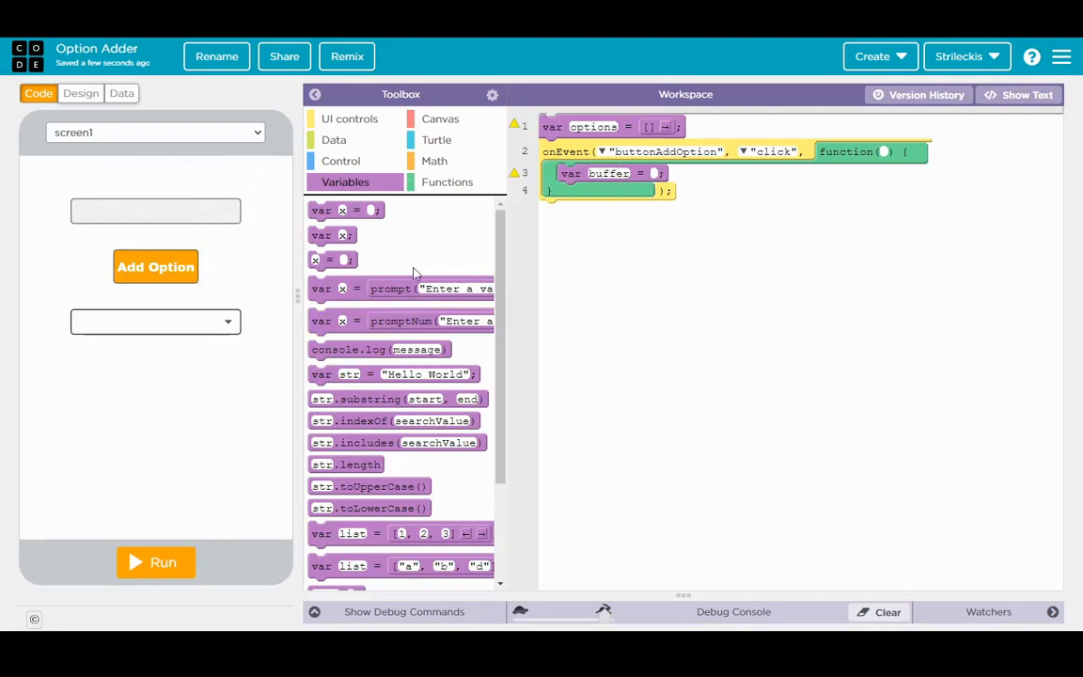
Step: Assign buffer the value of getText with text_input as the element id
{"action": "left_click", "coordinate": [350, 118]}
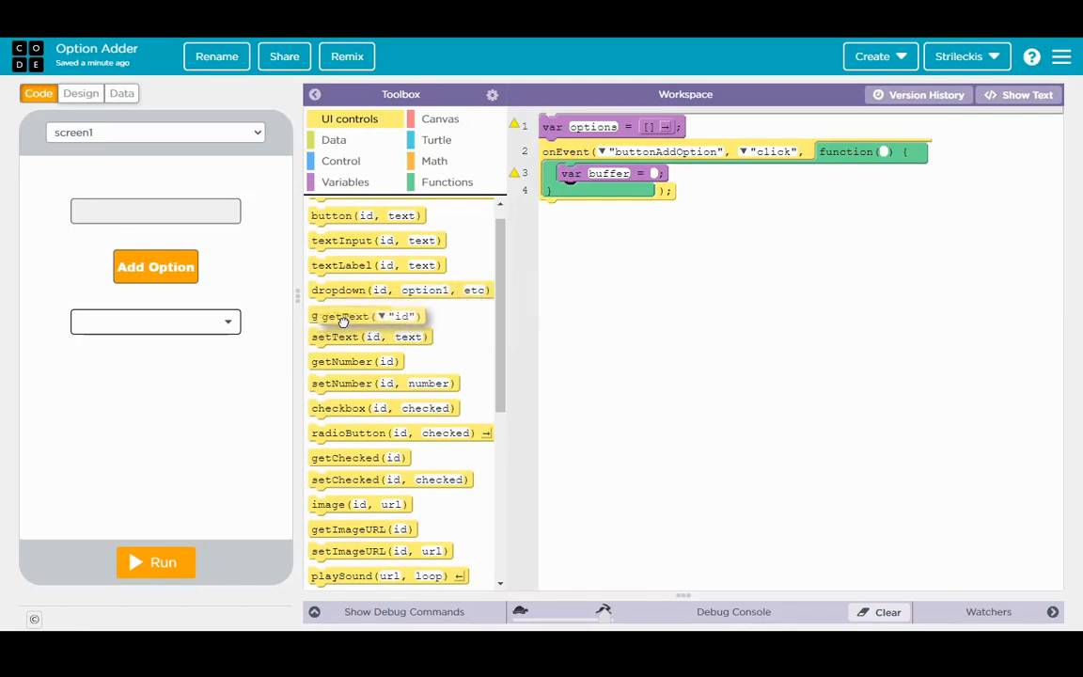
{"action": "scroll", "scroll_direction": "down", "scroll_amount": 3}
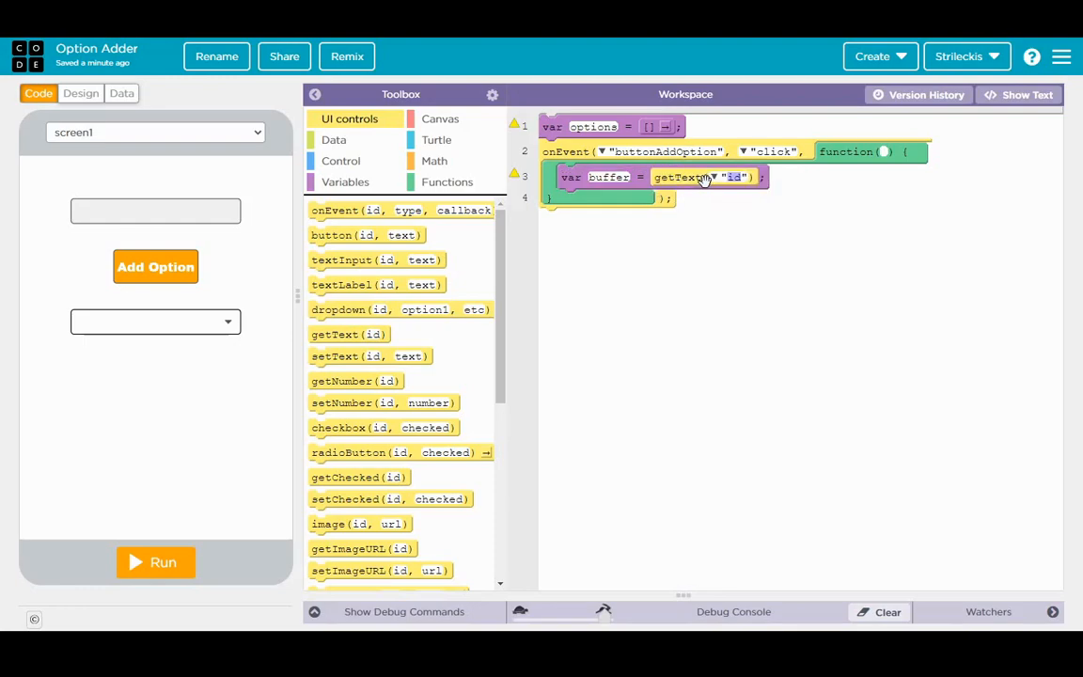
{"action": "left_click", "coordinate": [714, 177]}
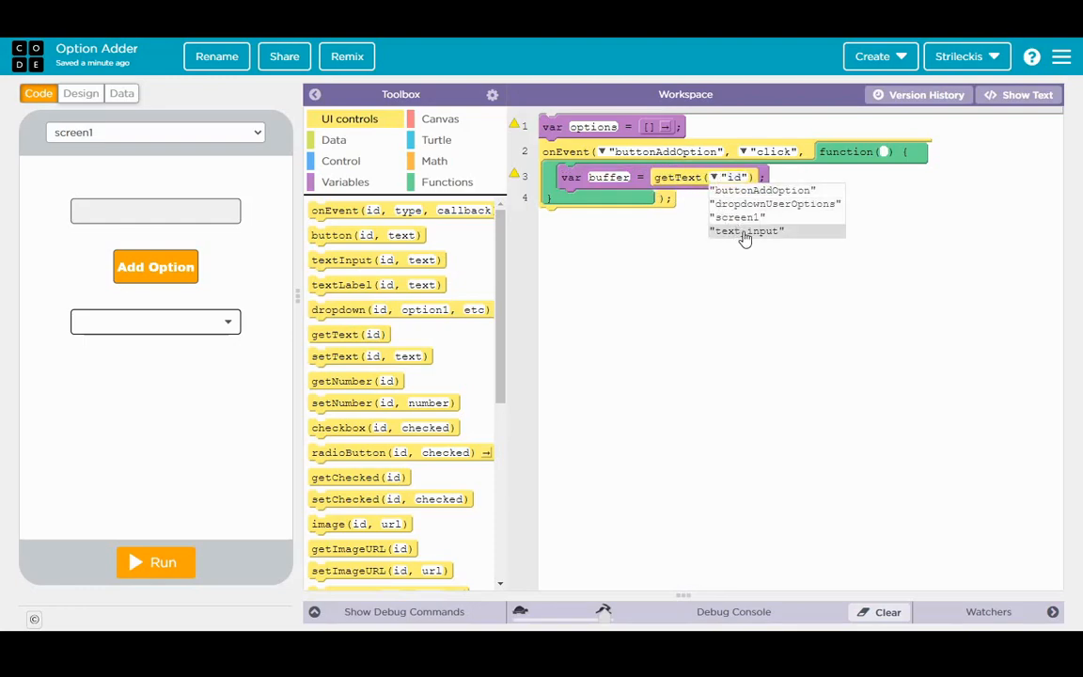
{"action": "left_click", "coordinate": [745, 232]}
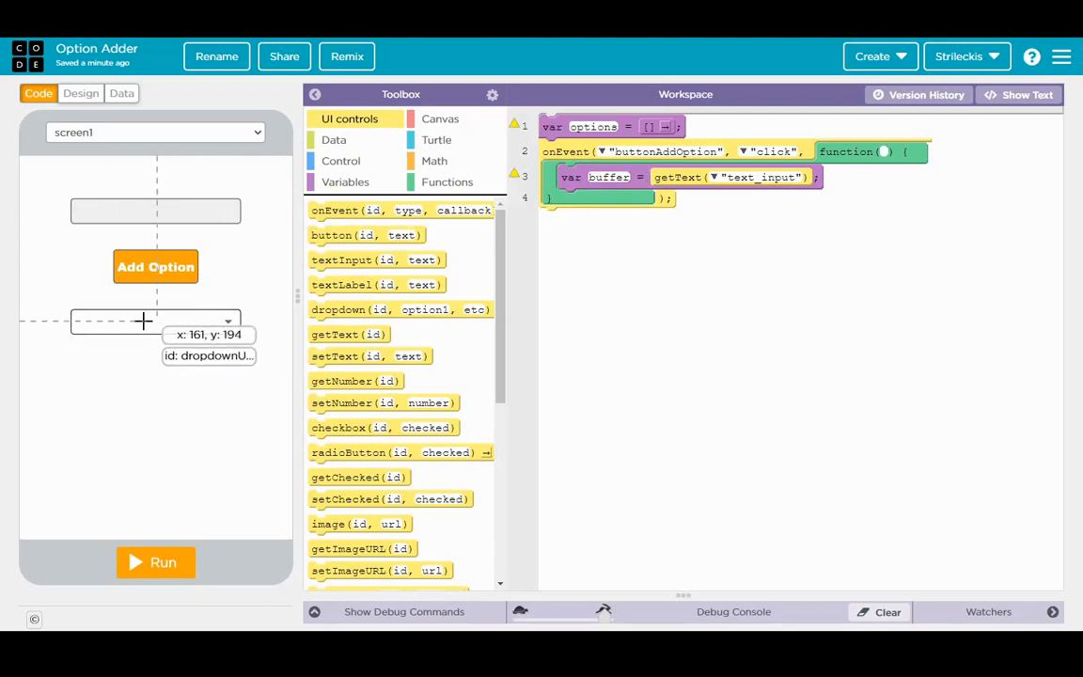
{"action": "mouse_move", "coordinate": [154, 300]}
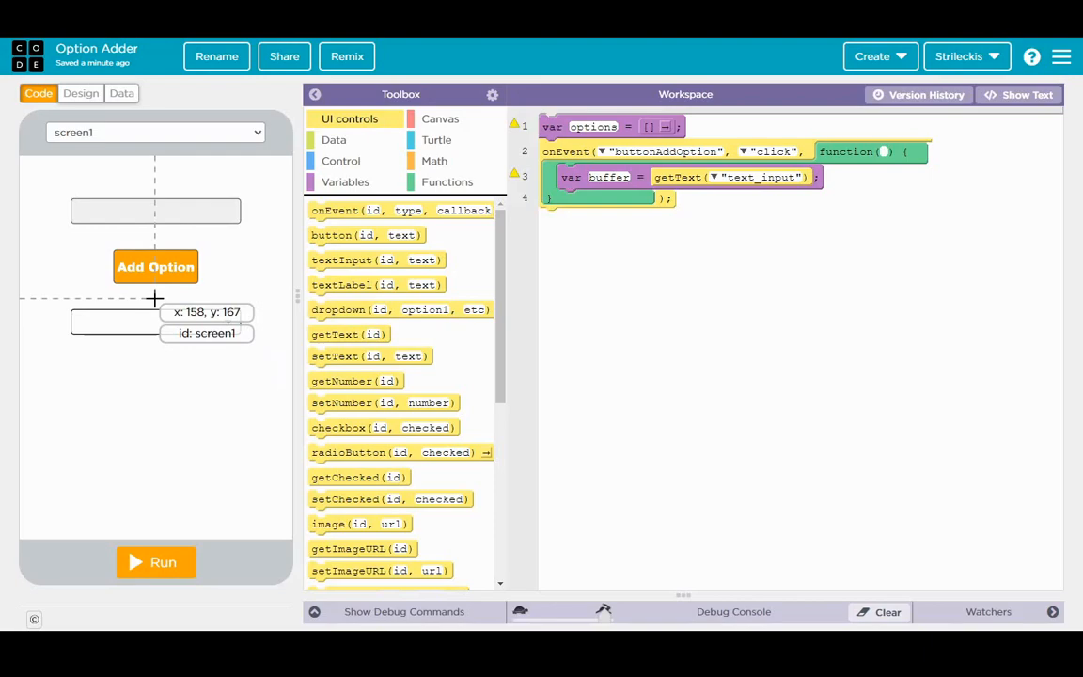
{"action": "mouse_move", "coordinate": [158, 301]}
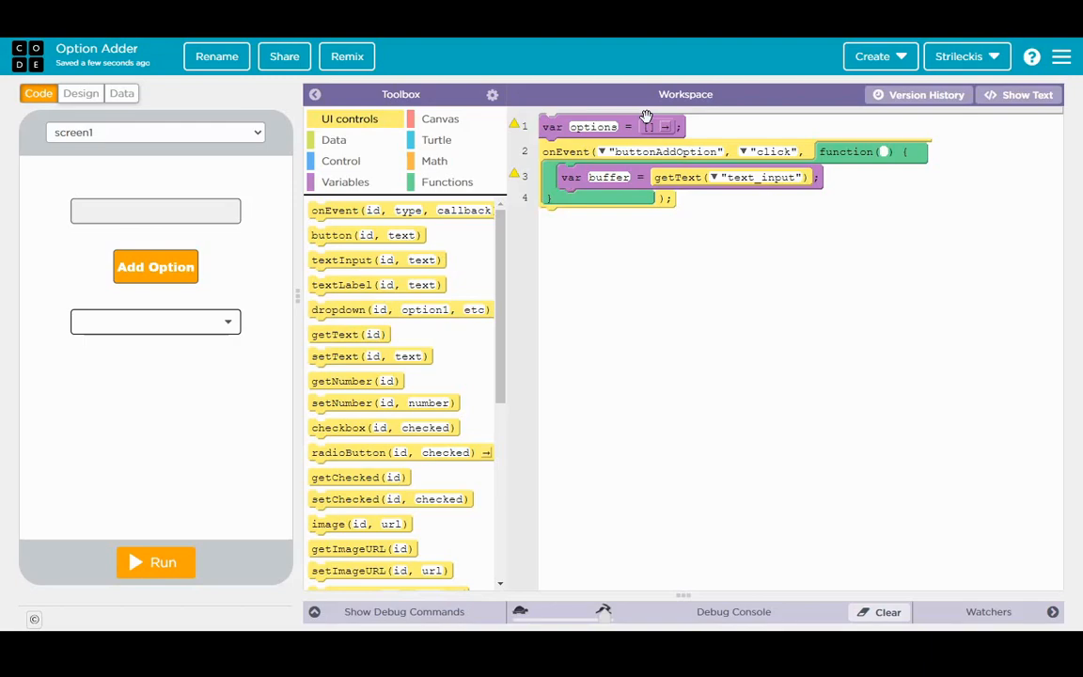
{"action": "mouse_move", "coordinate": [543, 120]}
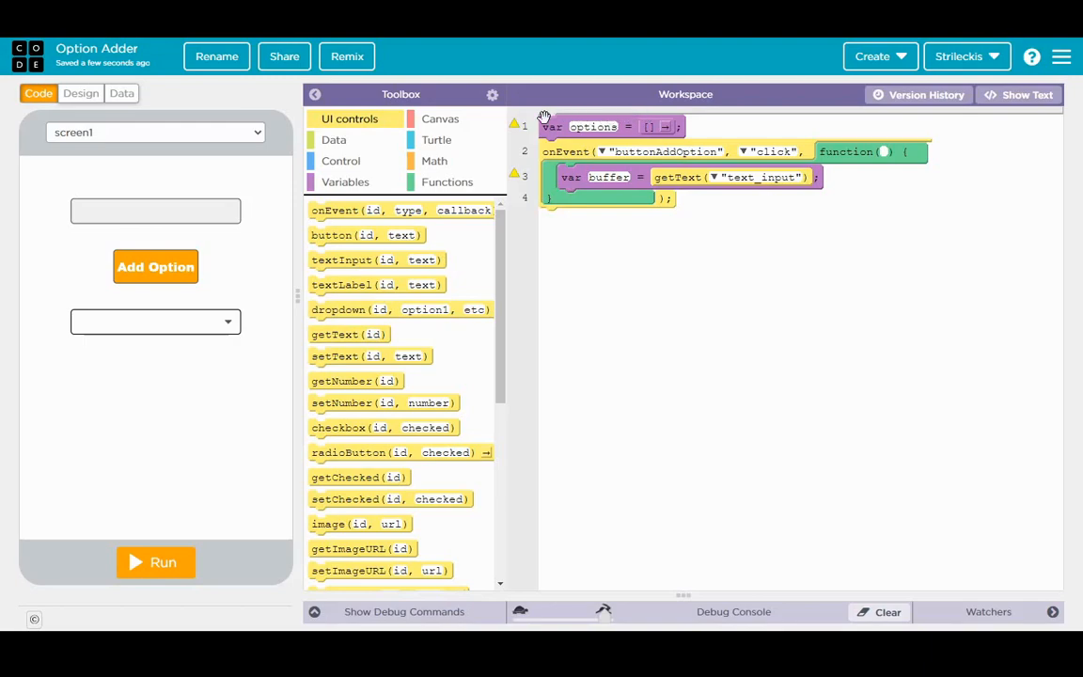
Step: Add appendItem(options, buffer) below the buffer line, then run the app and type Hello
{"action": "left_click", "coordinate": [346, 181]}
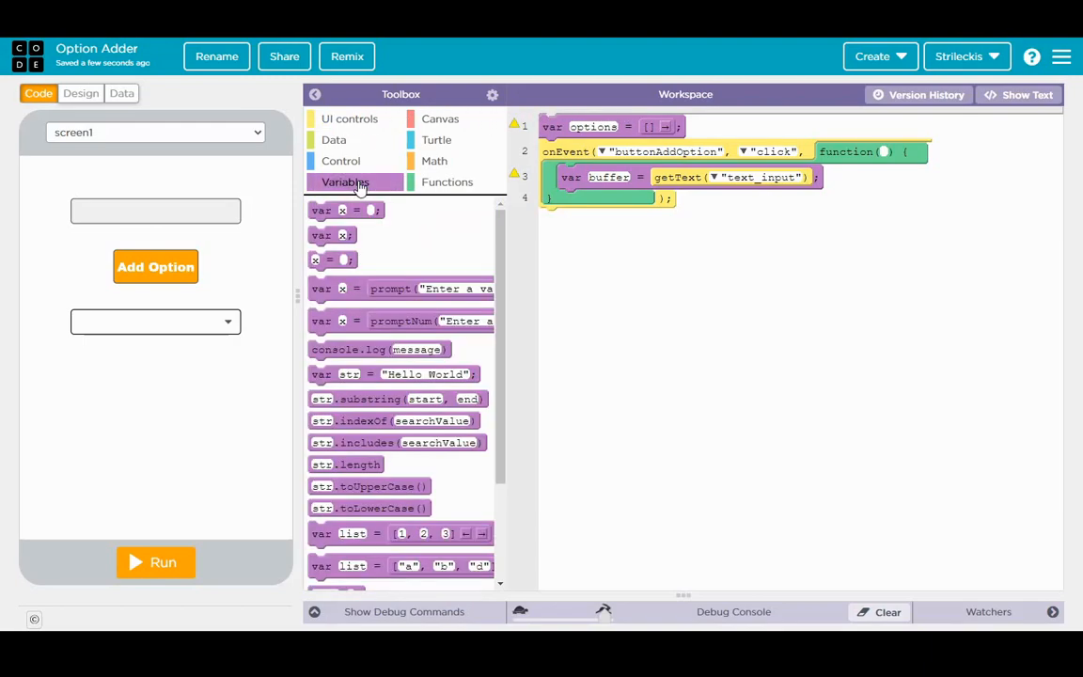
{"action": "scroll", "scroll_direction": "down", "scroll_amount": 3}
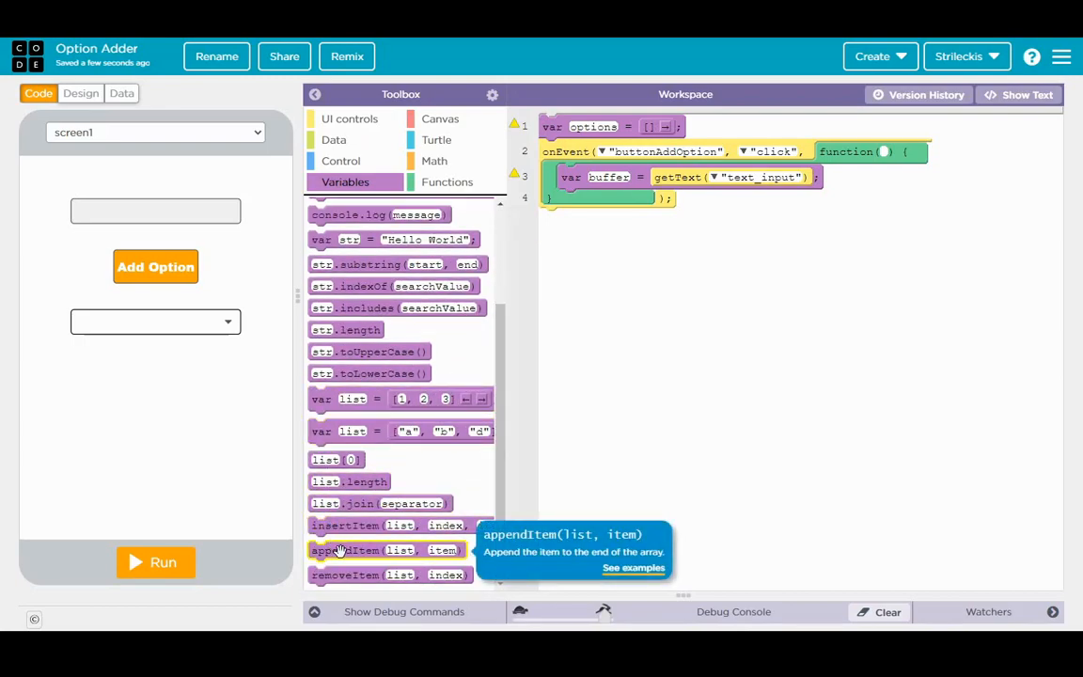
{"action": "mouse_move", "coordinate": [391, 568]}
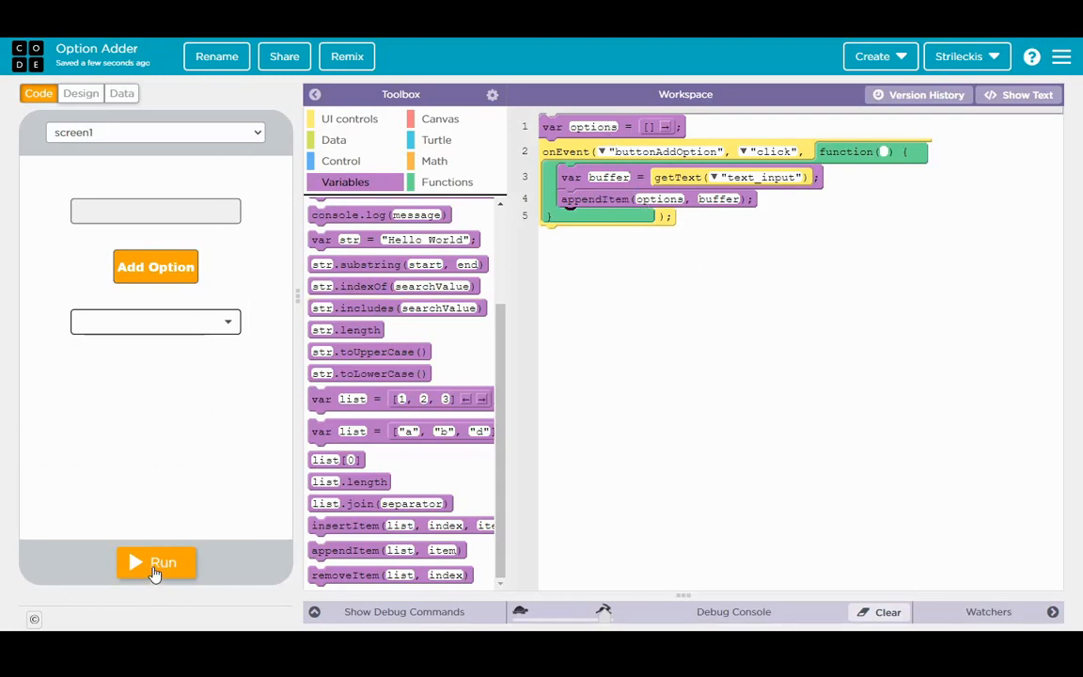
{"action": "left_click", "coordinate": [155, 563]}
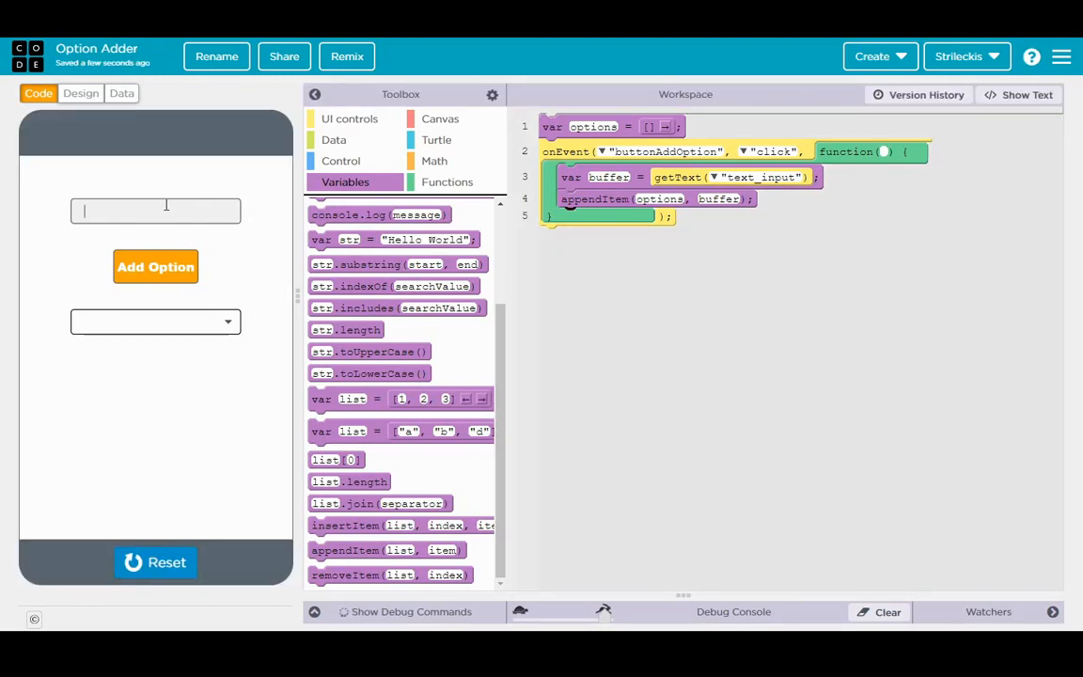
{"action": "type", "text": "Hello"}
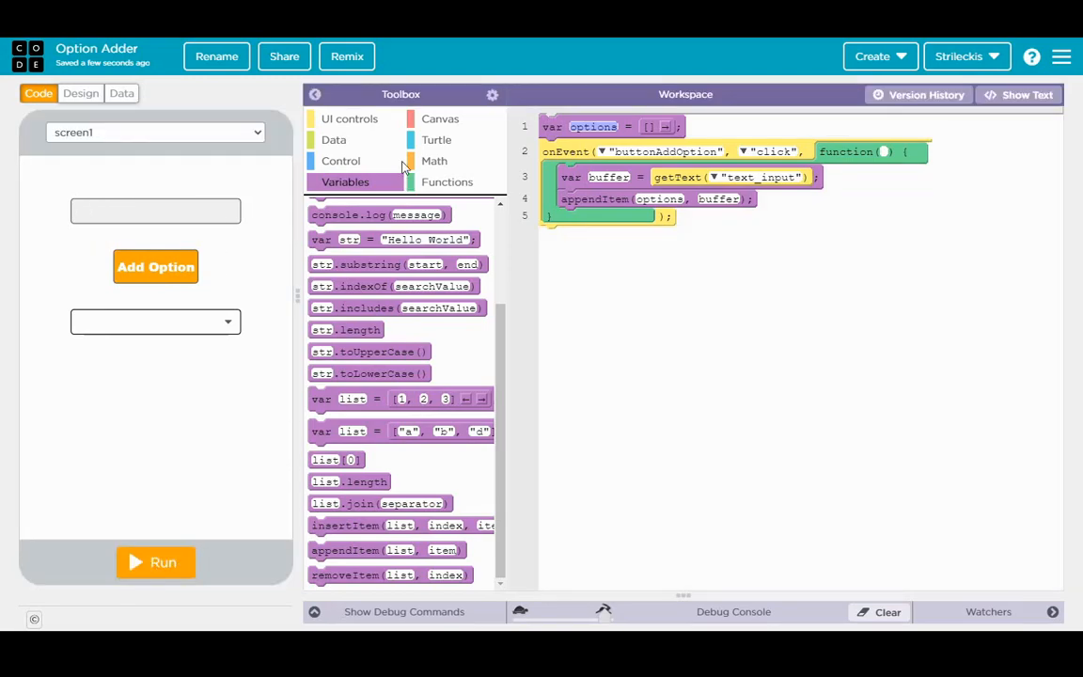
Step: Add a setProperty block targeting dropdownUserOptions with the options property, below appendItem
{"action": "left_click", "coordinate": [350, 118]}
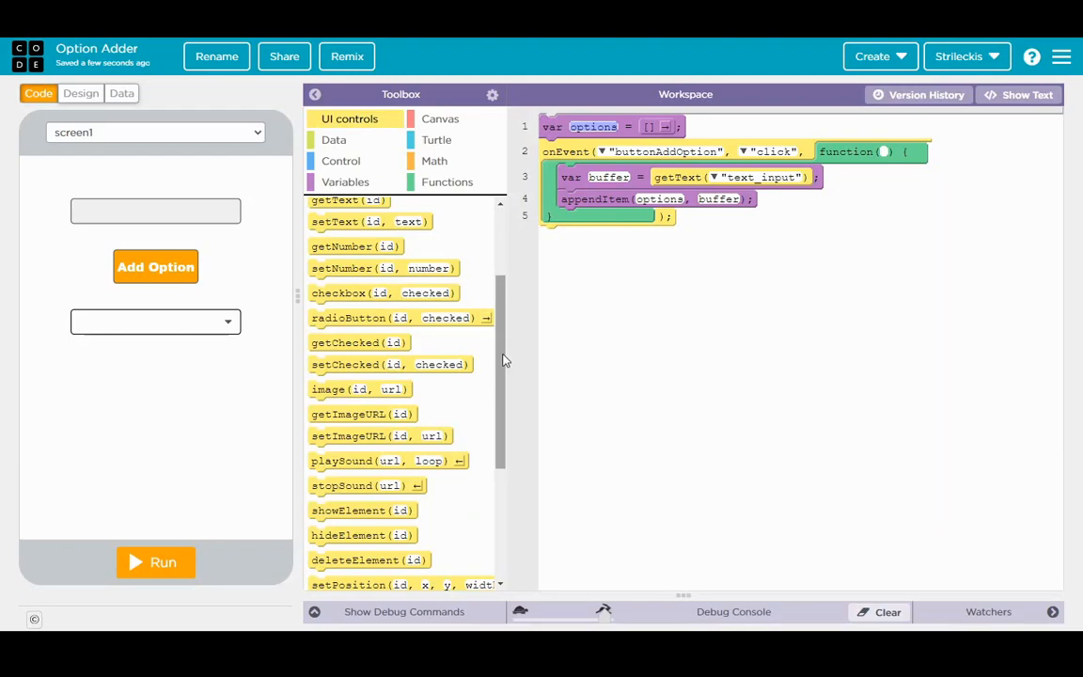
{"action": "scroll", "scroll_direction": "down", "scroll_amount": 3}
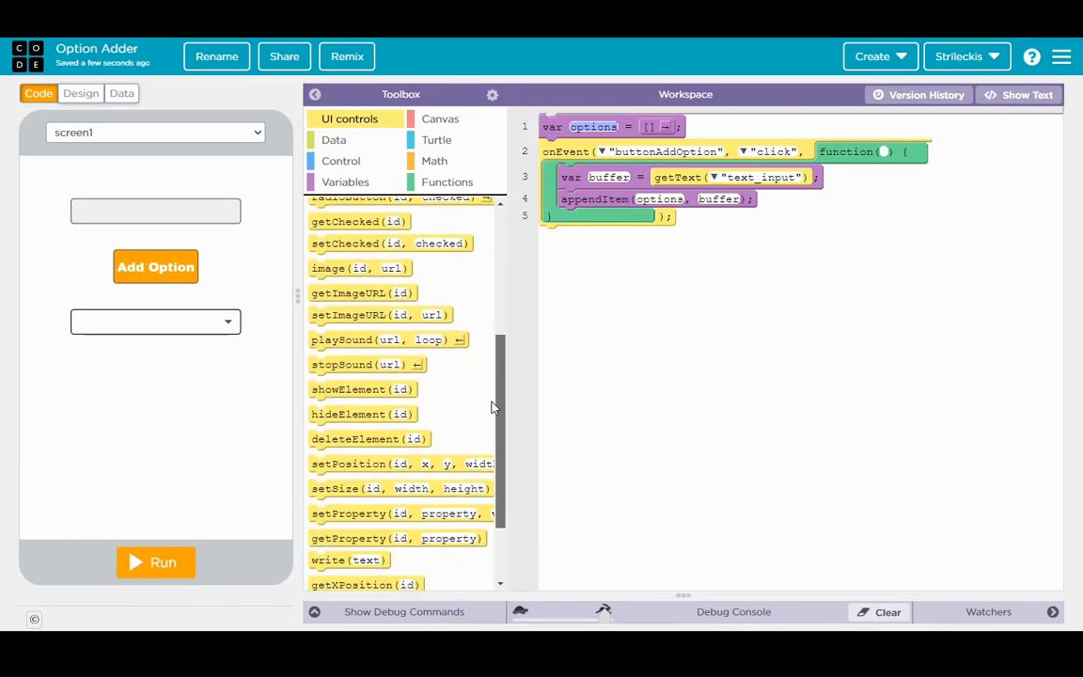
{"action": "scroll", "scroll_direction": "down", "scroll_amount": 3}
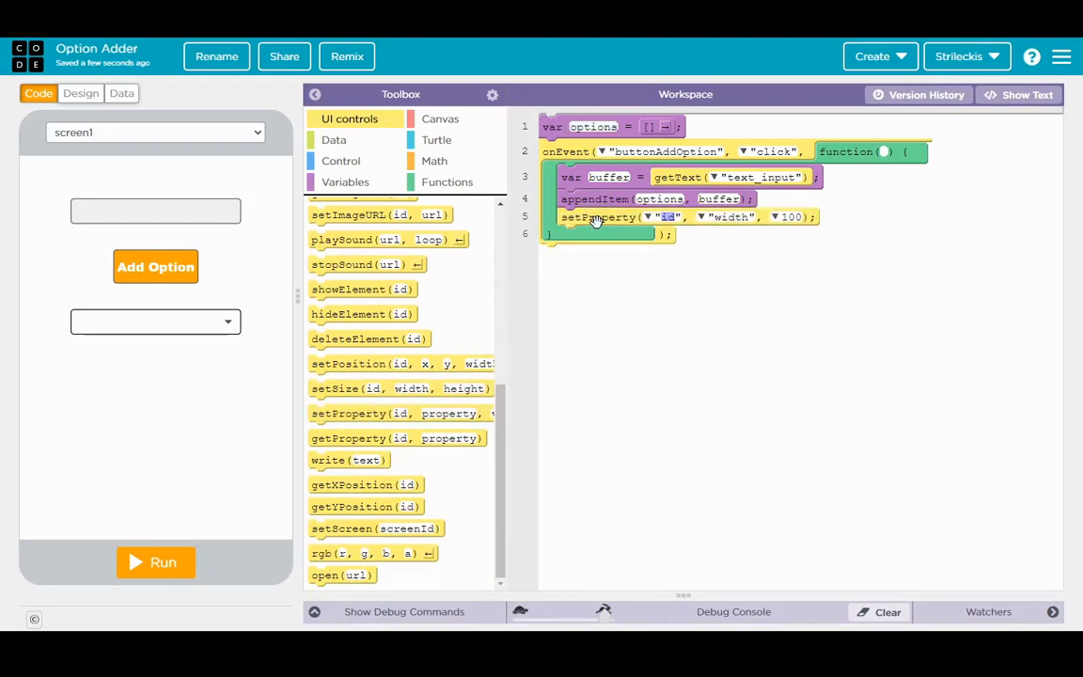
{"action": "left_click", "coordinate": [651, 219]}
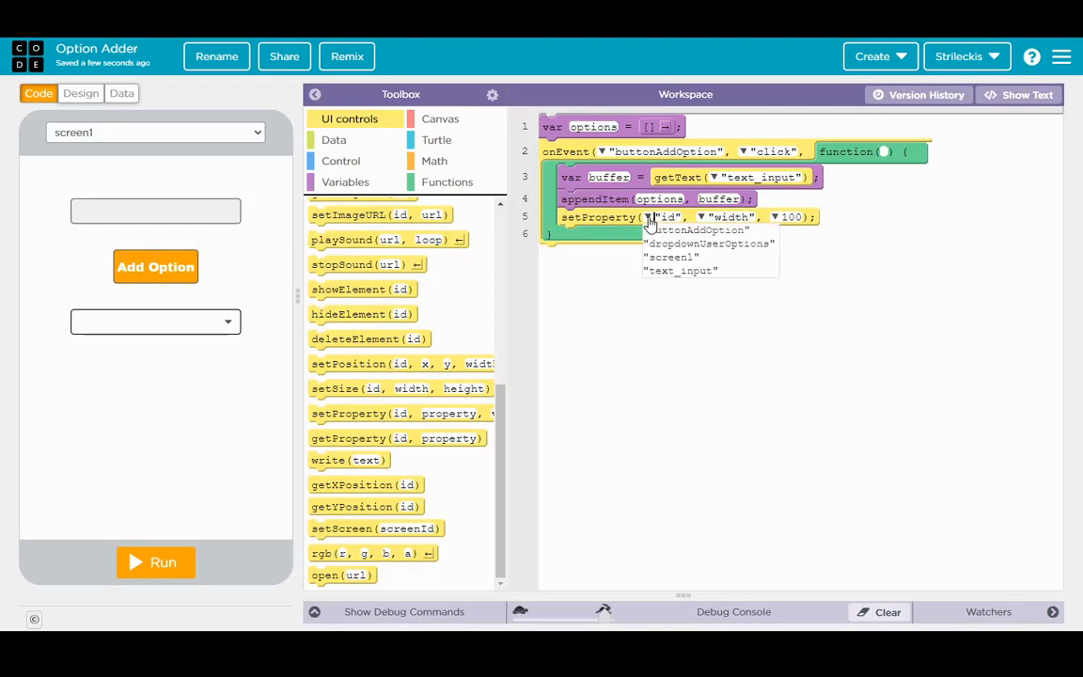
{"action": "left_click", "coordinate": [707, 242]}
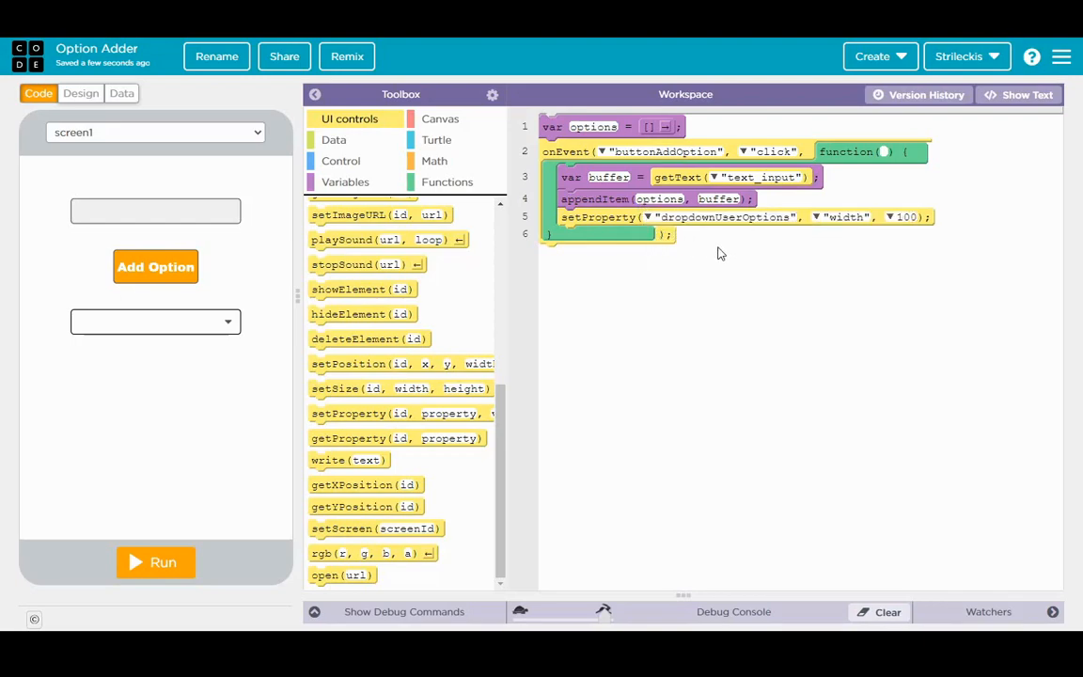
{"action": "left_click", "coordinate": [847, 218]}
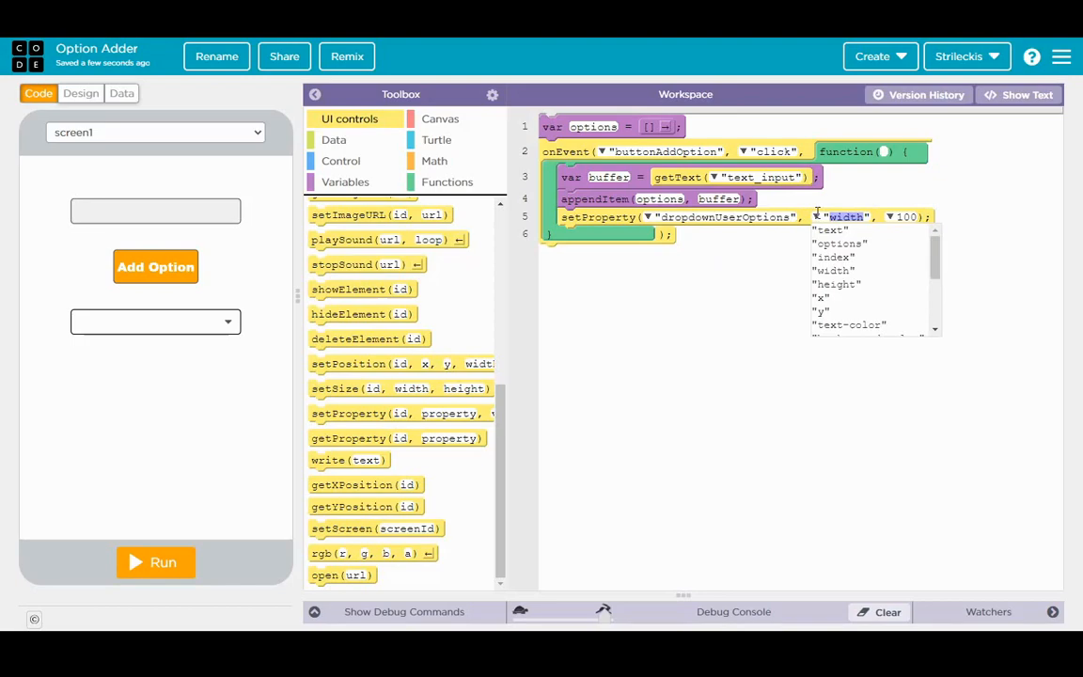
{"action": "left_click", "coordinate": [839, 242]}
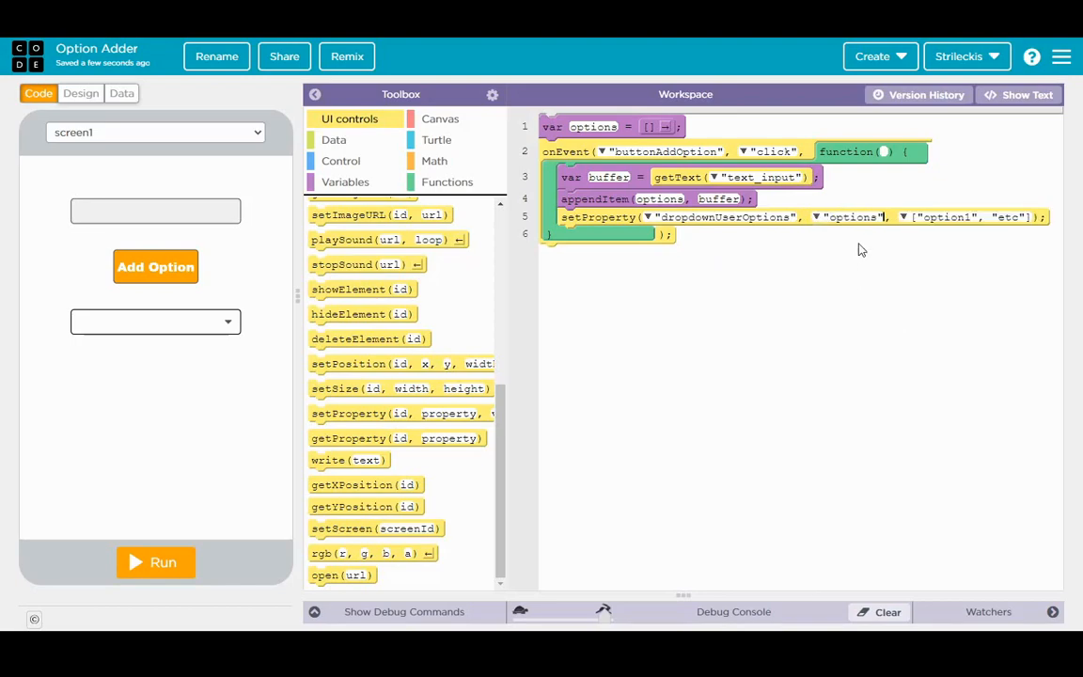
{"action": "mouse_move", "coordinate": [907, 224]}
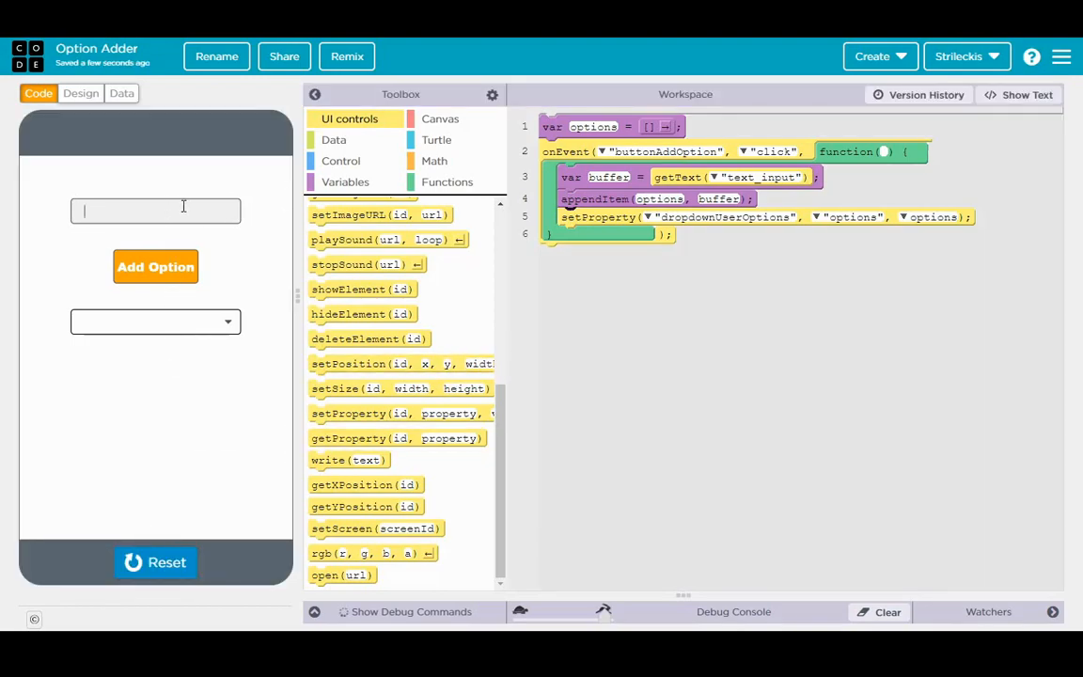
Step: Run the app and add Hello then ABC as new dropdown options, confirming both appear
{"action": "type", "text": "Hello"}
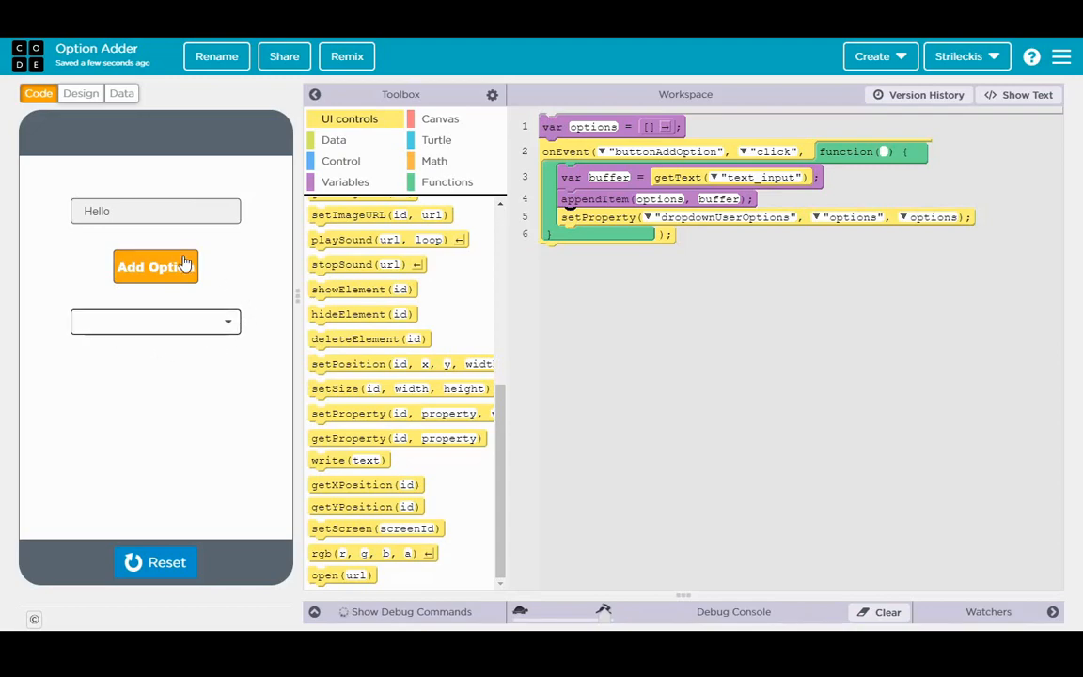
{"action": "left_click", "coordinate": [154, 267]}
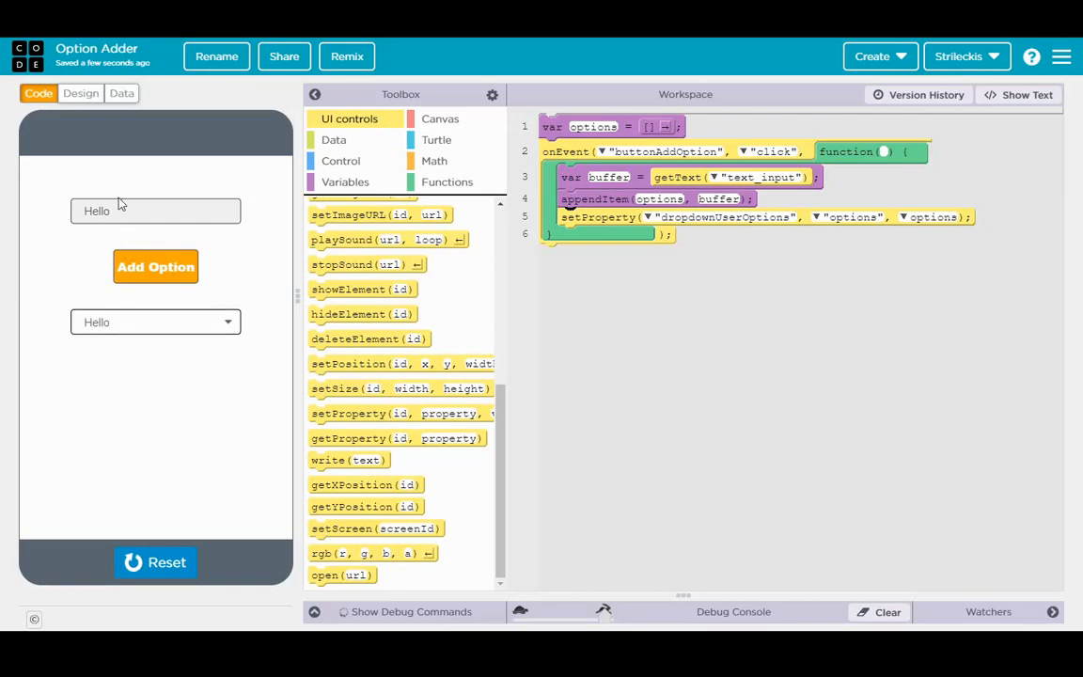
{"action": "left_click", "coordinate": [154, 211]}
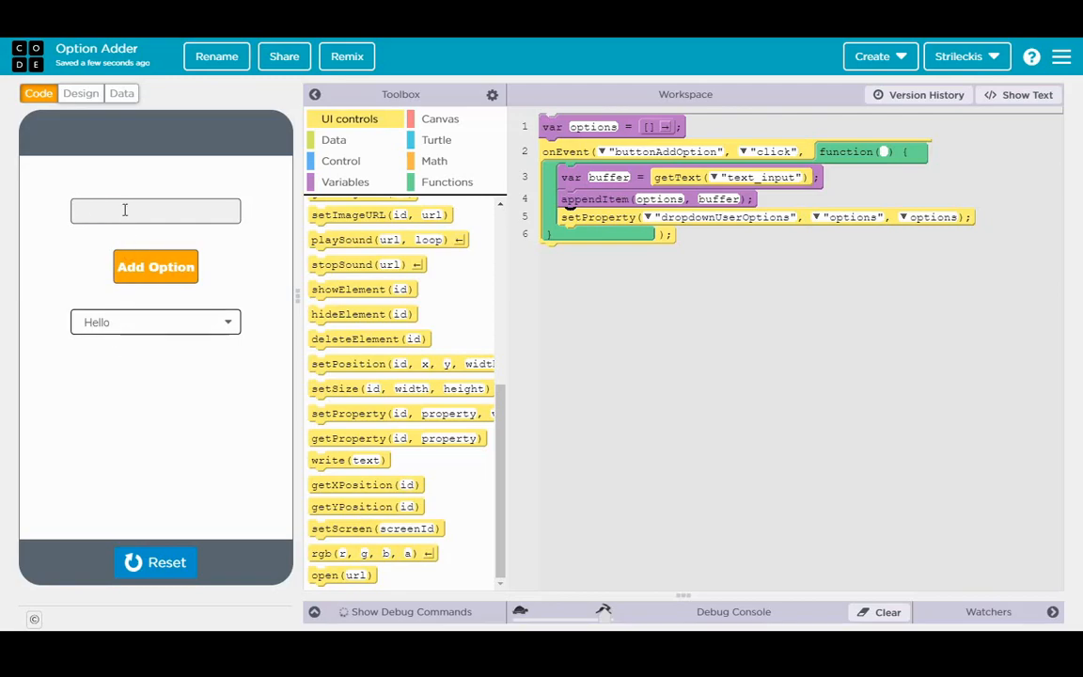
{"action": "type", "text": "ABC"}
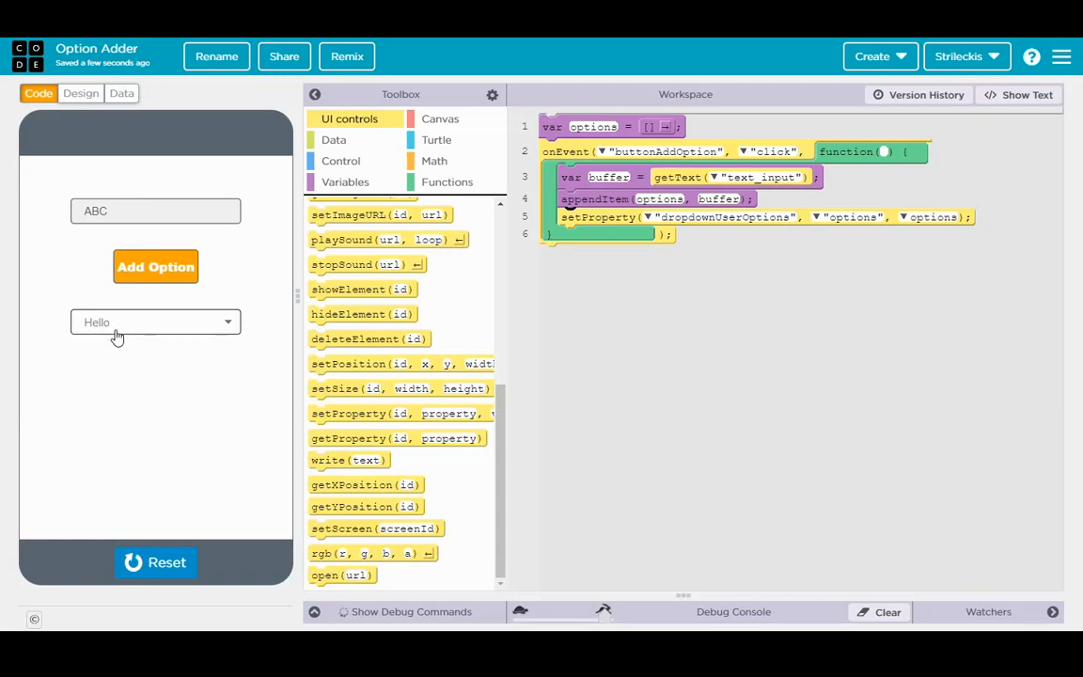
{"action": "mouse_move", "coordinate": [226, 327]}
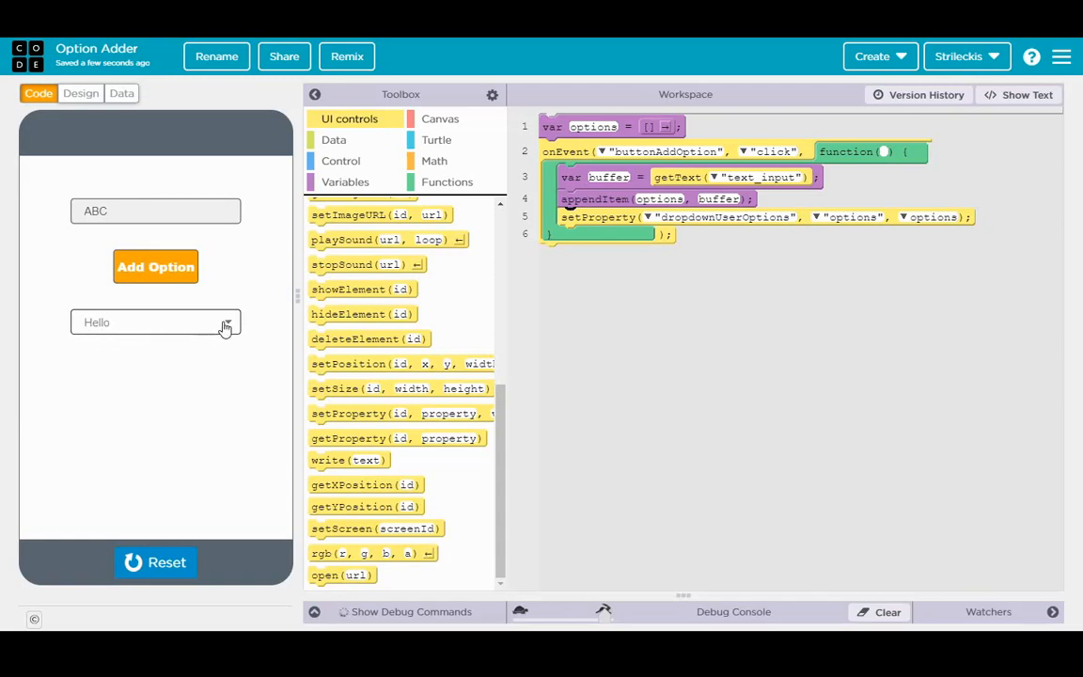
{"action": "left_click", "coordinate": [154, 267]}
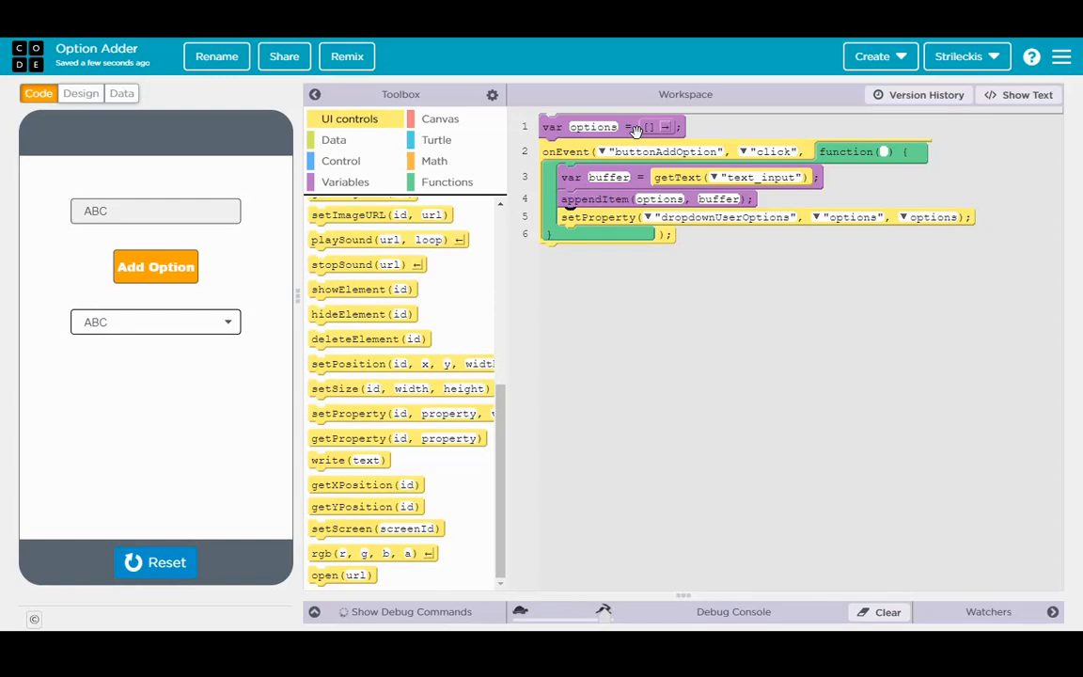
{"action": "mouse_move", "coordinate": [237, 342]}
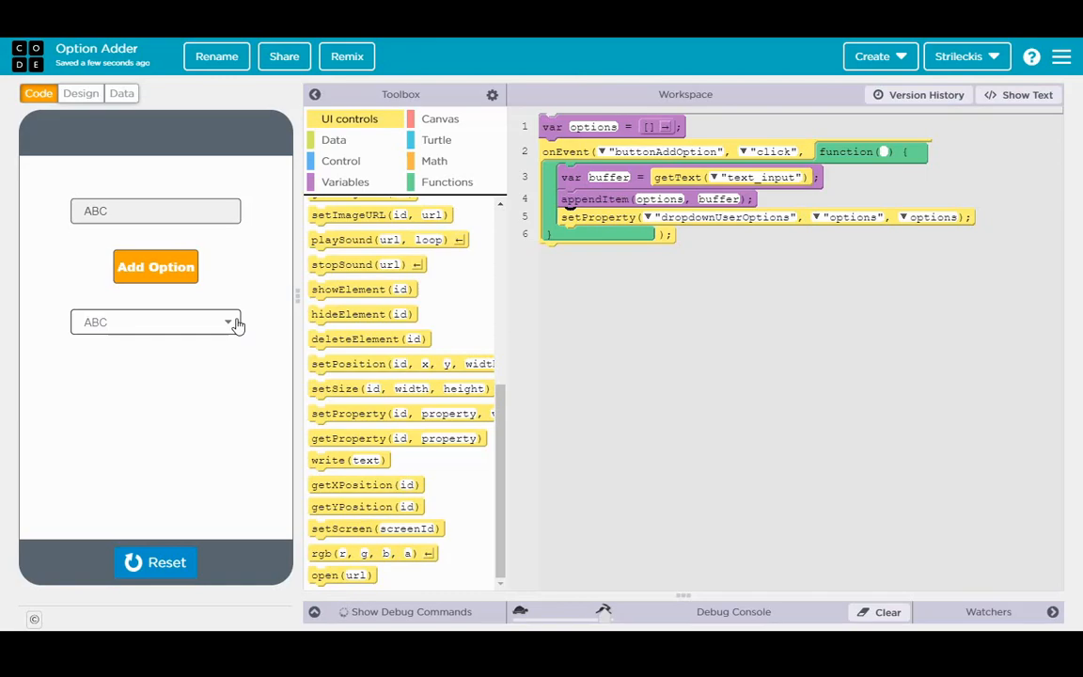
{"action": "mouse_move", "coordinate": [249, 310]}
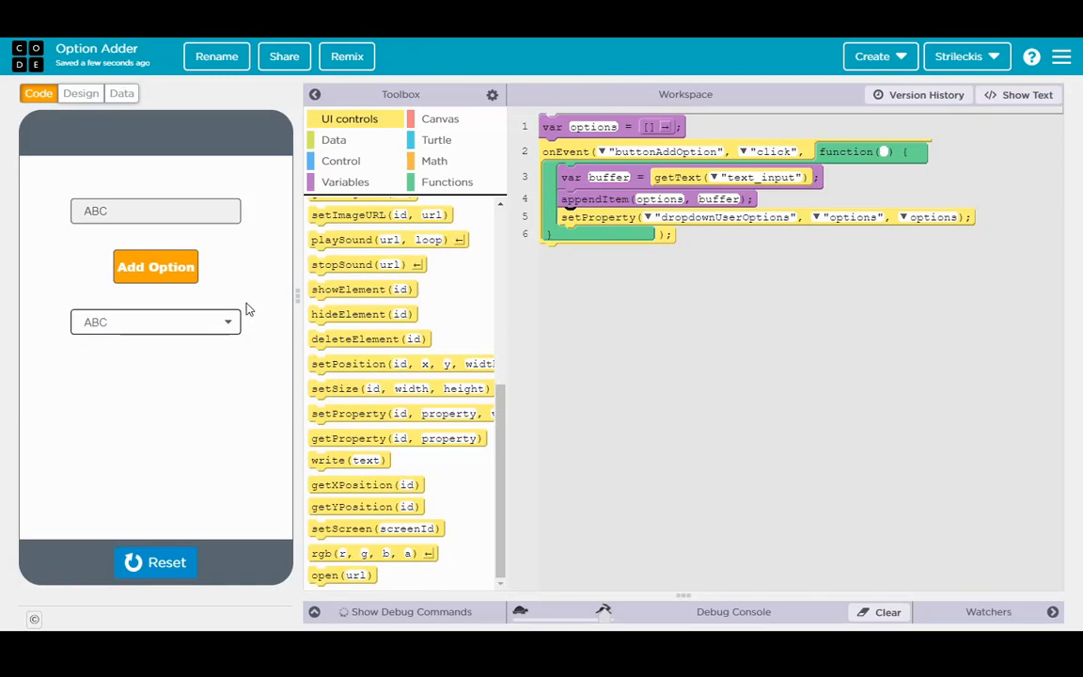
{"action": "mouse_move", "coordinate": [240, 271]}
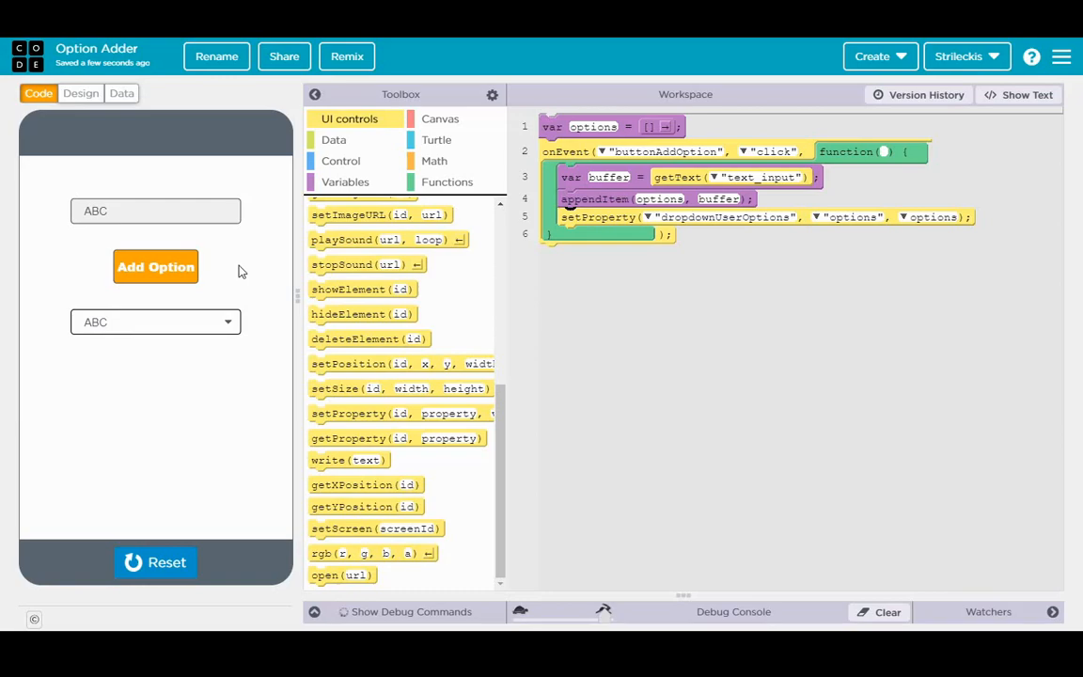
{"action": "mouse_move", "coordinate": [222, 312]}
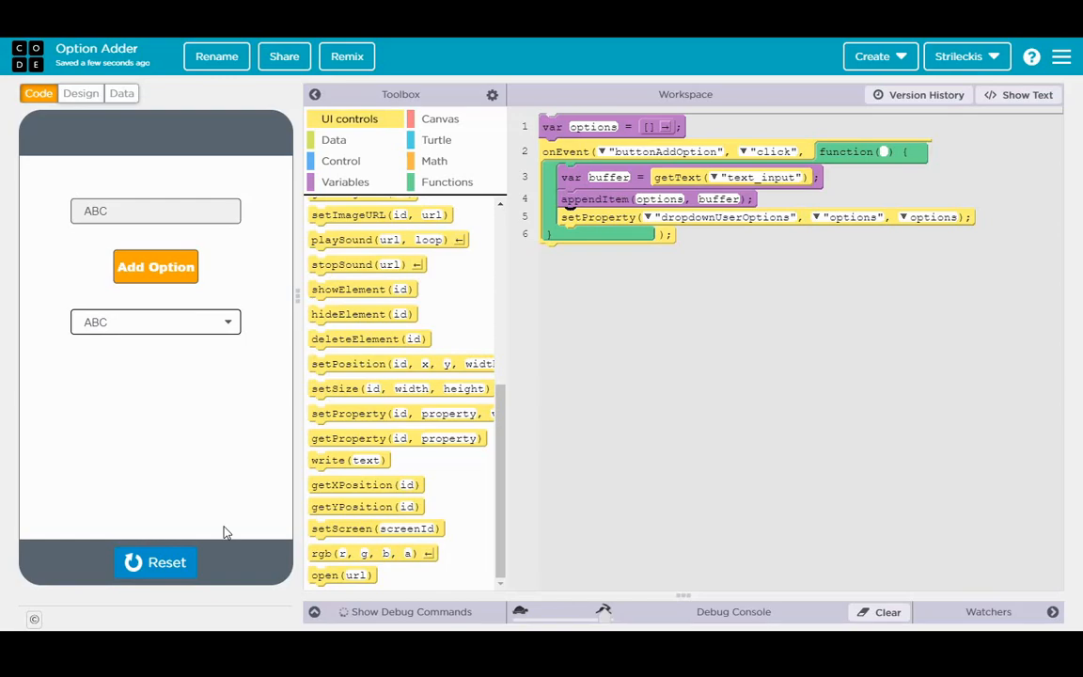
{"action": "mouse_move", "coordinate": [222, 524]}
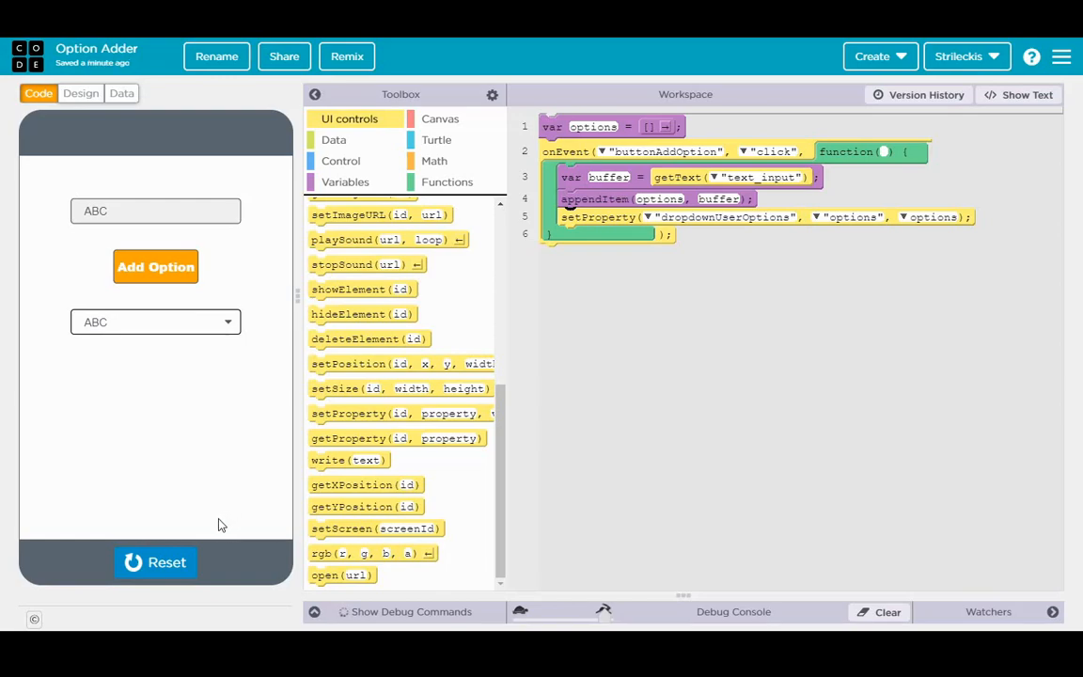
Step: Reset the app and add setText("text_input", "") so the input clears after each add
{"action": "left_click", "coordinate": [154, 563]}
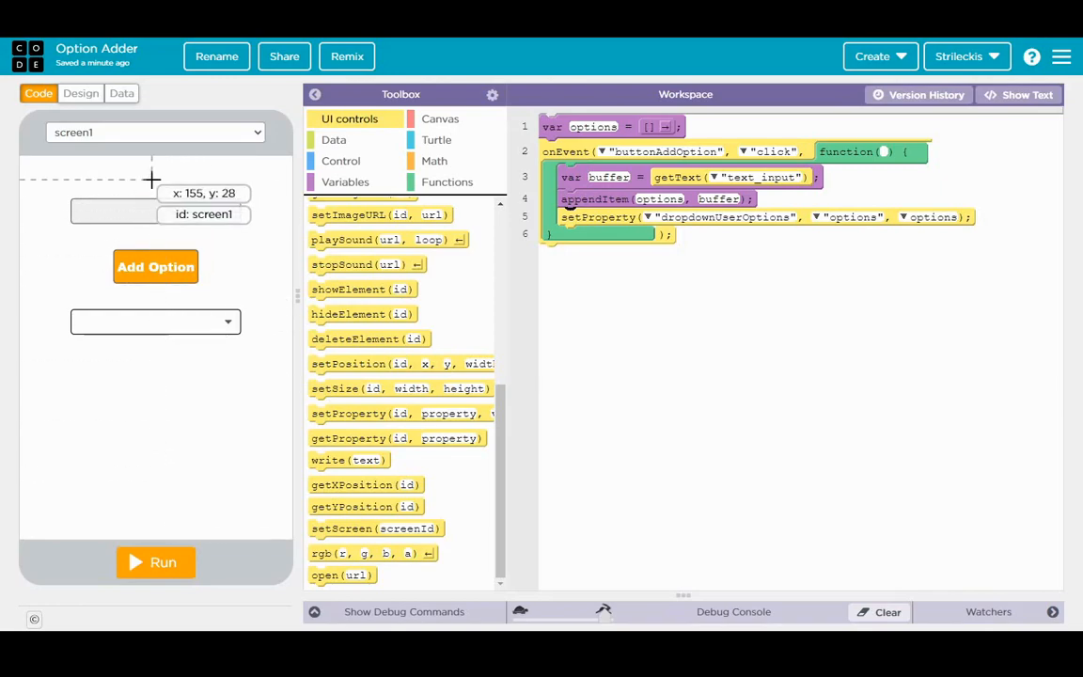
{"action": "left_click", "coordinate": [154, 563]}
{"action": "type", "text": "ABC"}
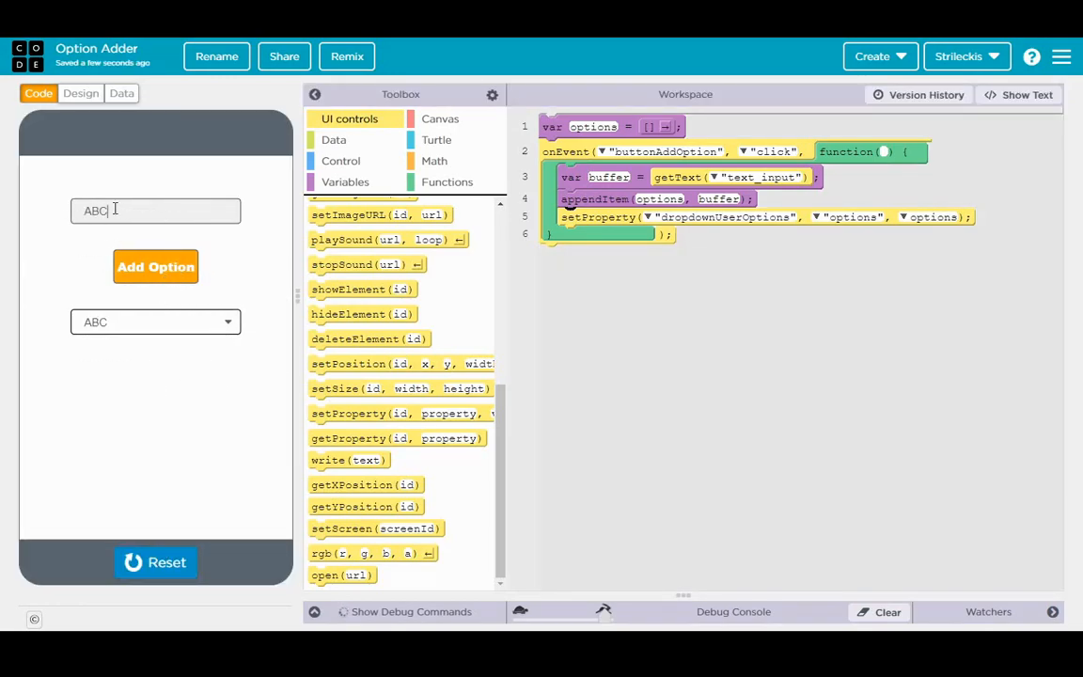
{"action": "double_click", "coordinate": [96, 211]}
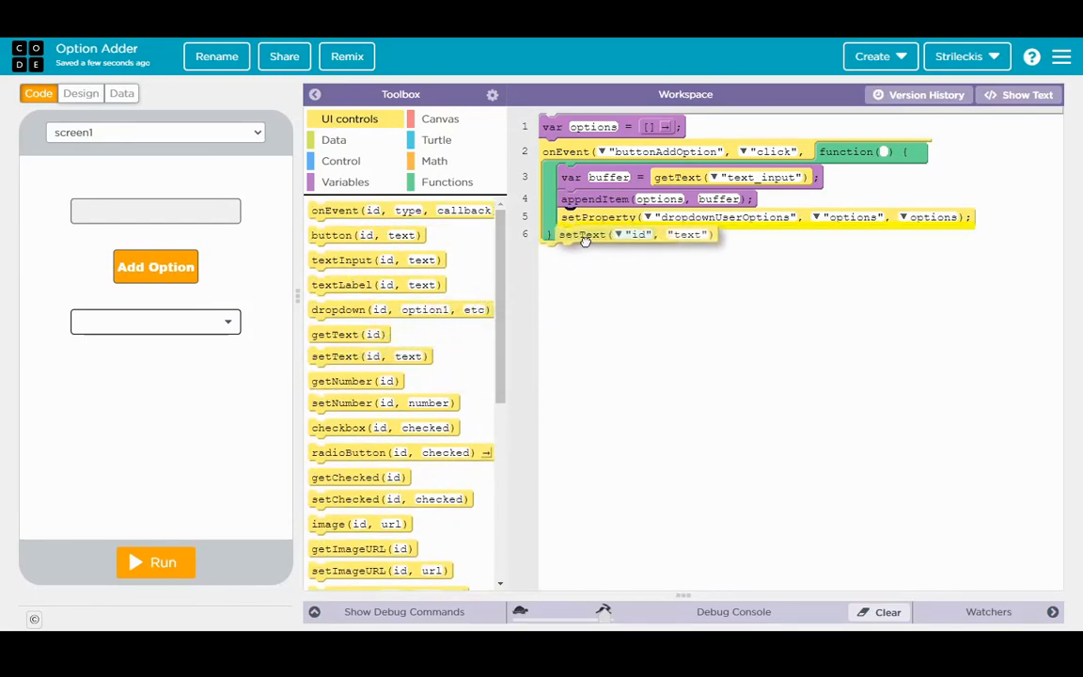
{"action": "left_click", "coordinate": [639, 233]}
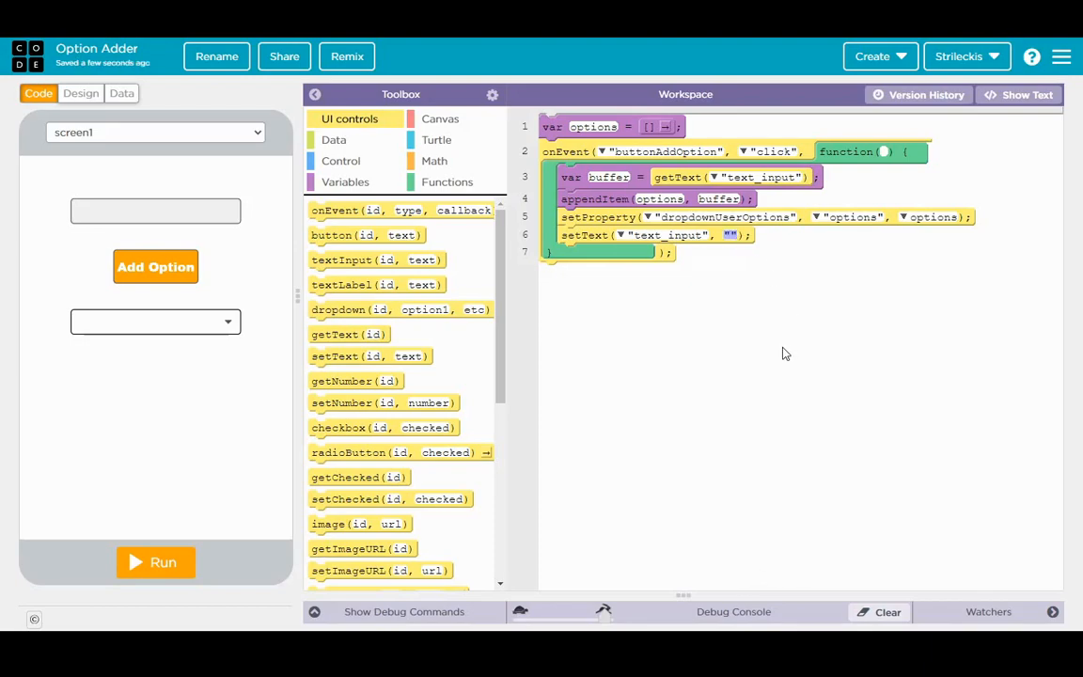
{"action": "mouse_move", "coordinate": [779, 354]}
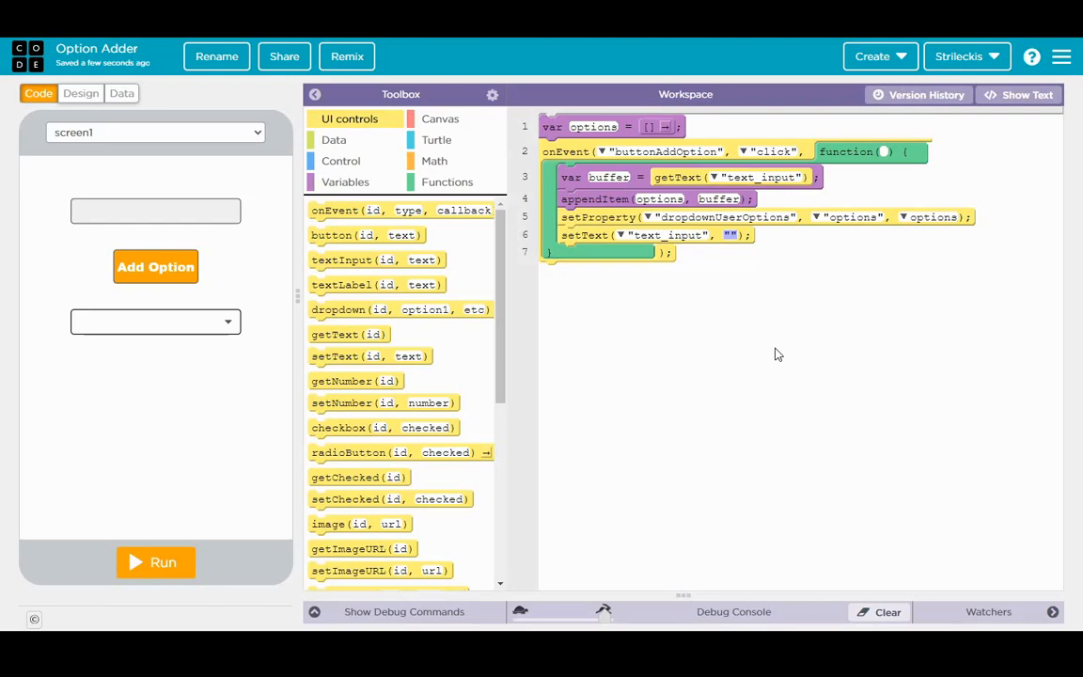
{"action": "mouse_move", "coordinate": [767, 320]}
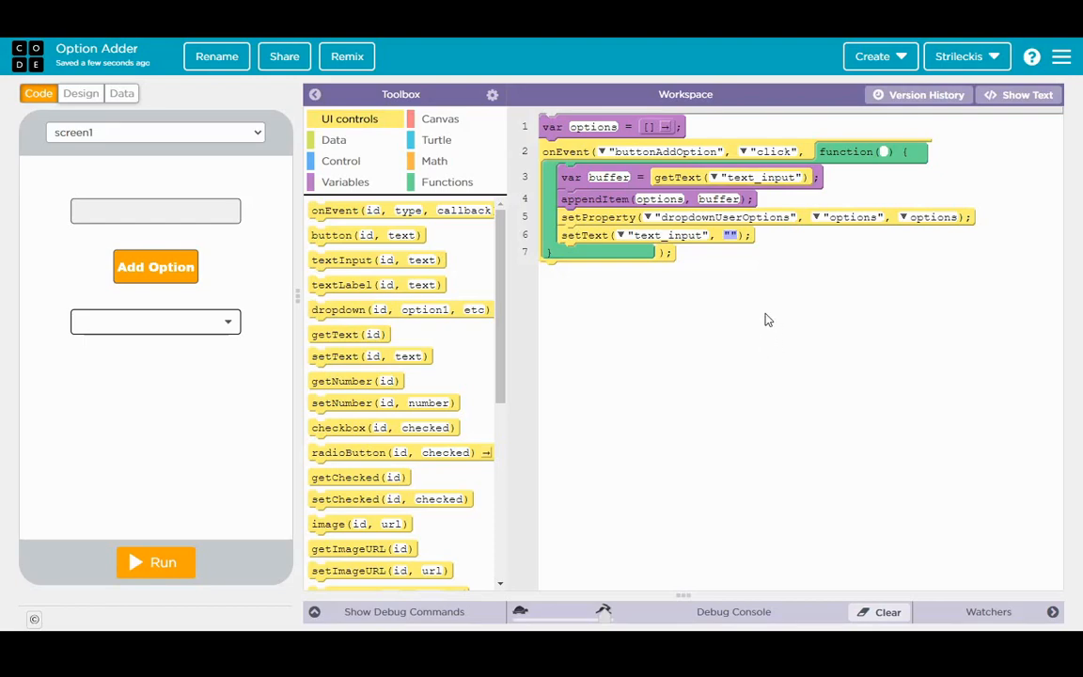
{"action": "mouse_move", "coordinate": [686, 289]}
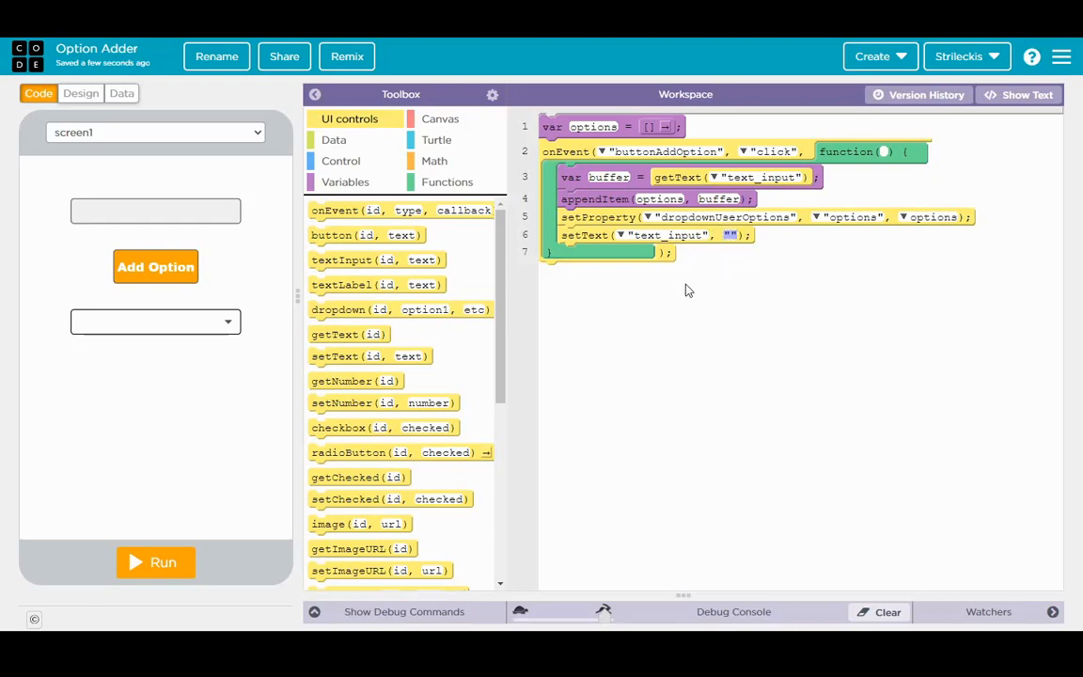
{"action": "left_click", "coordinate": [154, 563]}
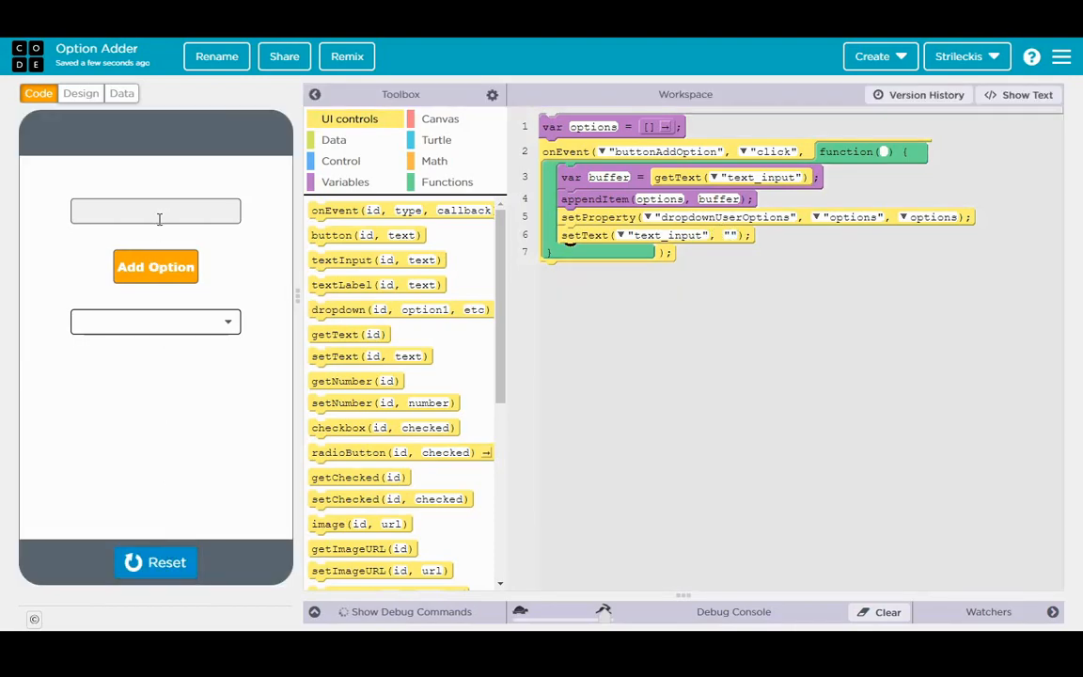
{"action": "left_click", "coordinate": [154, 267]}
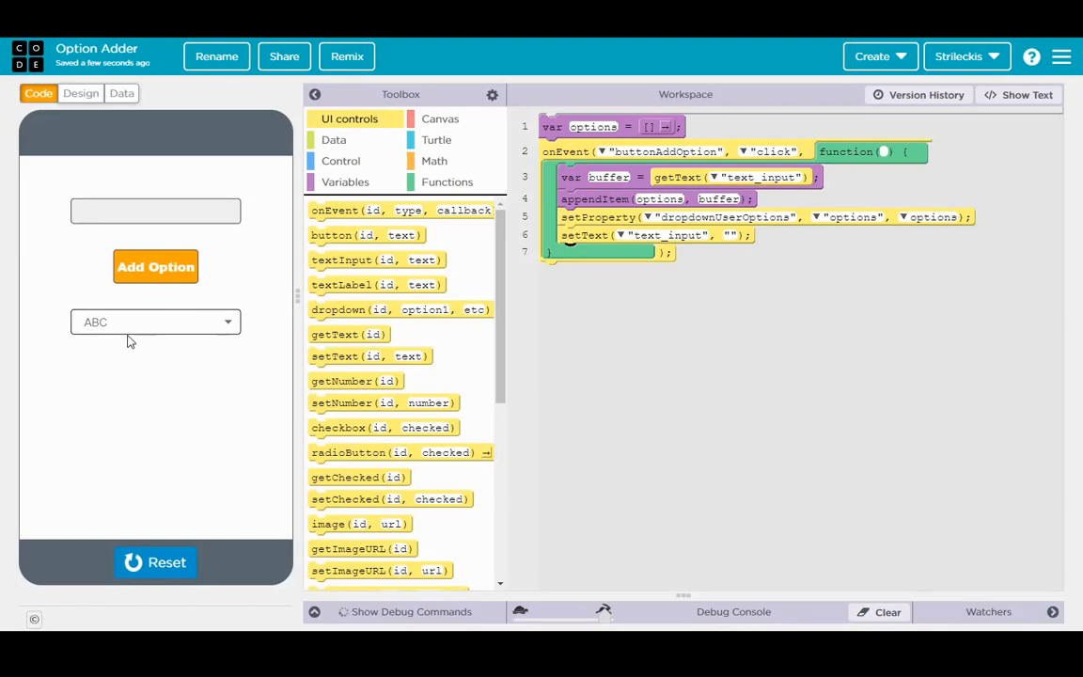
{"action": "type", "text": "12"}
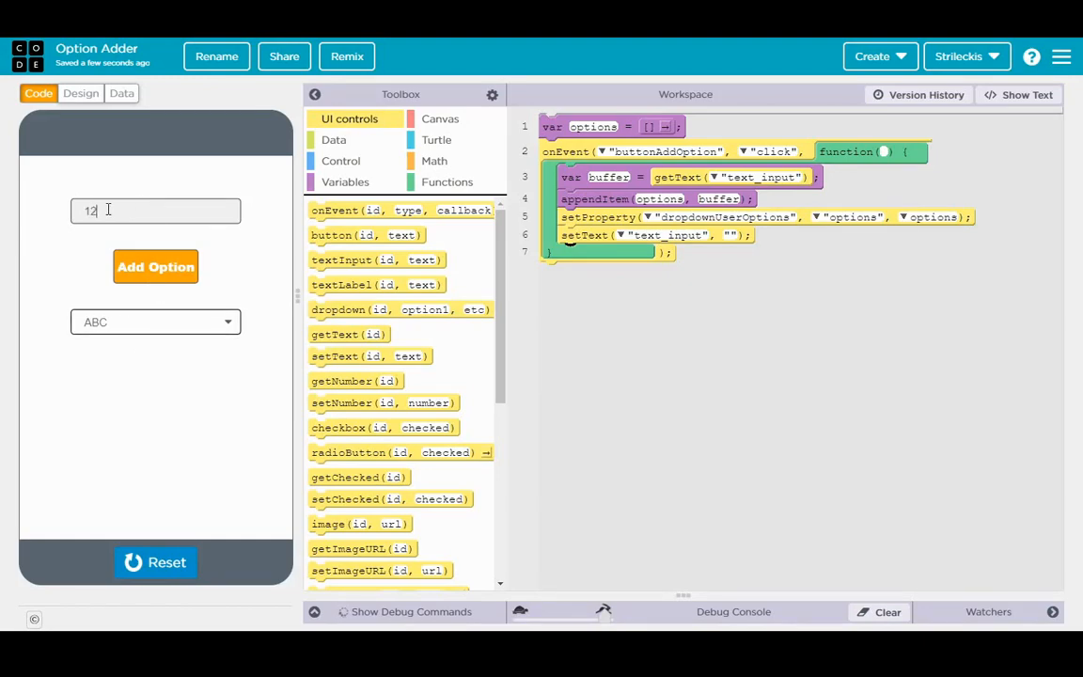
{"action": "left_click", "coordinate": [154, 267]}
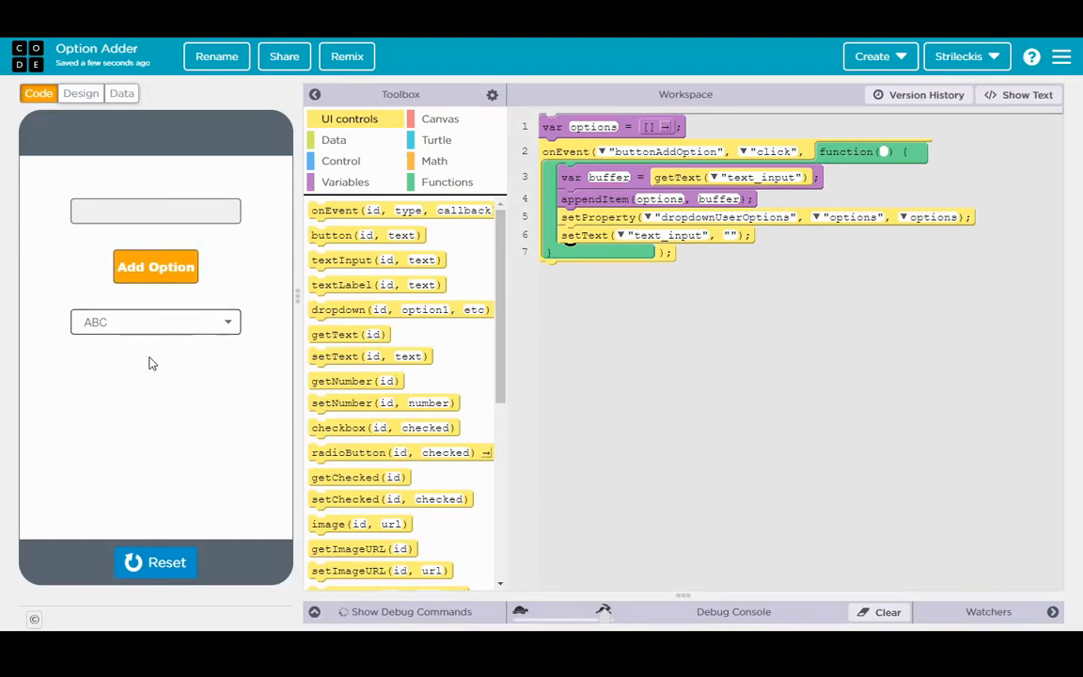
{"action": "mouse_move", "coordinate": [173, 527]}
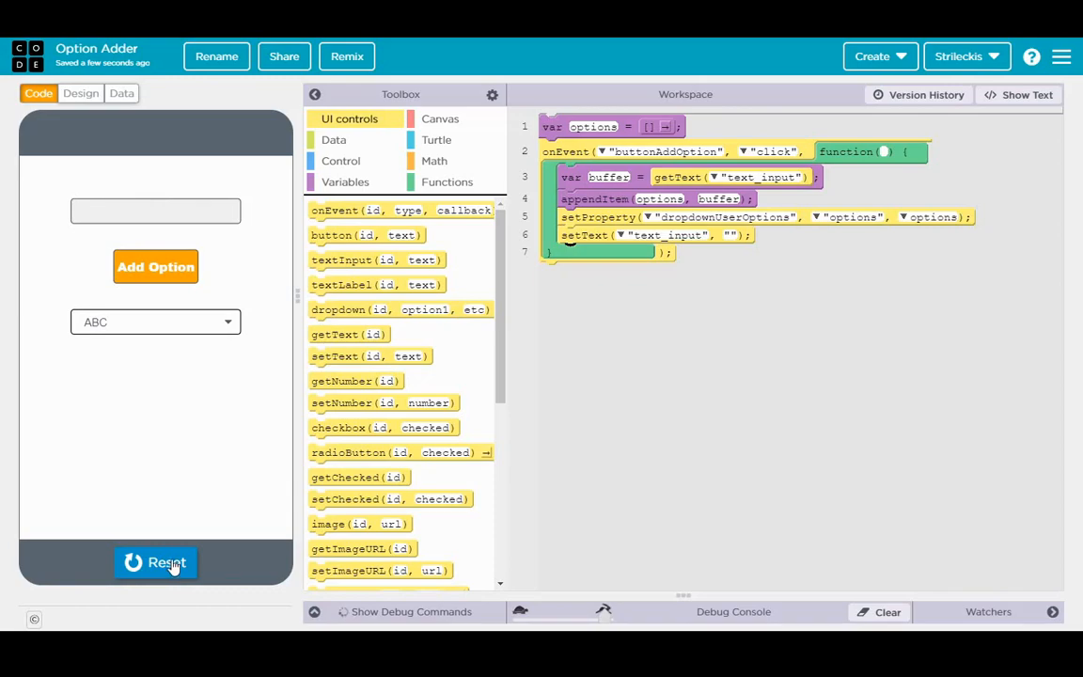
{"action": "left_click", "coordinate": [154, 563]}
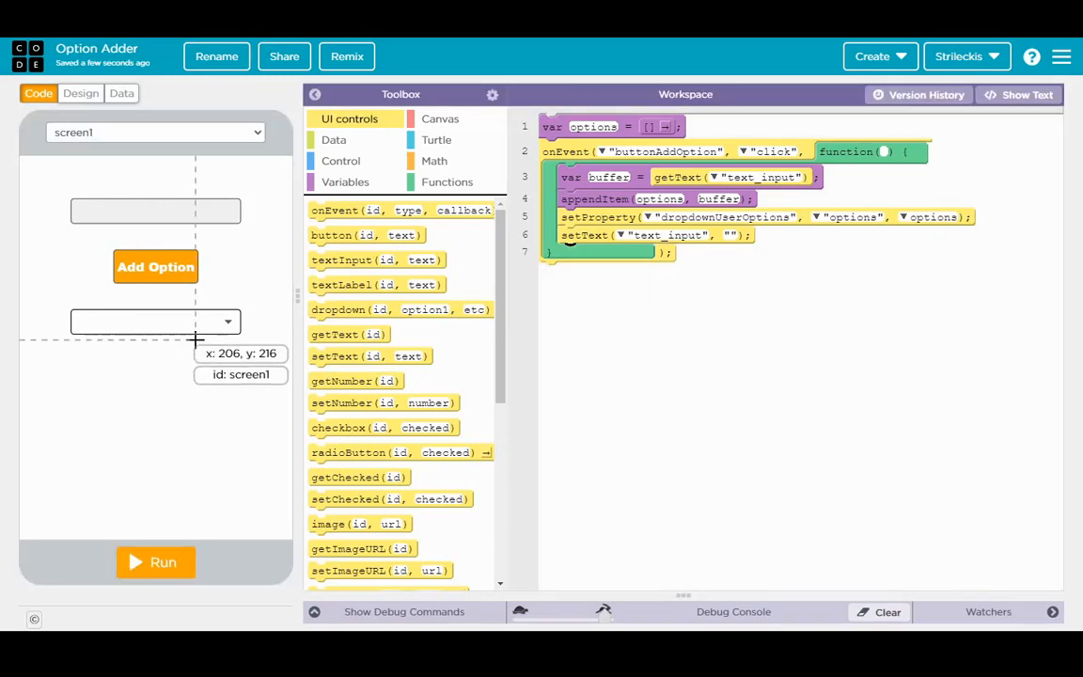
{"action": "mouse_move", "coordinate": [160, 372]}
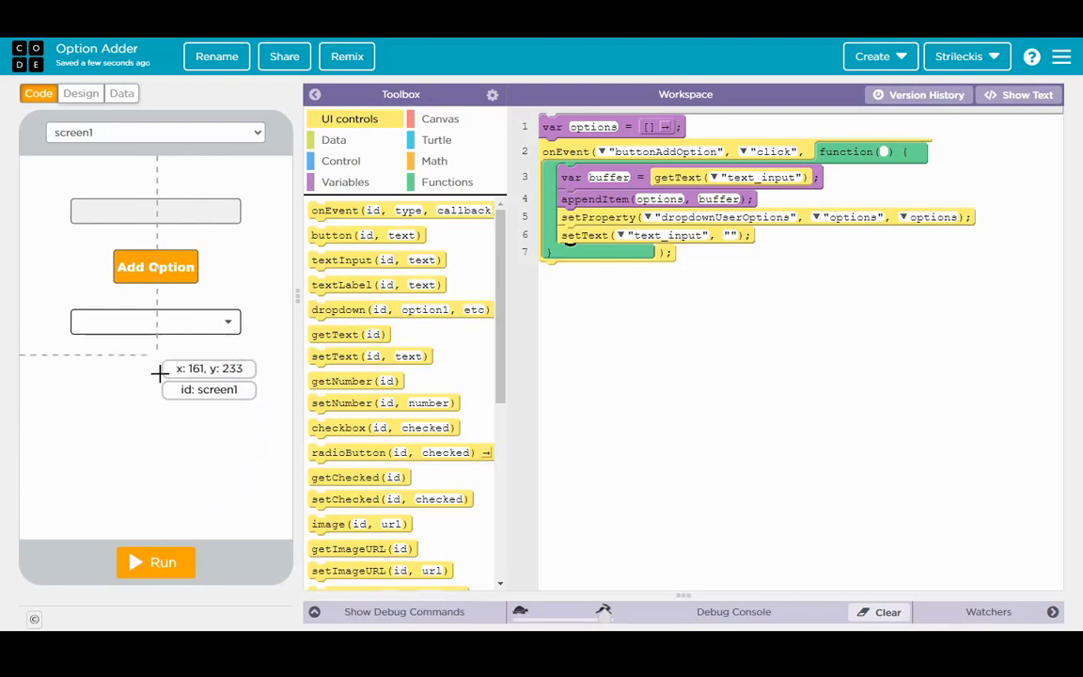
{"action": "mouse_move", "coordinate": [164, 393]}
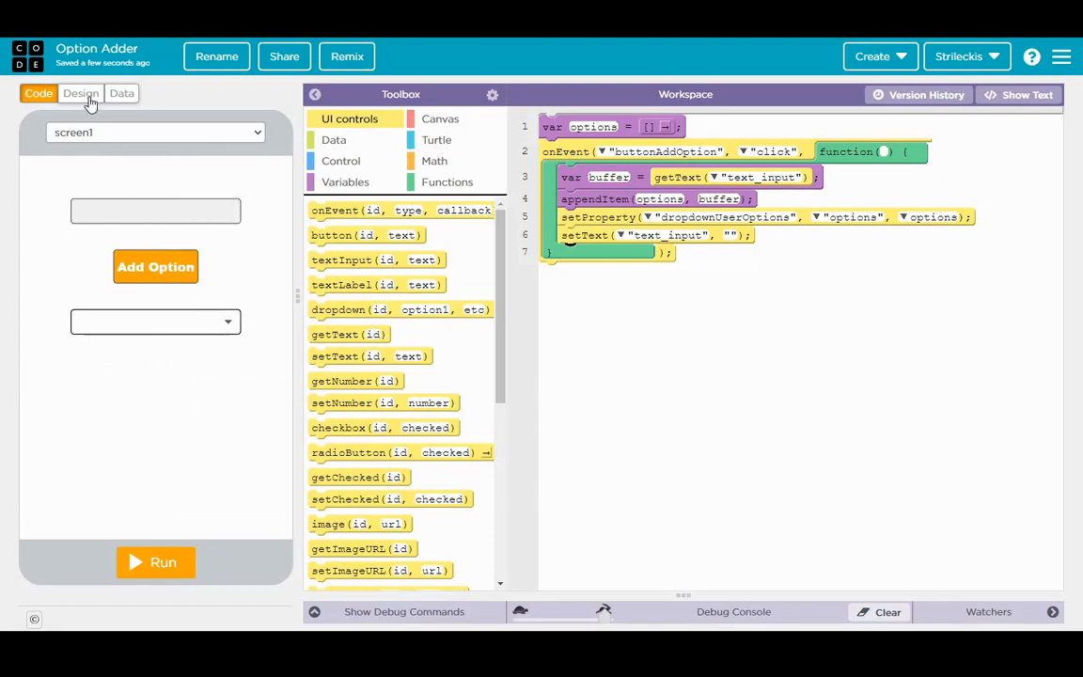
Step: In Design mode, drop a new button below the dropdown and a text label beneath it
{"action": "left_click", "coordinate": [79, 94]}
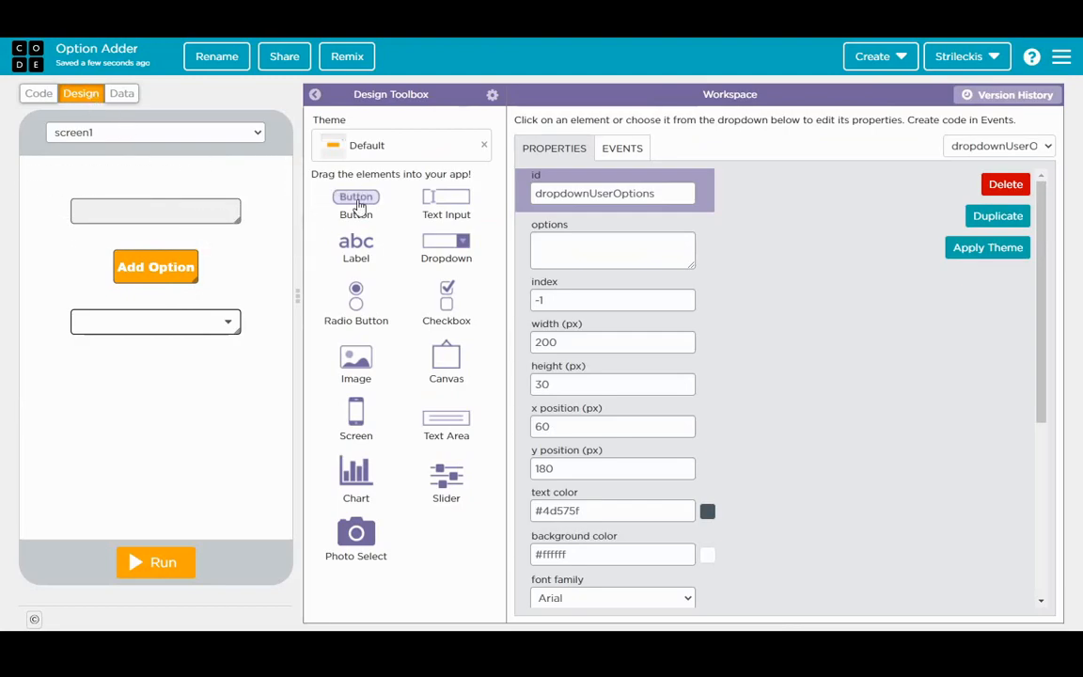
{"action": "left_click_drag", "start_coordinate": [356, 198], "coordinate": [154, 381]}
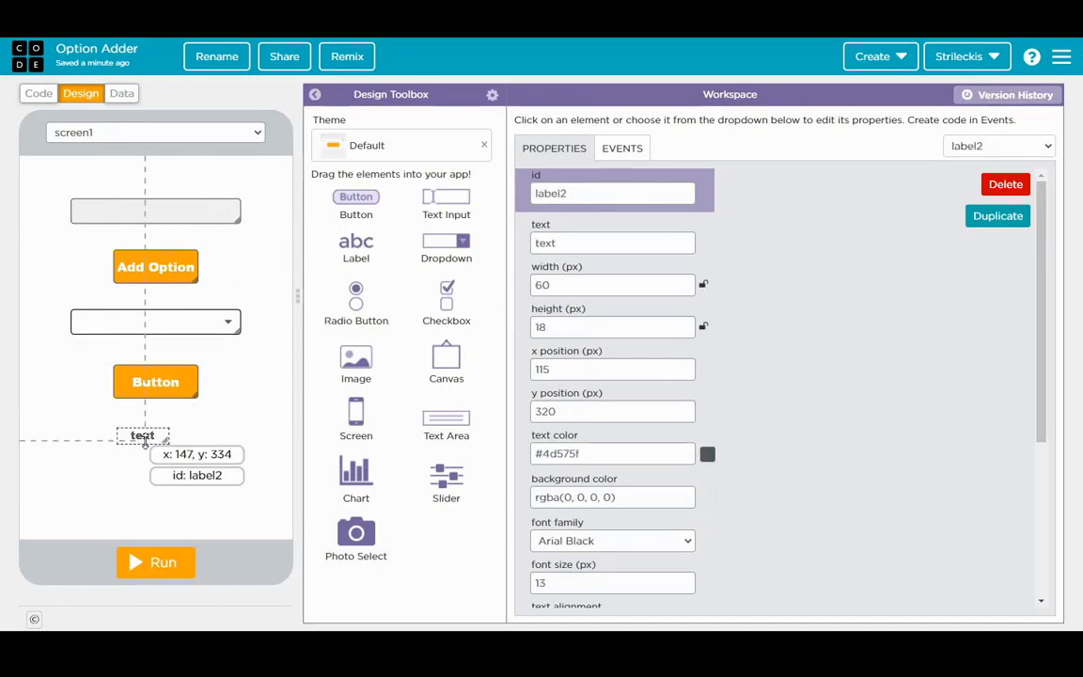
{"action": "left_click_drag", "start_coordinate": [143, 434], "coordinate": [156, 447]}
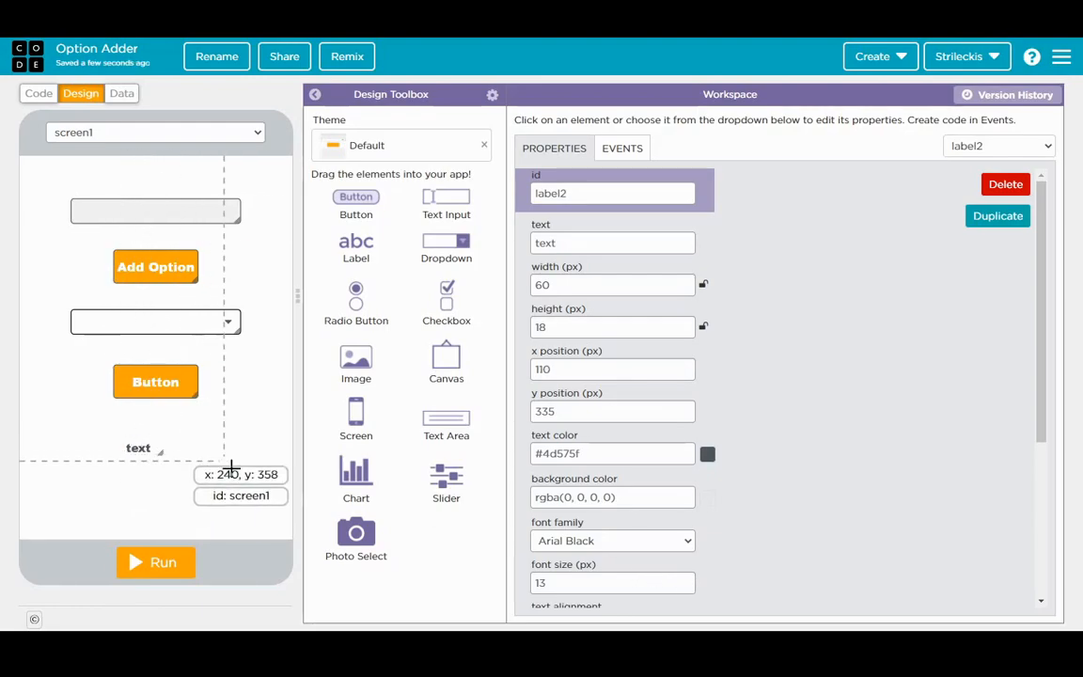
{"action": "left_click", "coordinate": [139, 447]}
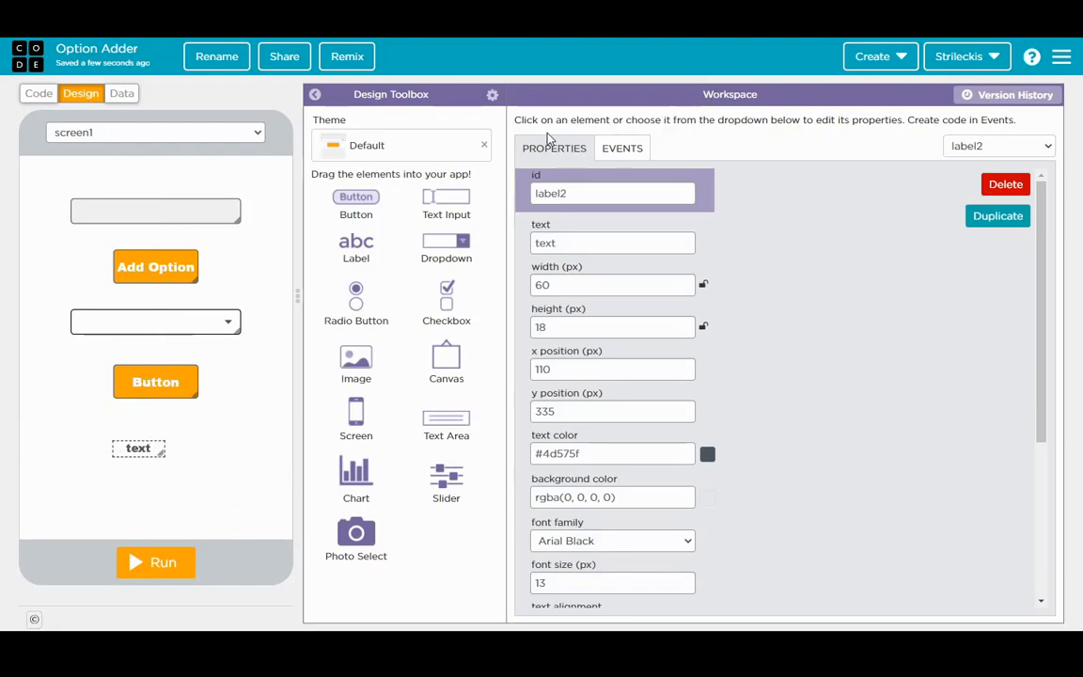
Step: Enlarge the label's font size to about 25 and nudge it into place under the button
{"action": "left_click", "coordinate": [613, 583]}
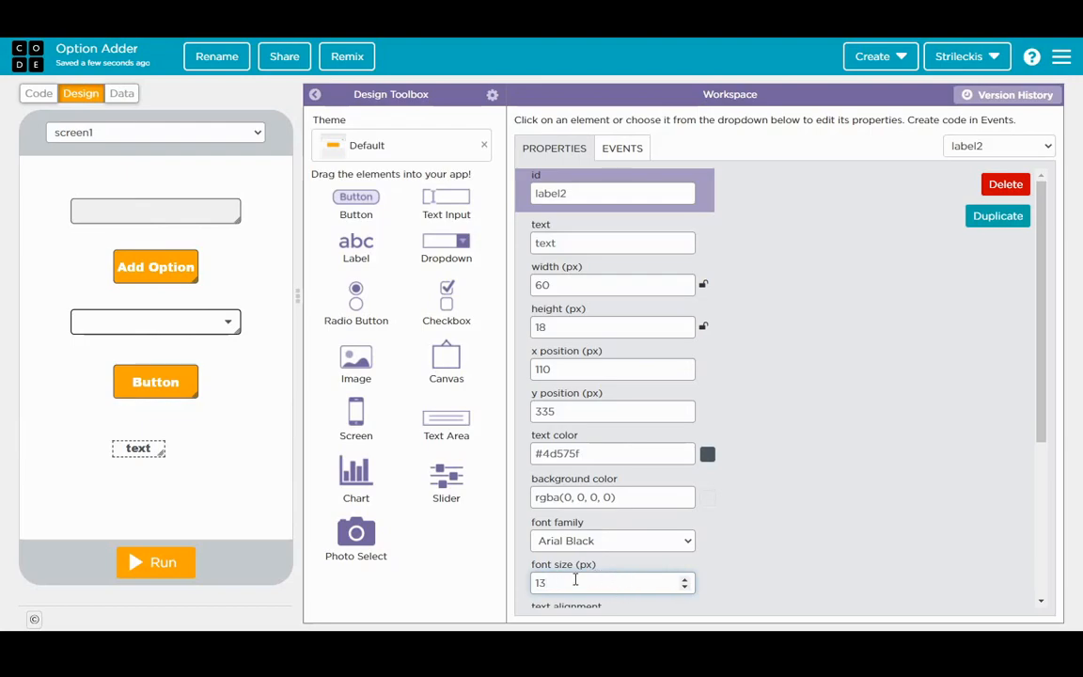
{"action": "scroll", "scroll_direction": "down", "scroll_amount": 3}
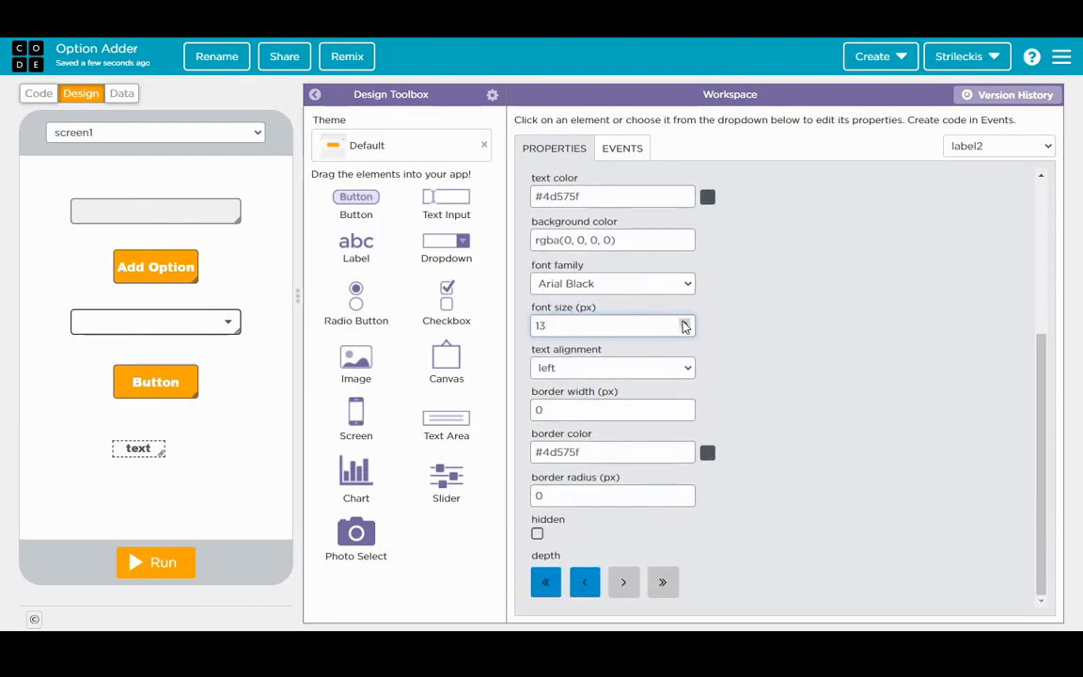
{"action": "type", "text": "25"}
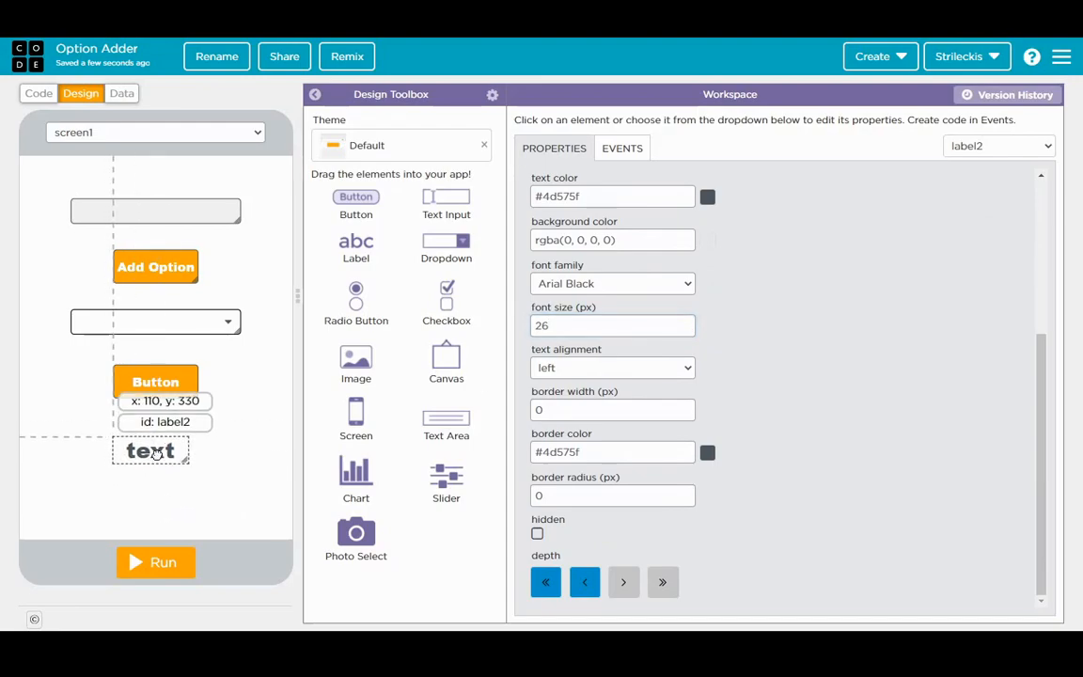
{"action": "left_click_drag", "start_coordinate": [150, 451], "coordinate": [150, 454]}
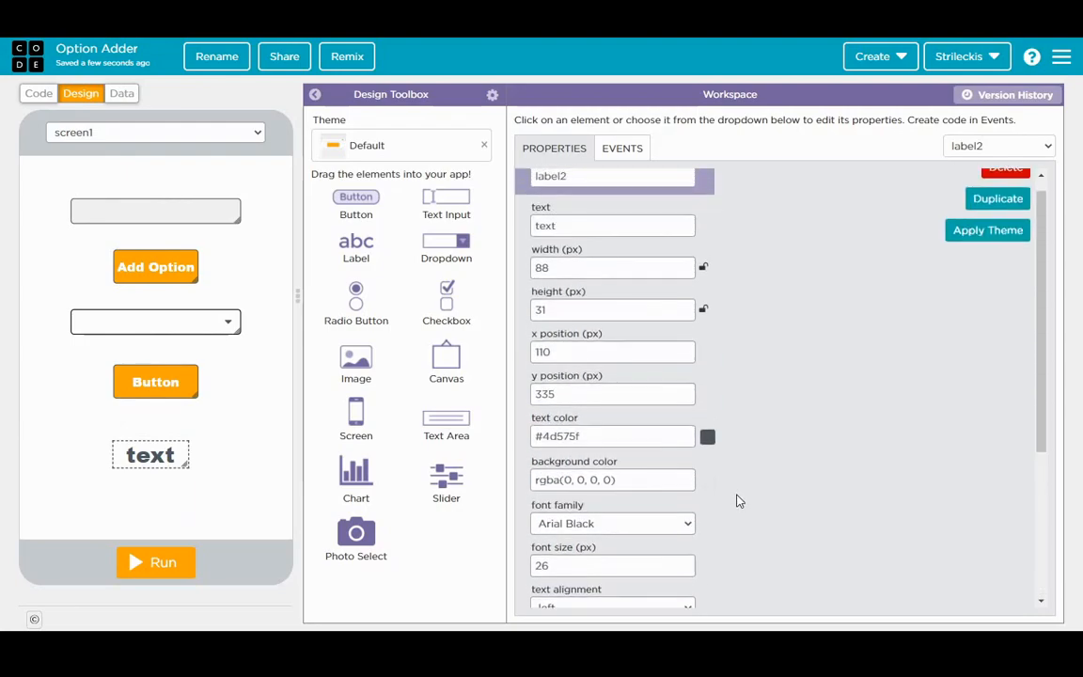
Step: Make the label read Placeholder and rename its id from label2 to label
{"action": "left_click", "coordinate": [613, 225]}
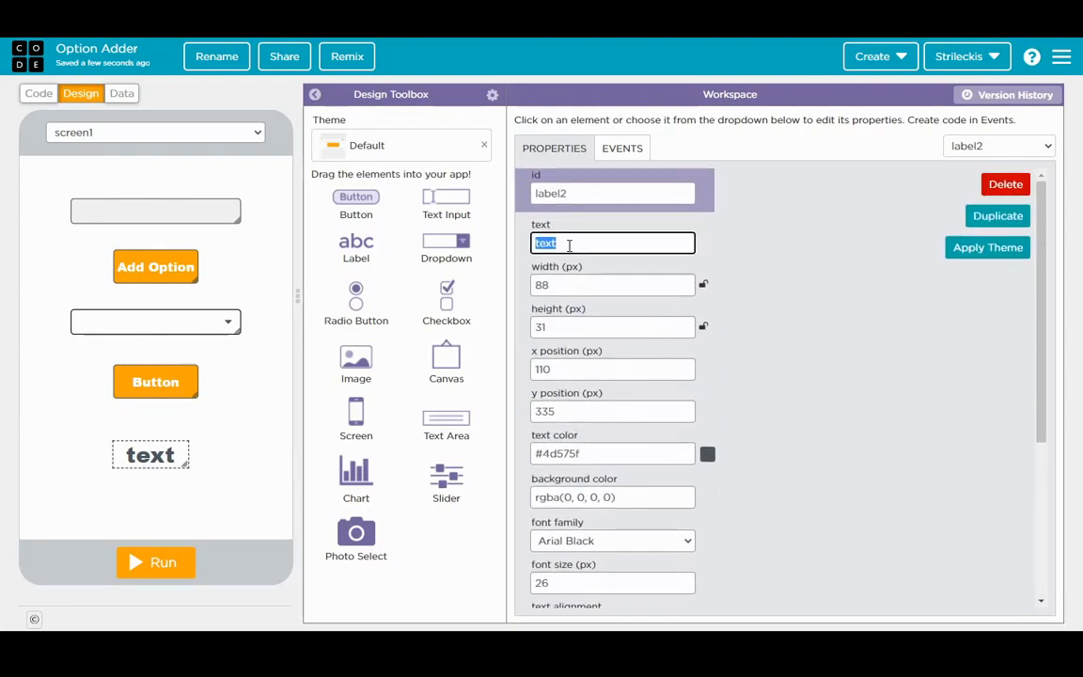
{"action": "type", "text": "Placehold"}
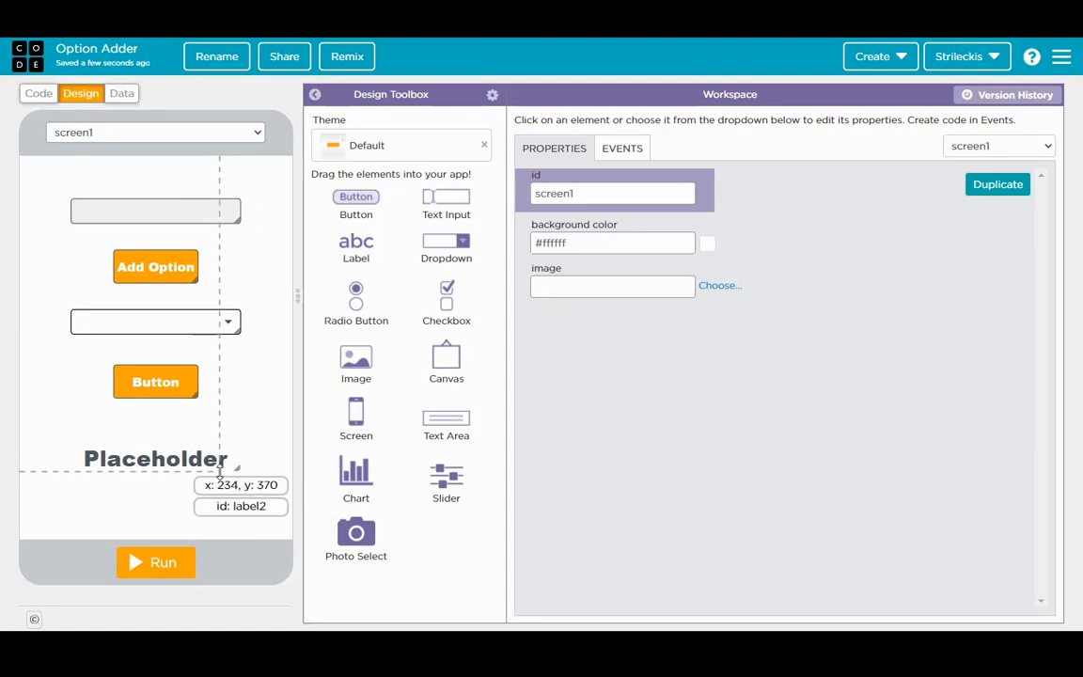
{"action": "left_click", "coordinate": [155, 459]}
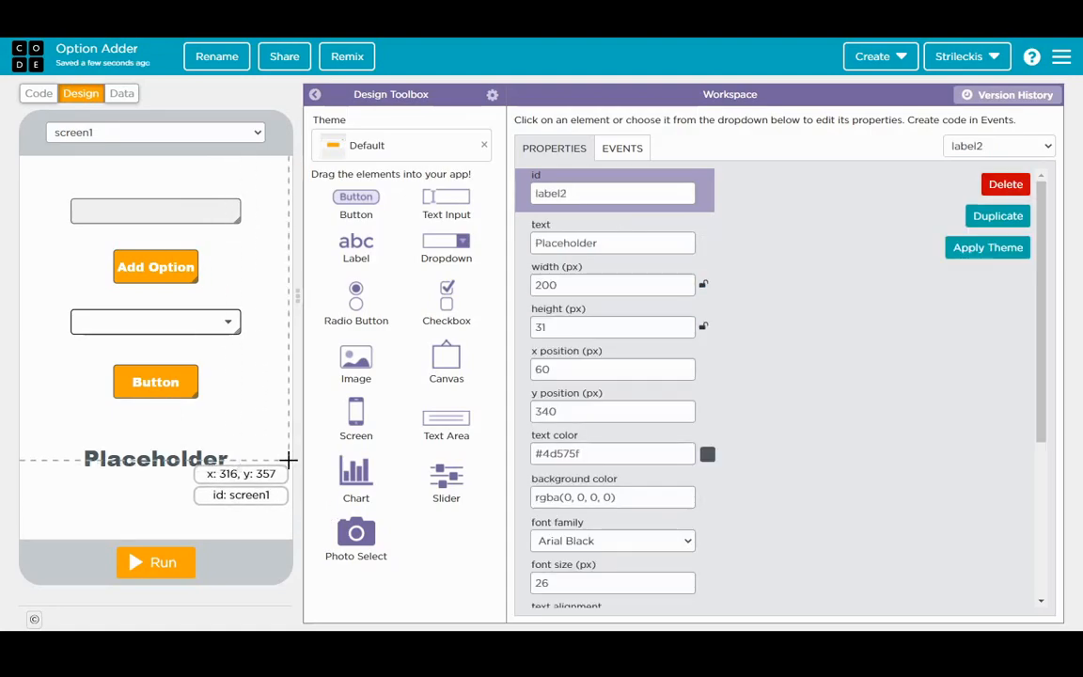
{"action": "mouse_move", "coordinate": [290, 463]}
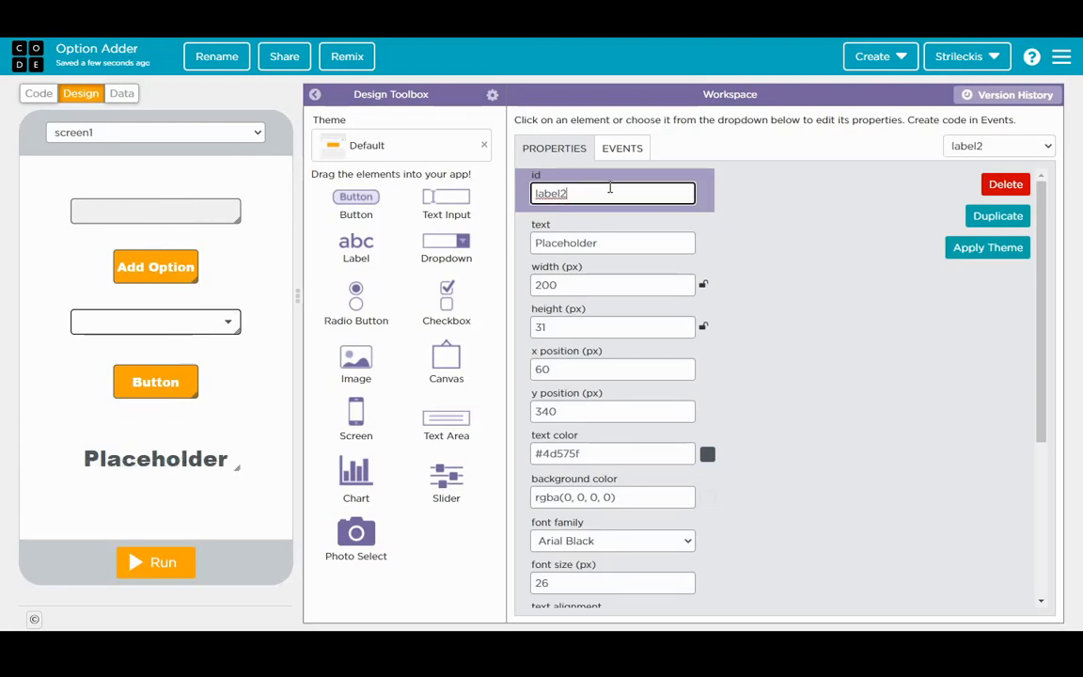
{"action": "key", "text": "Backspace"}
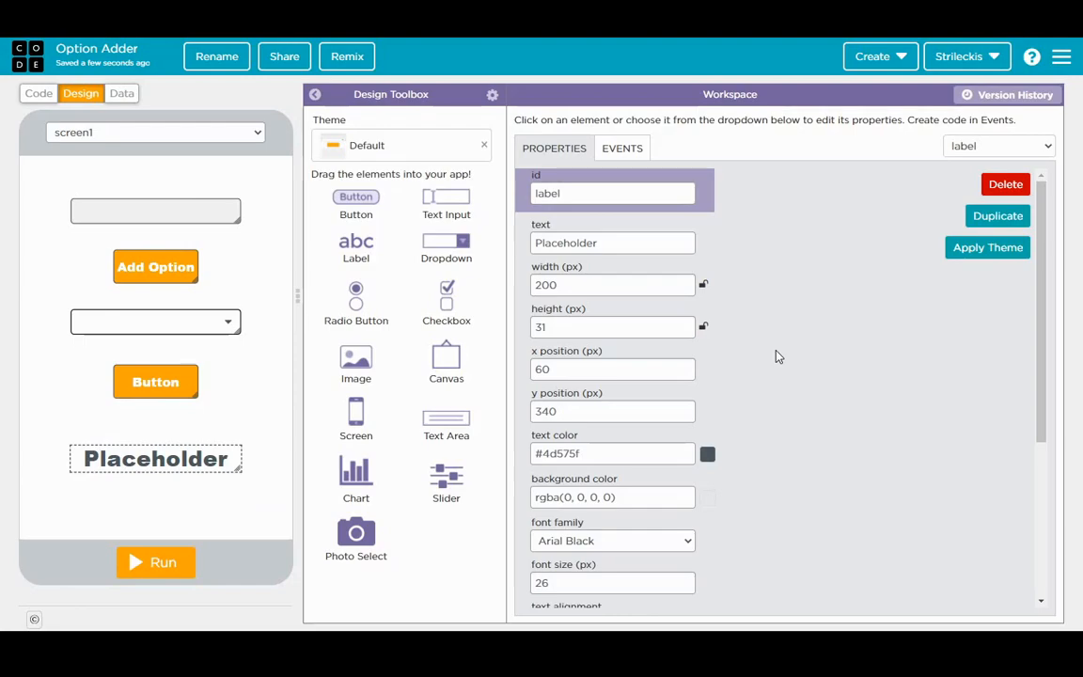
{"action": "left_click", "coordinate": [611, 192]}
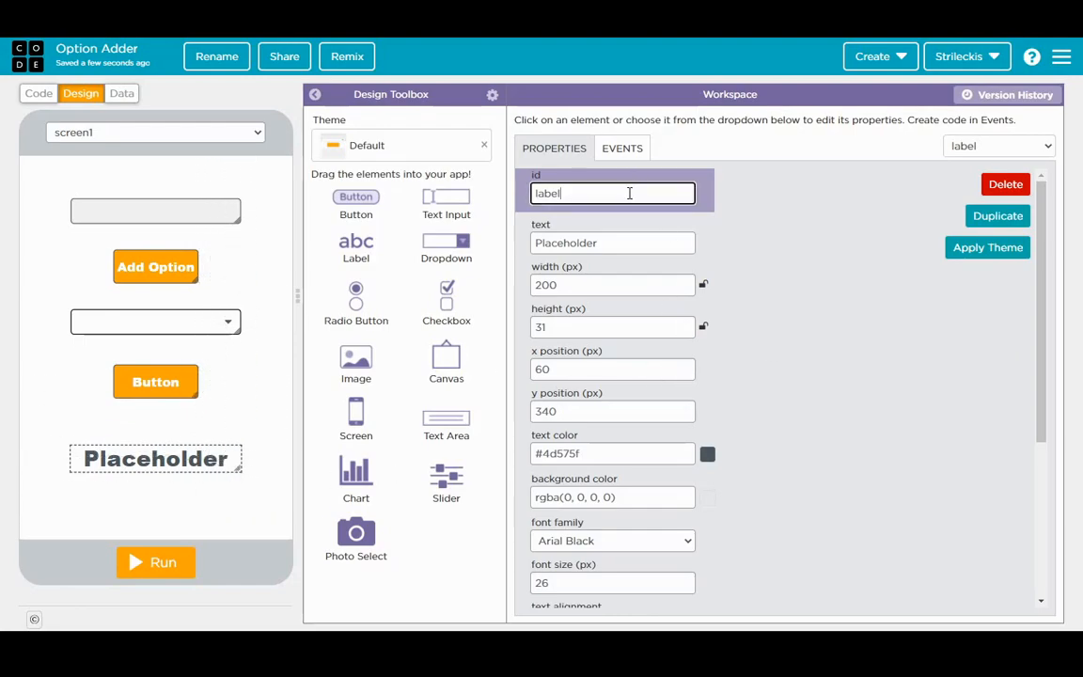
Step: Rename the lower button's id to buttonChangeLabel with text Change Label
{"action": "left_click", "coordinate": [154, 380]}
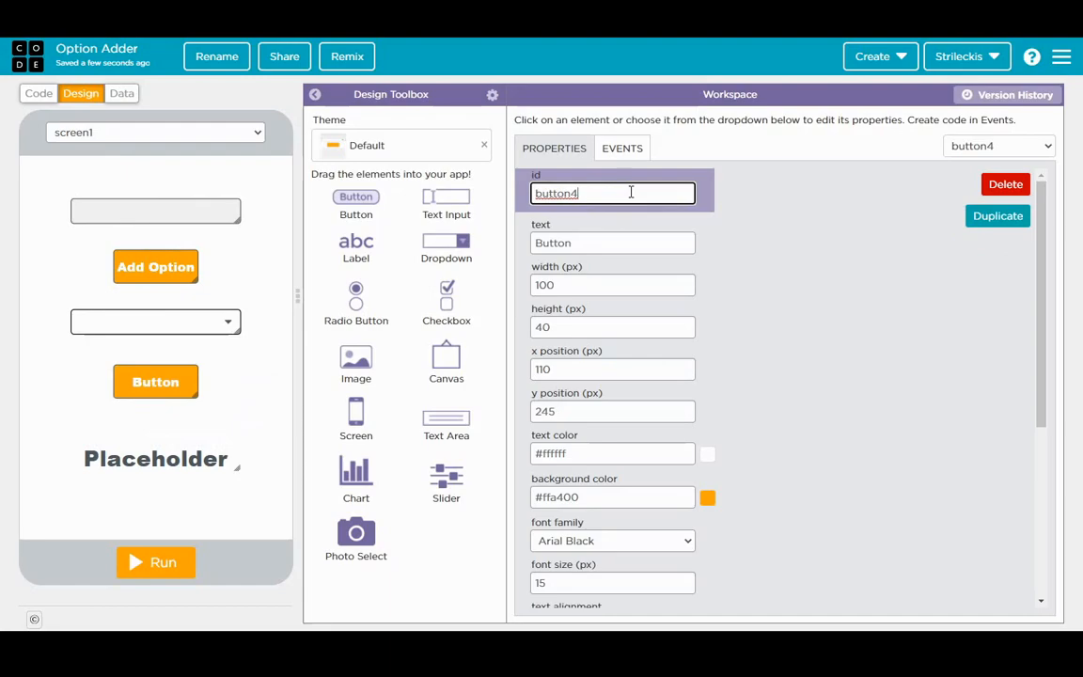
{"action": "type", "text": "buttonChangeLabel"}
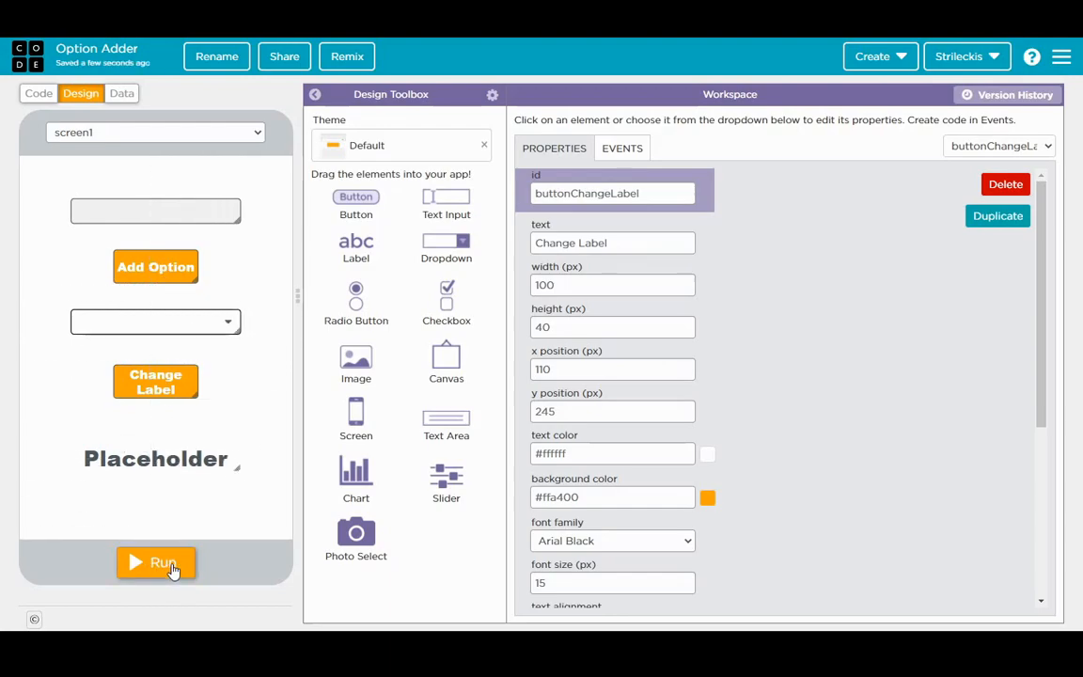
{"action": "left_click", "coordinate": [154, 562]}
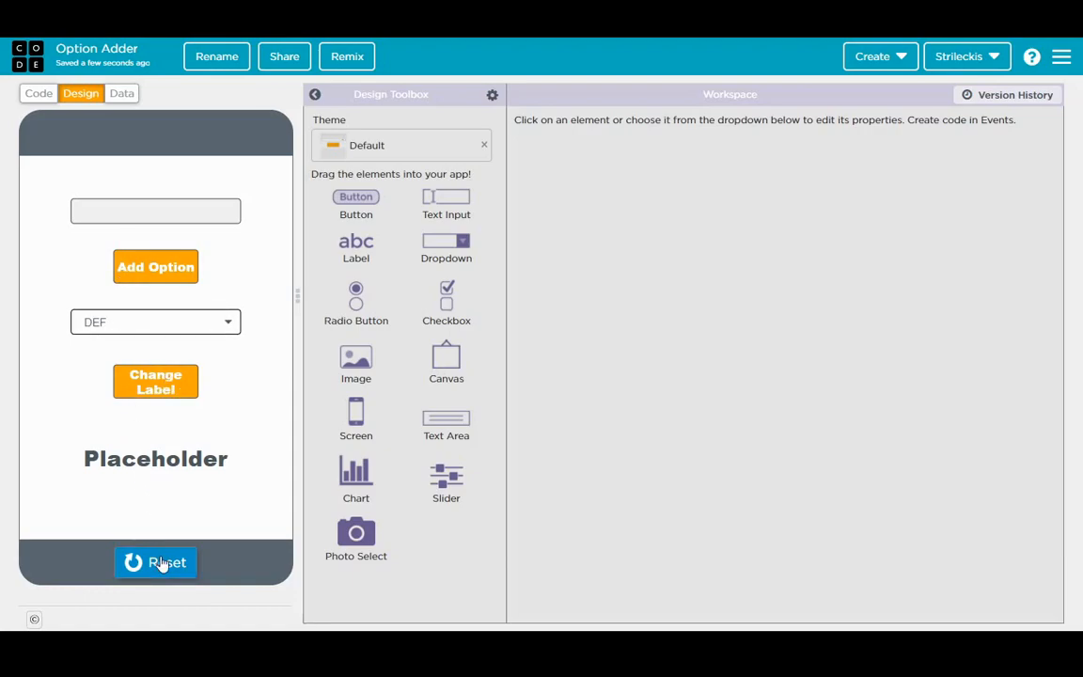
{"action": "left_click", "coordinate": [154, 382]}
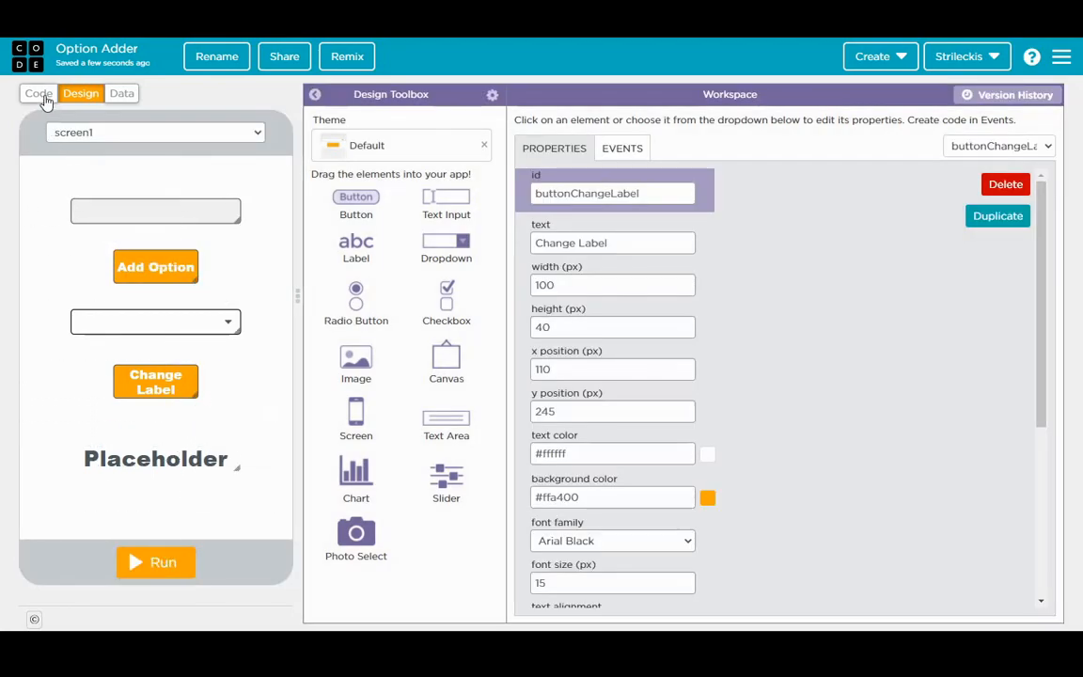
Step: In Code view, add an onEvent block for clicks on buttonChangeLabel
{"action": "left_click", "coordinate": [37, 94]}
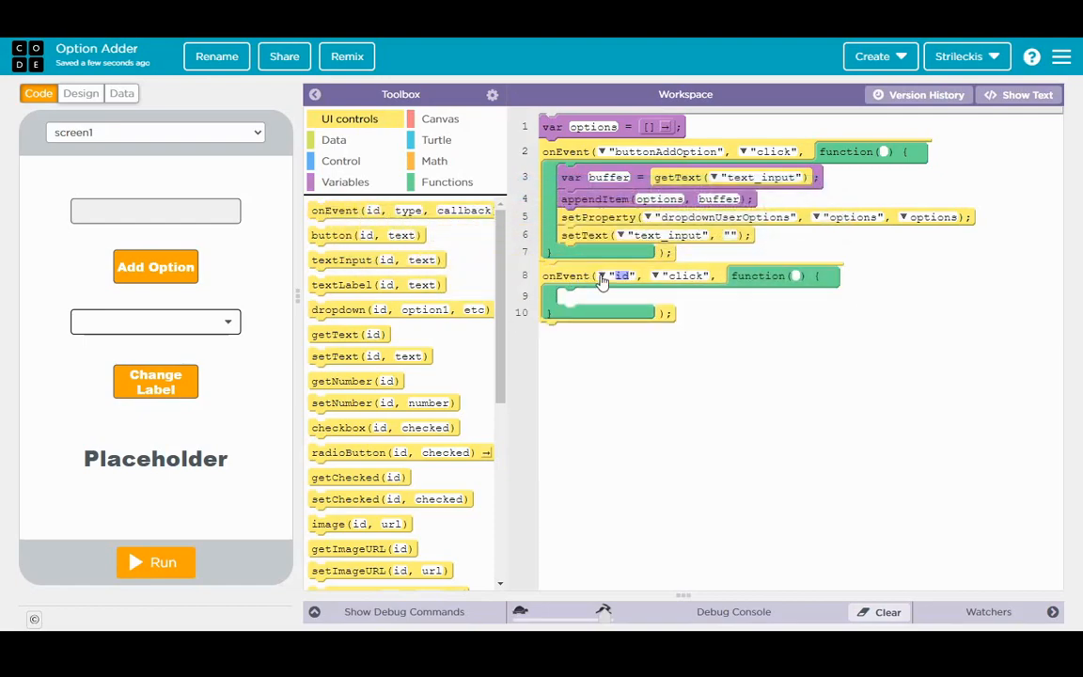
{"action": "left_click", "coordinate": [624, 274]}
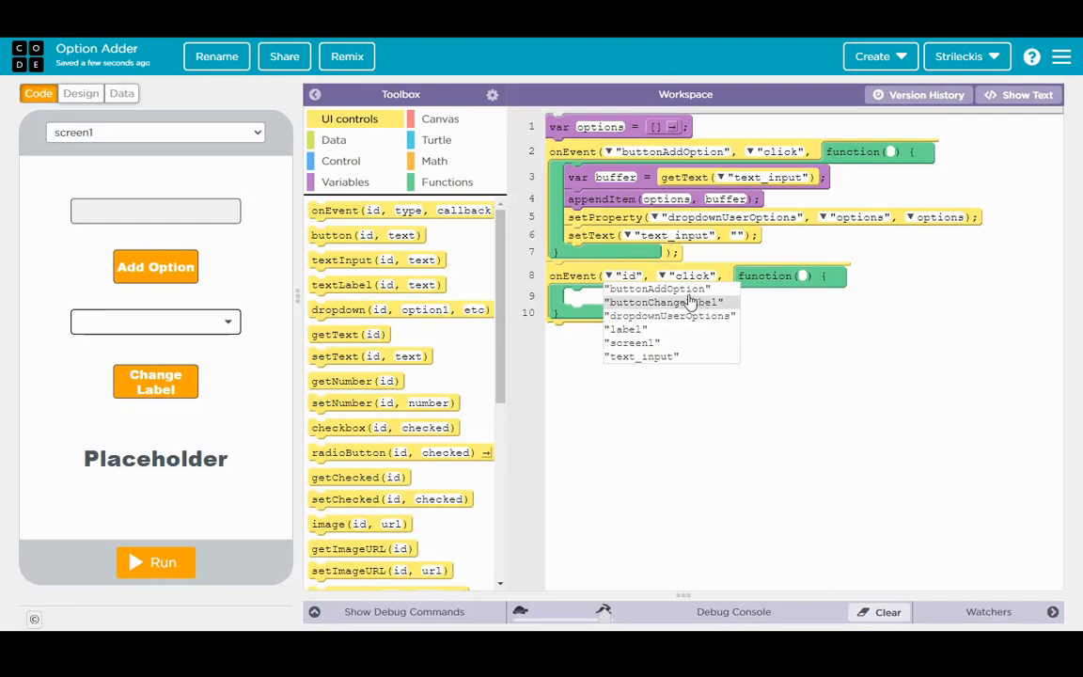
{"action": "left_click", "coordinate": [664, 301]}
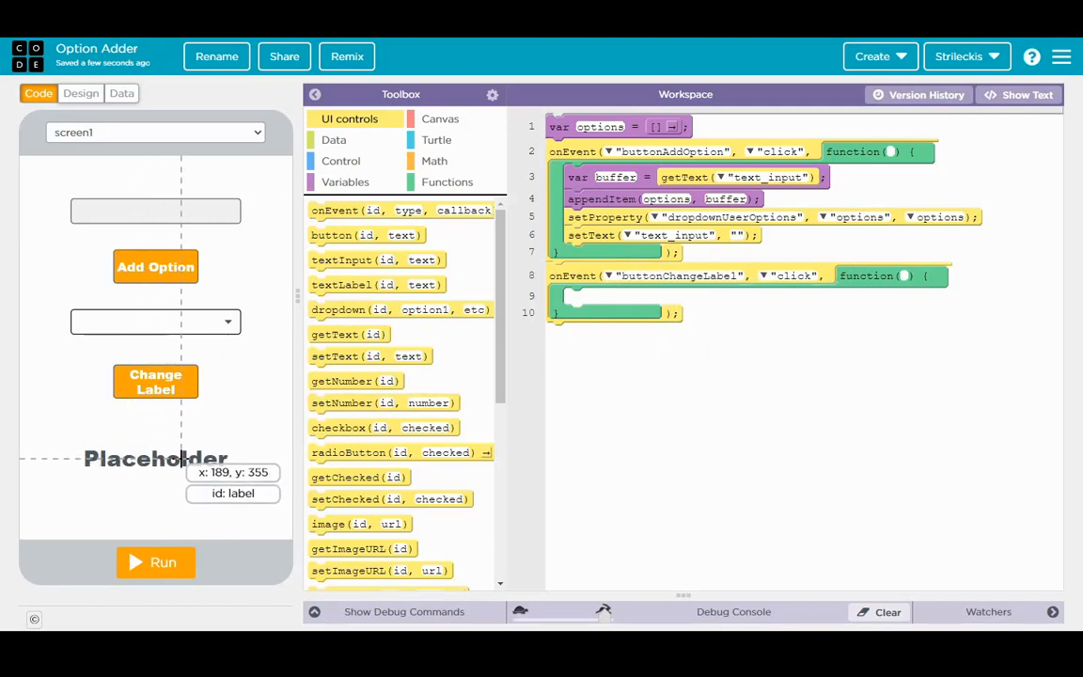
{"action": "mouse_move", "coordinate": [173, 320]}
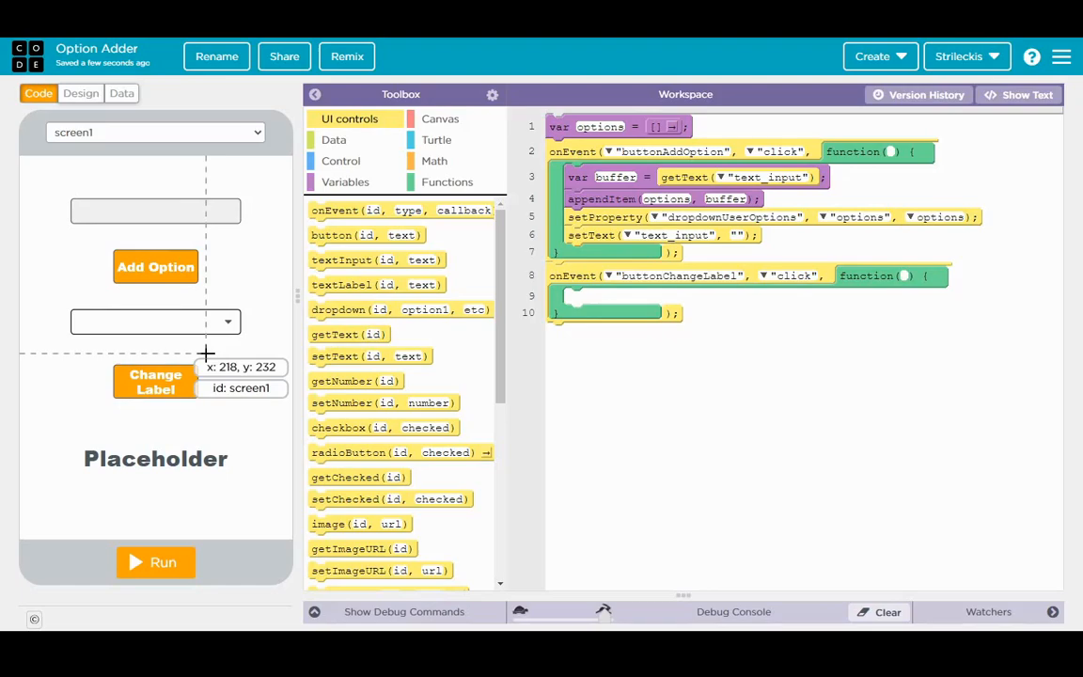
{"action": "mouse_move", "coordinate": [211, 320]}
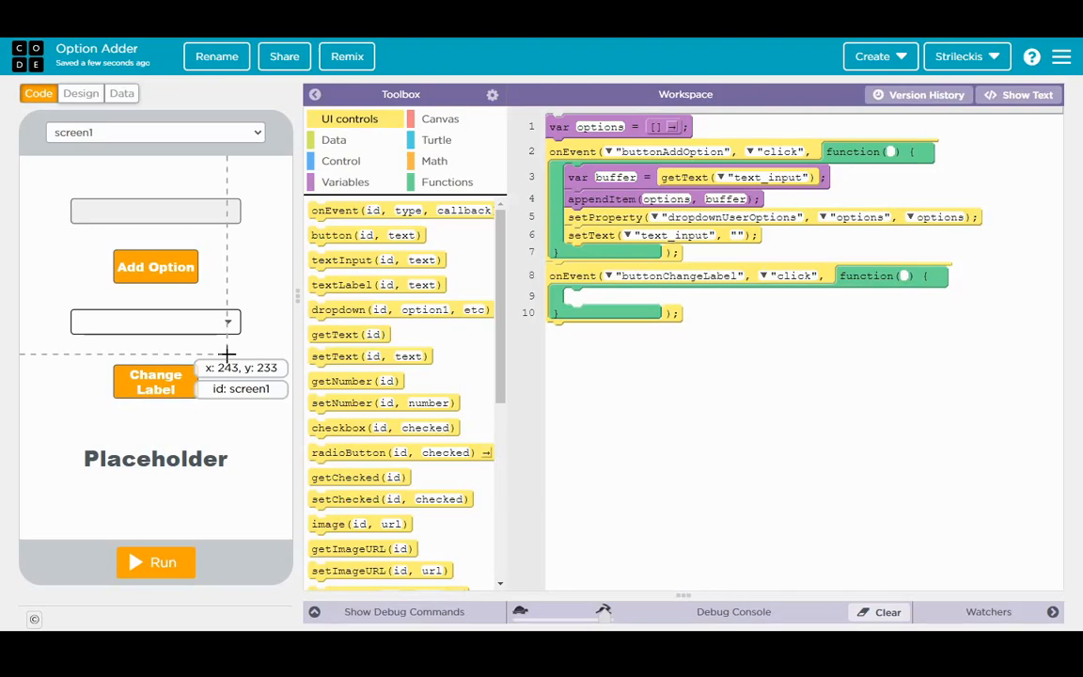
{"action": "mouse_move", "coordinate": [226, 356]}
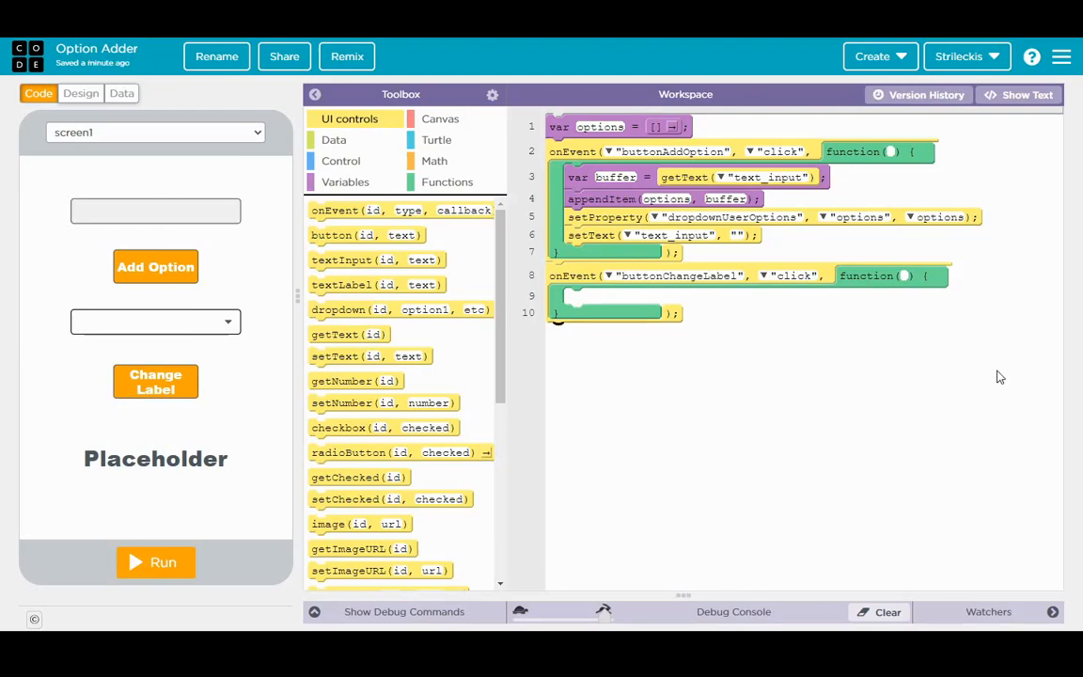
{"action": "mouse_move", "coordinate": [700, 353]}
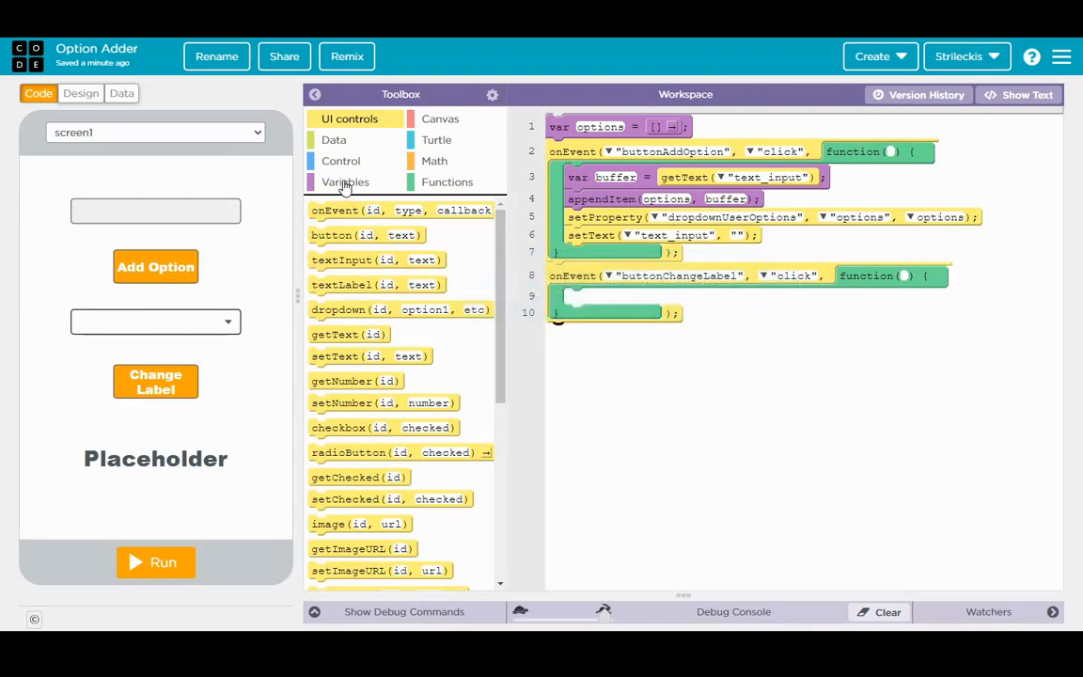
Step: Declare var index and var list inside the buttonChangeLabel handler
{"action": "left_click", "coordinate": [345, 180]}
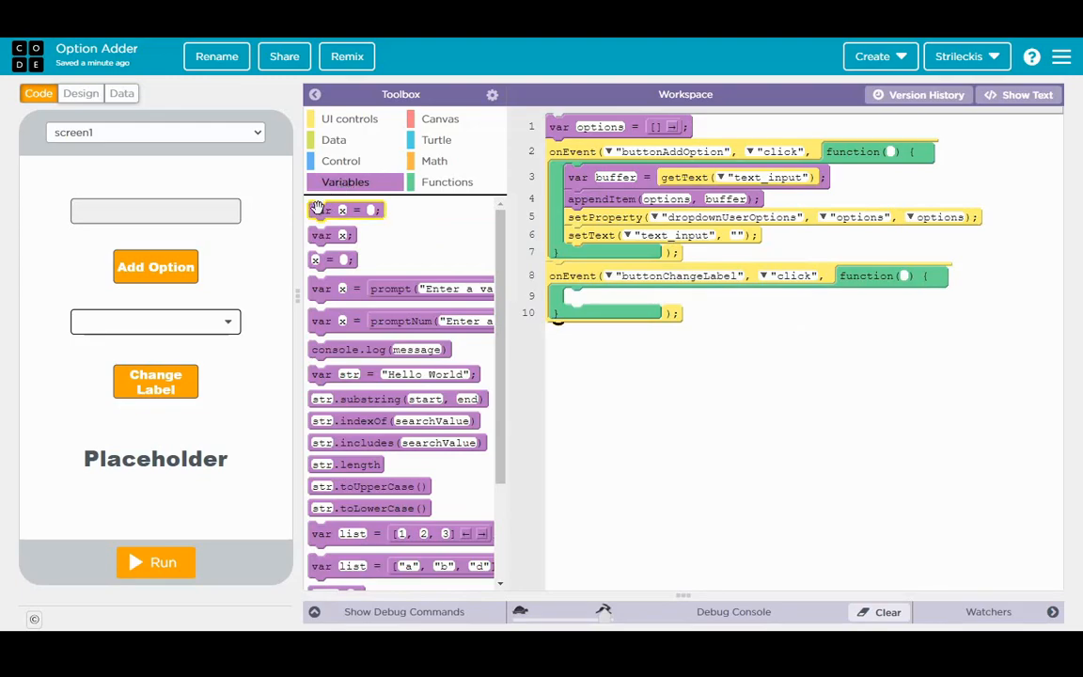
{"action": "mouse_move", "coordinate": [342, 211]}
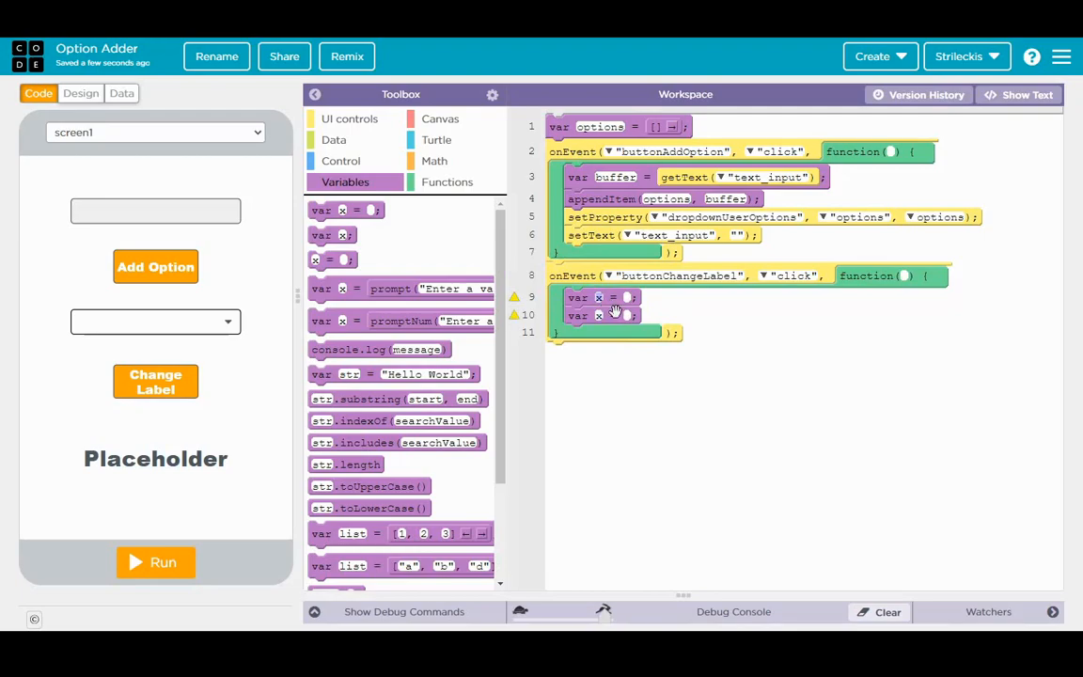
{"action": "type", "text": "inde"}
{"action": "left_click", "coordinate": [600, 316]}
{"action": "type", "text": "list"}
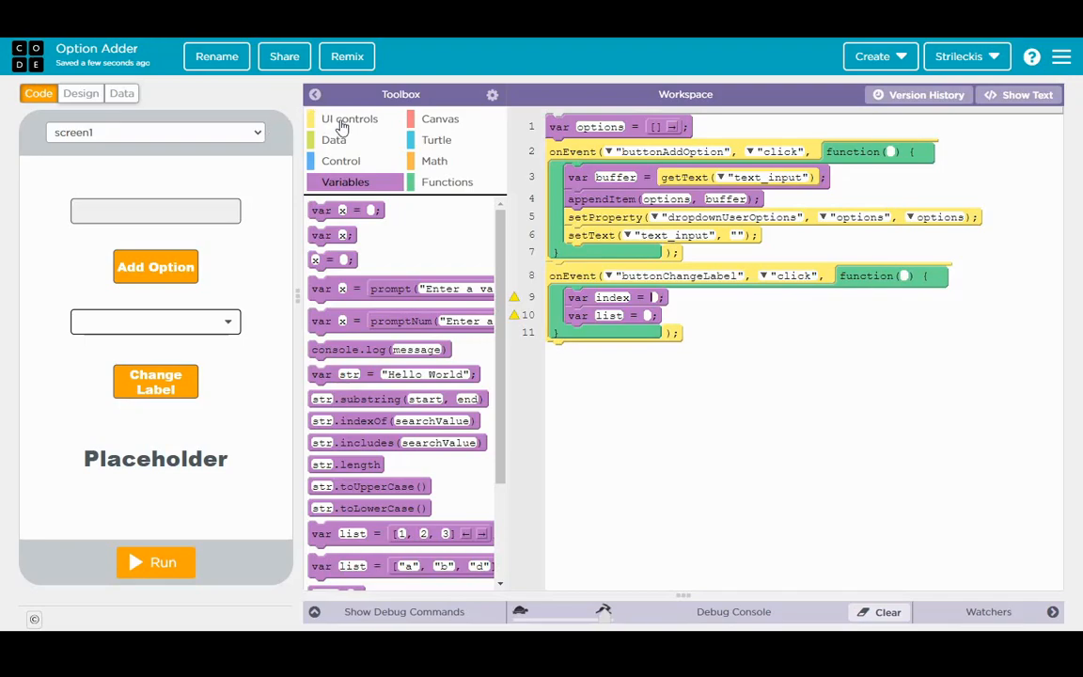
{"action": "left_click", "coordinate": [350, 118]}
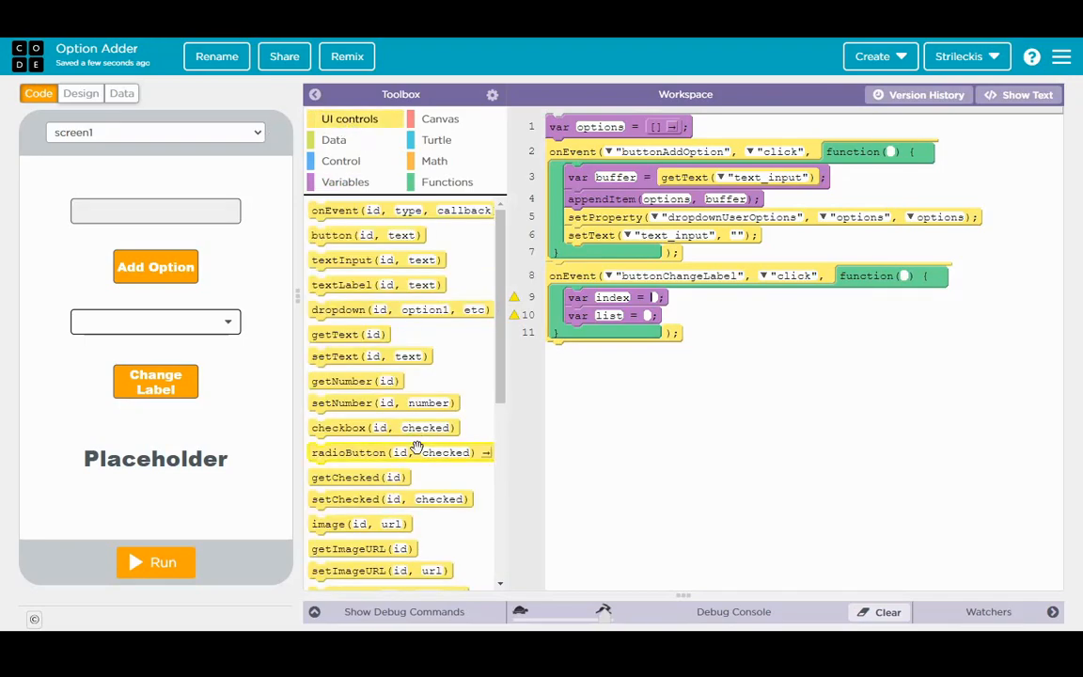
Step: Set index to getProperty of dropdownUserOptions' index
{"action": "scroll", "scroll_direction": "down", "scroll_amount": 3}
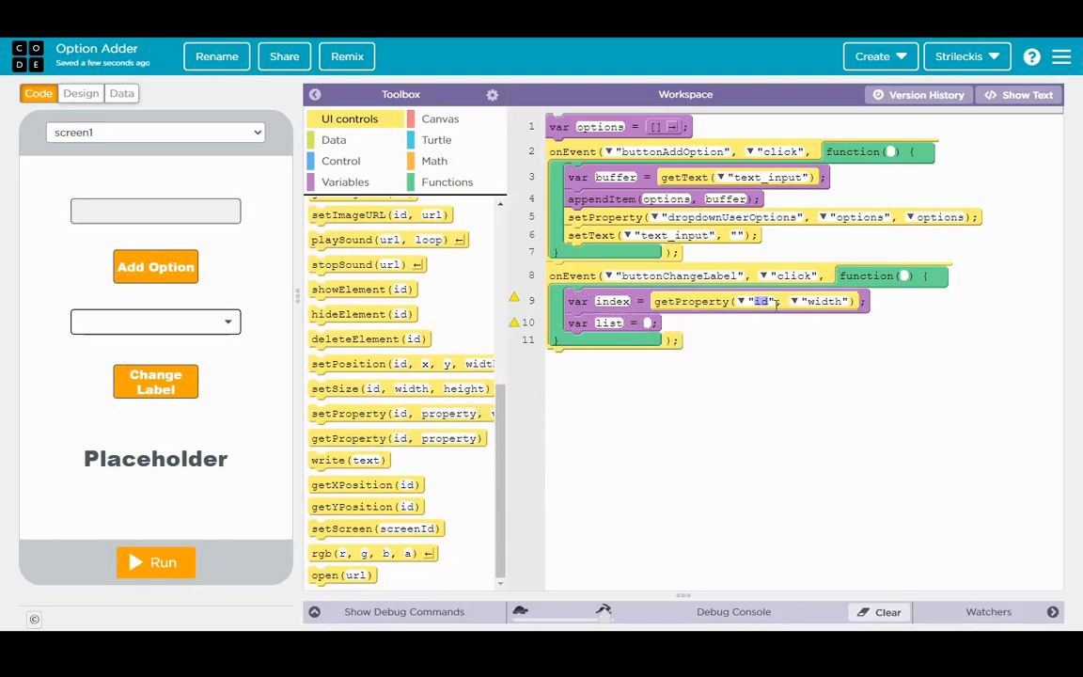
{"action": "left_click", "coordinate": [762, 301]}
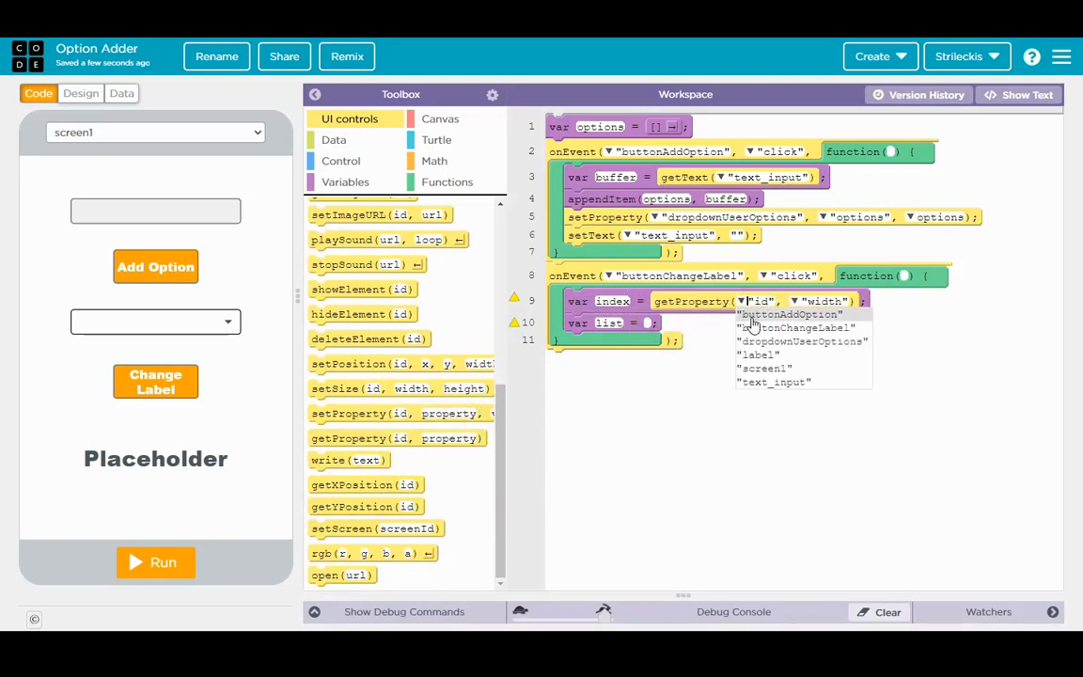
{"action": "left_click", "coordinate": [802, 343]}
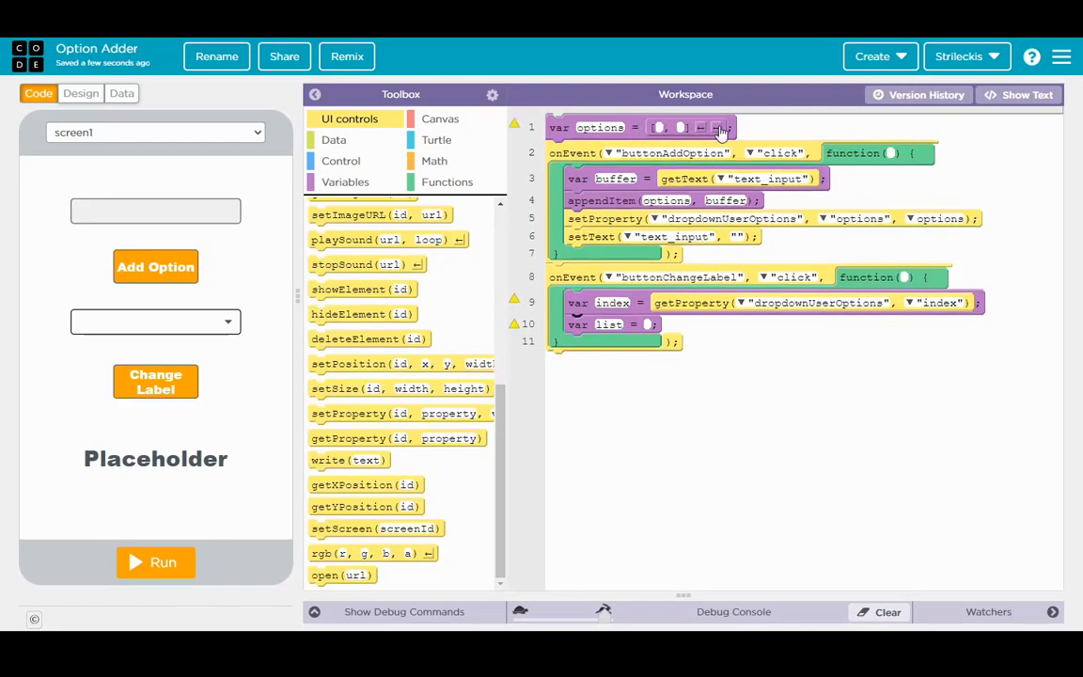
{"action": "left_click", "coordinate": [718, 128]}
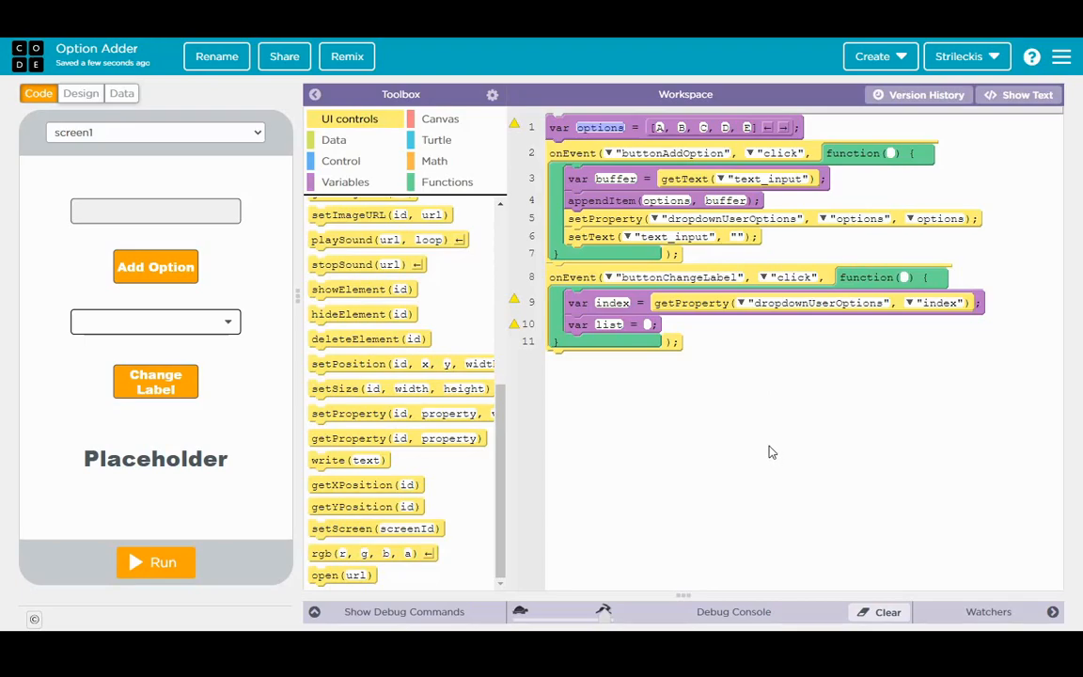
{"action": "mouse_move", "coordinate": [741, 297]}
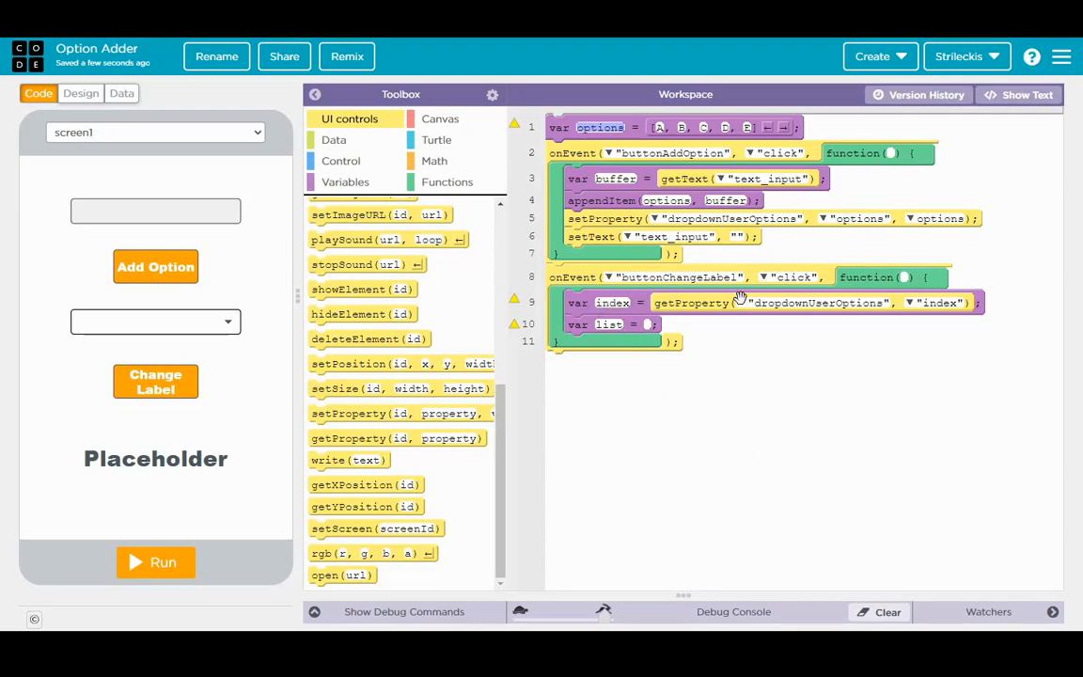
{"action": "mouse_move", "coordinate": [760, 334]}
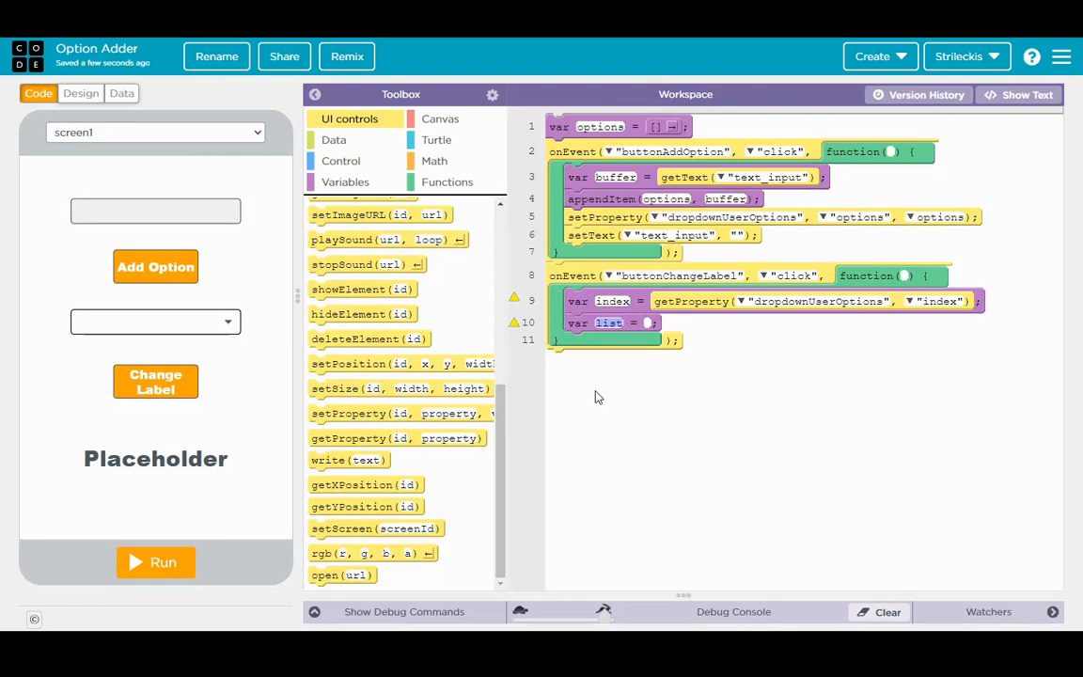
{"action": "mouse_move", "coordinate": [395, 438]}
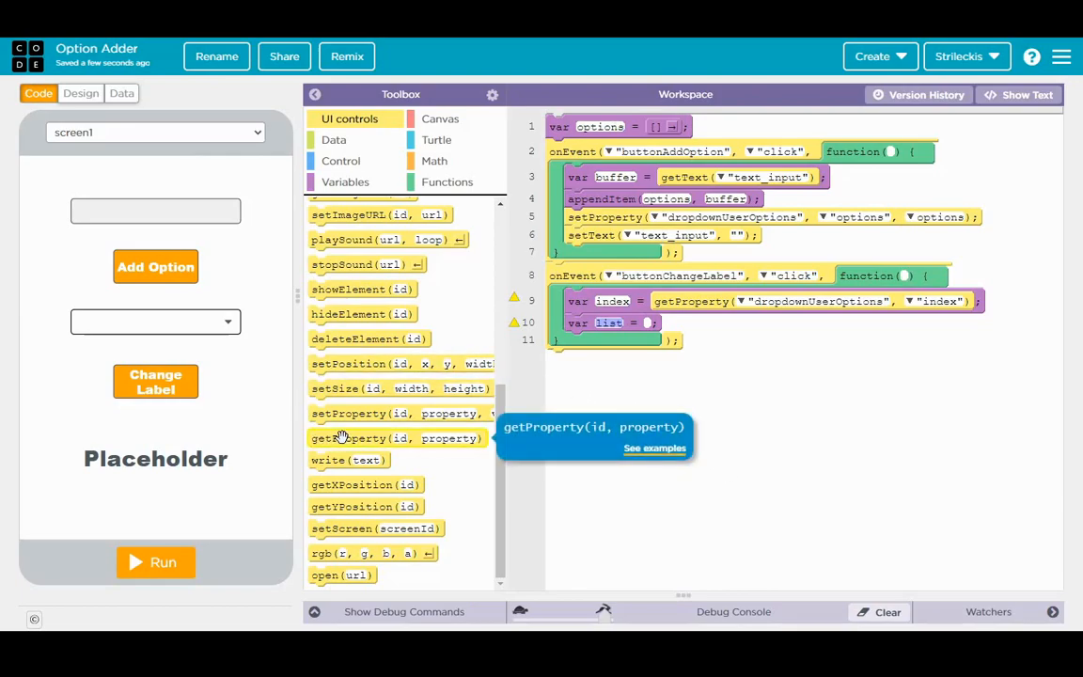
Step: Set list to getProperty of dropdownUserOptions' options
{"action": "left_click_drag", "start_coordinate": [395, 439], "coordinate": [743, 324]}
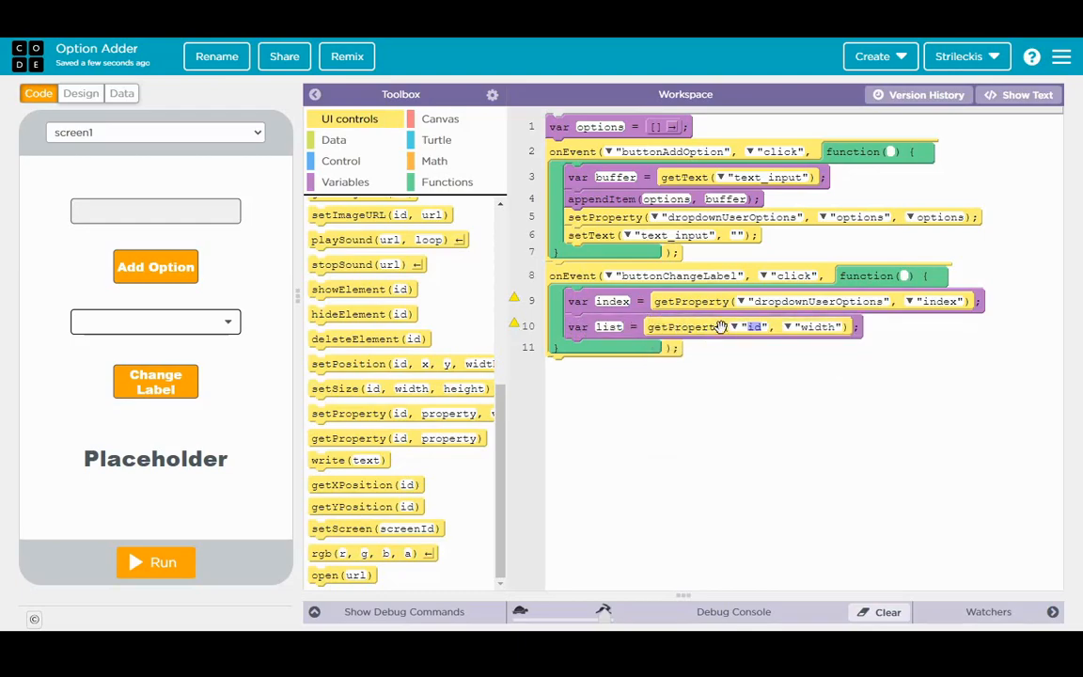
{"action": "left_click", "coordinate": [738, 327]}
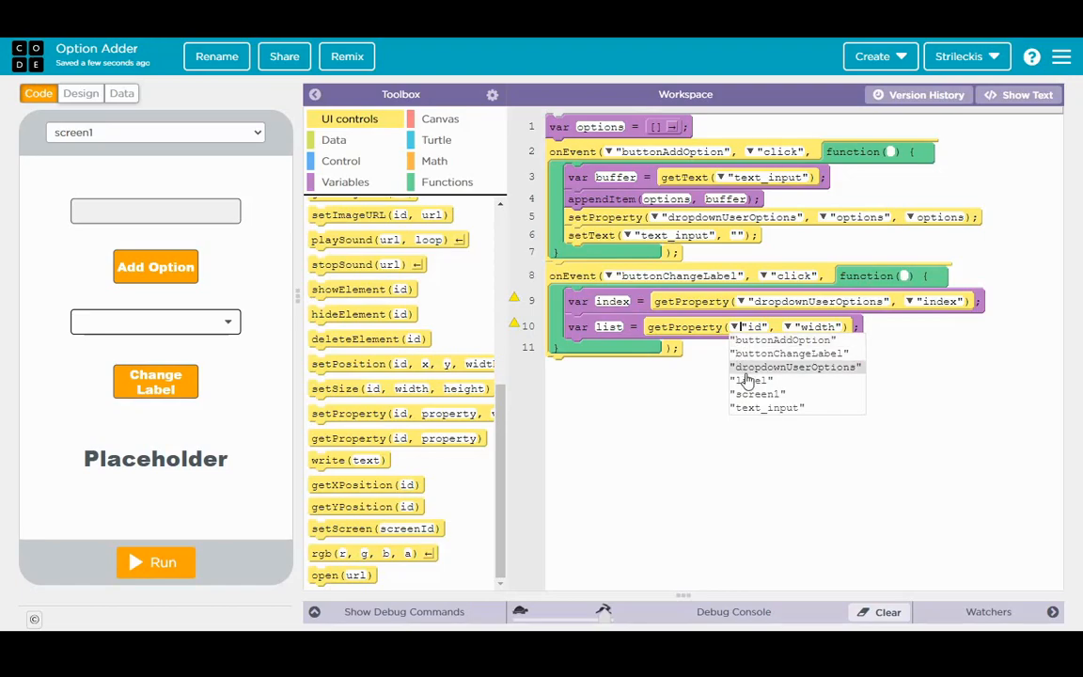
{"action": "left_click", "coordinate": [794, 367]}
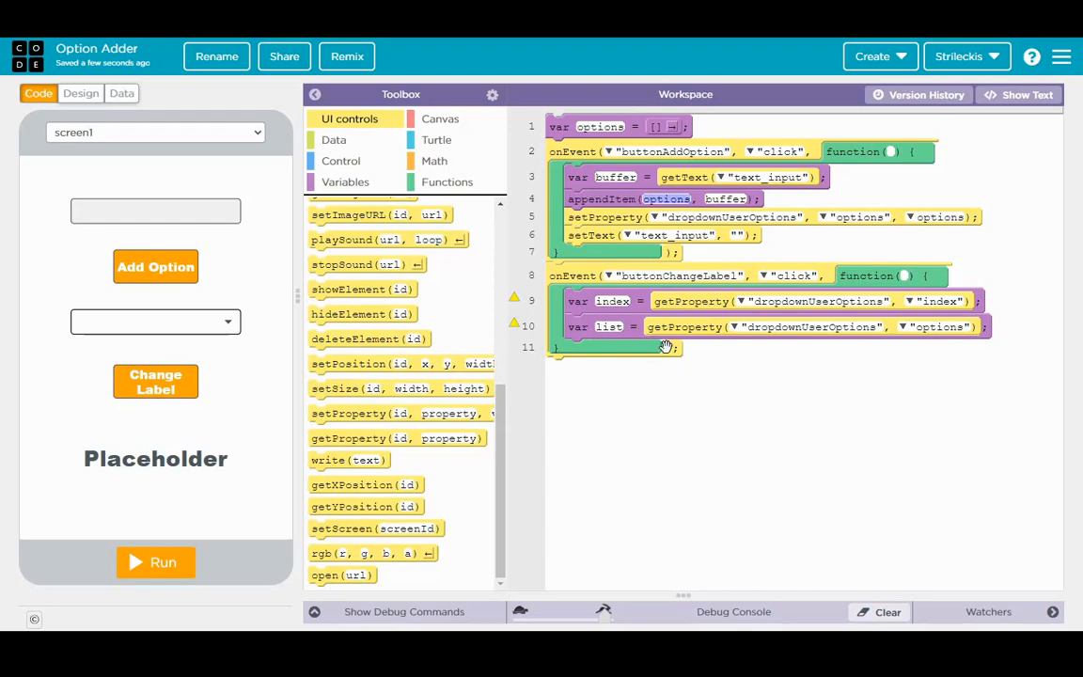
{"action": "mouse_move", "coordinate": [693, 327]}
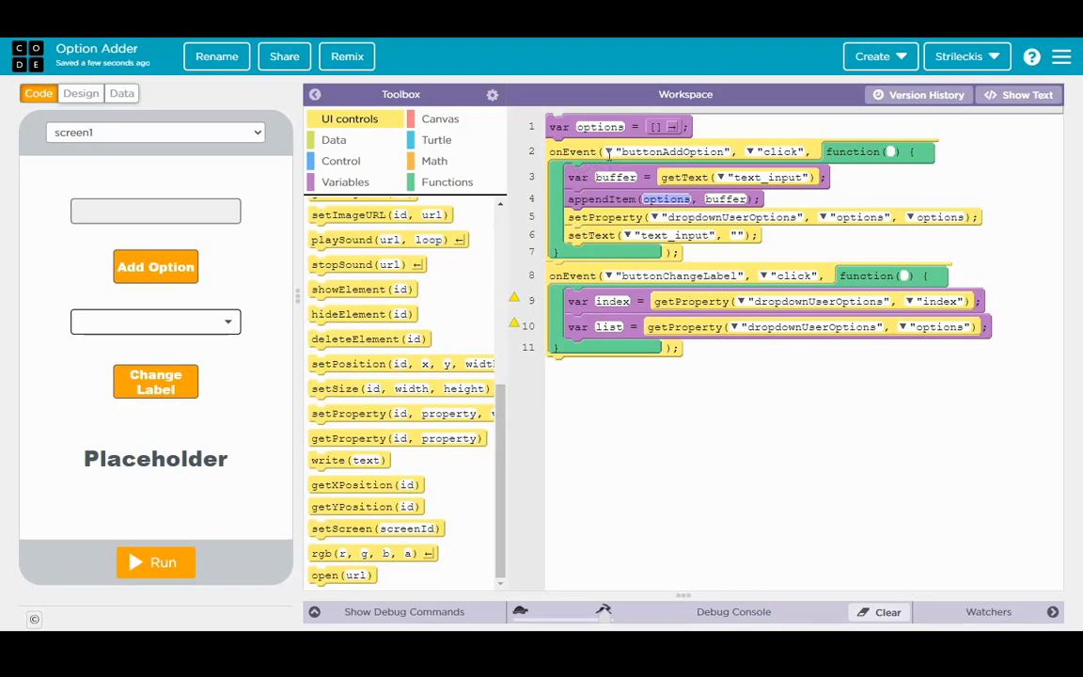
{"action": "mouse_move", "coordinate": [602, 153]}
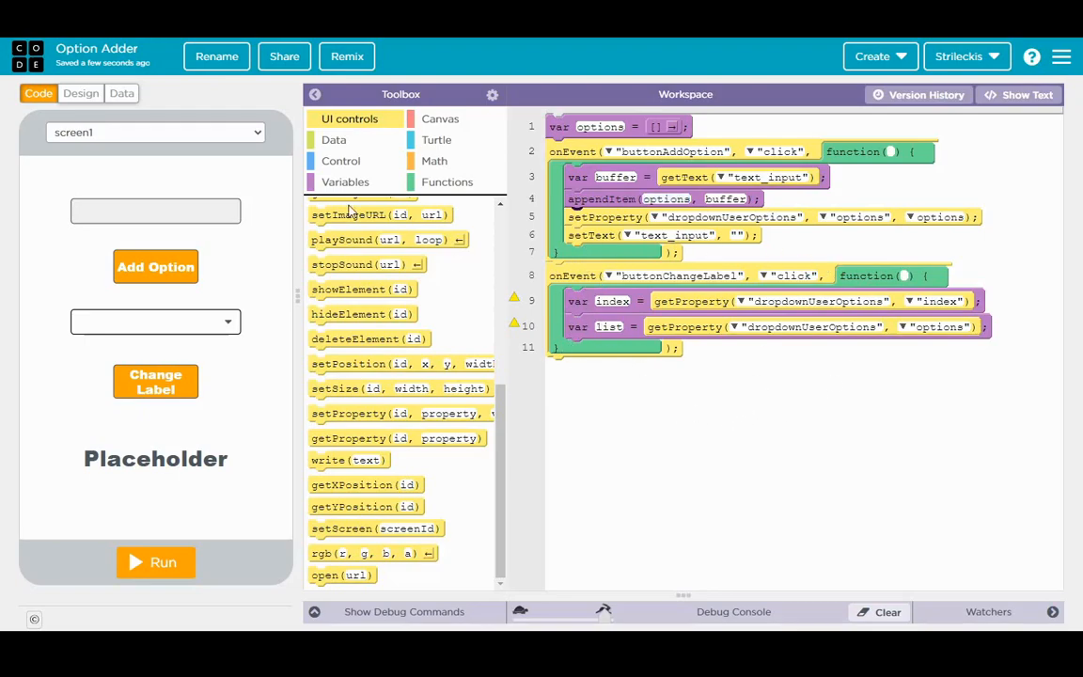
{"action": "left_click", "coordinate": [346, 181]}
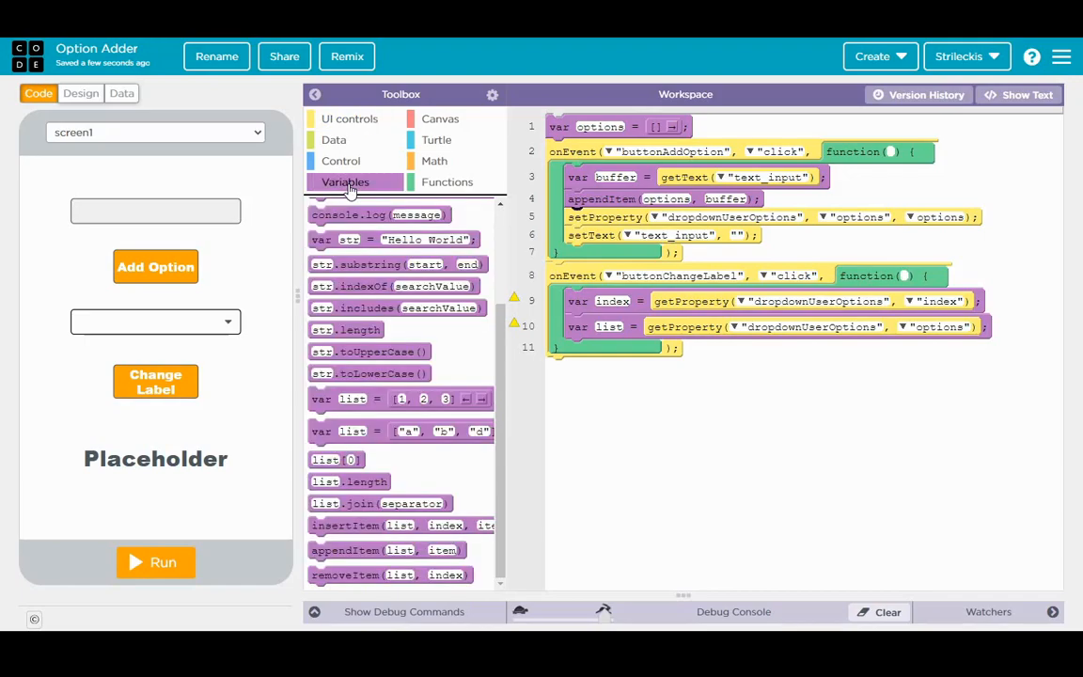
{"action": "left_click_drag", "start_coordinate": [335, 459], "coordinate": [602, 380]}
{"action": "type", "text": "index"}
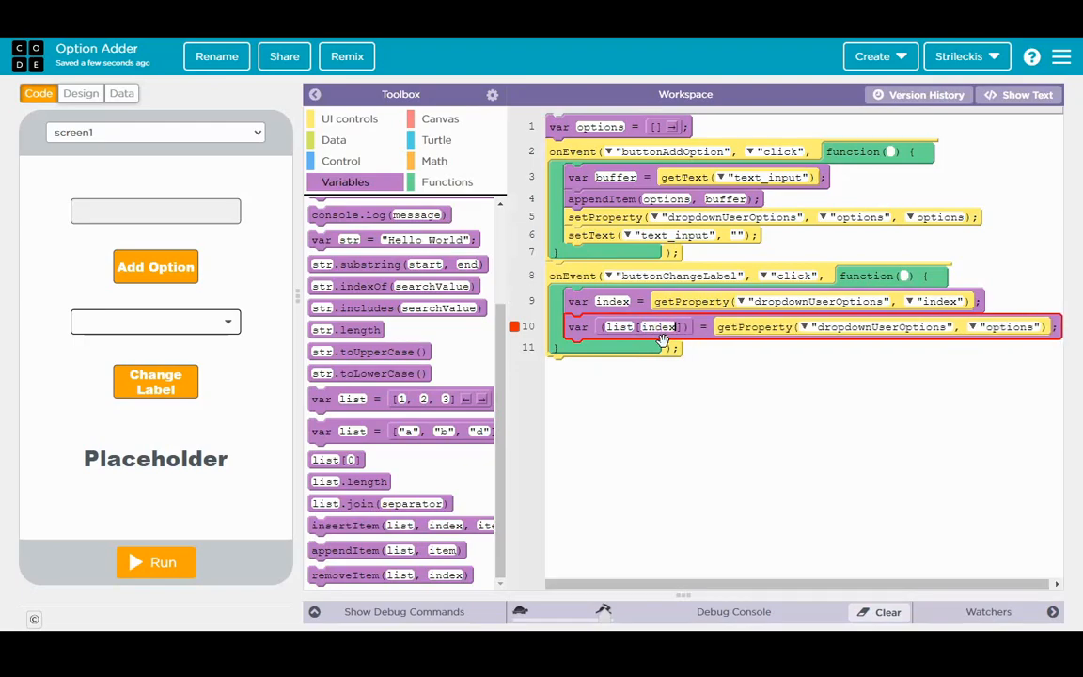
{"action": "type", "text": "0"}
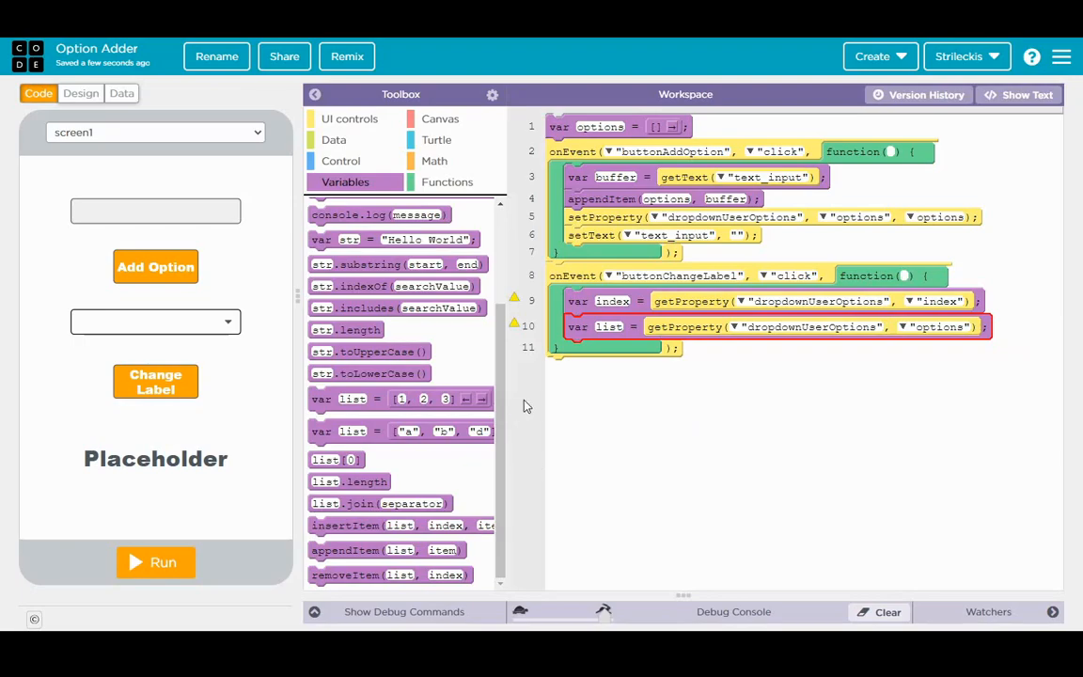
{"action": "mouse_move", "coordinate": [376, 111]}
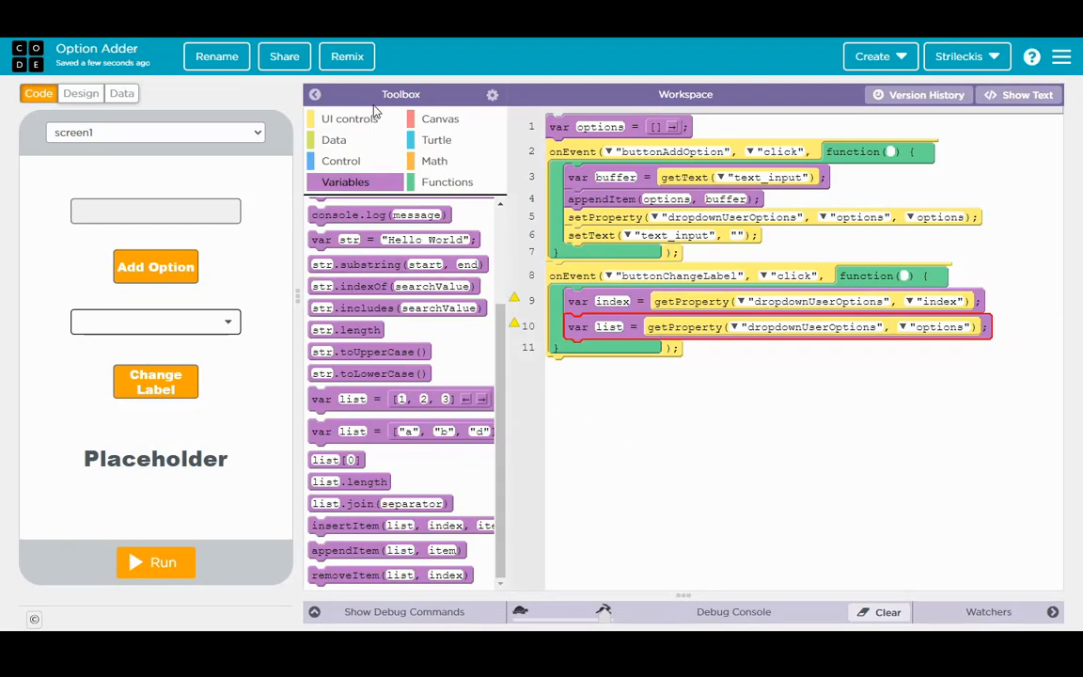
{"action": "left_click", "coordinate": [350, 119]}
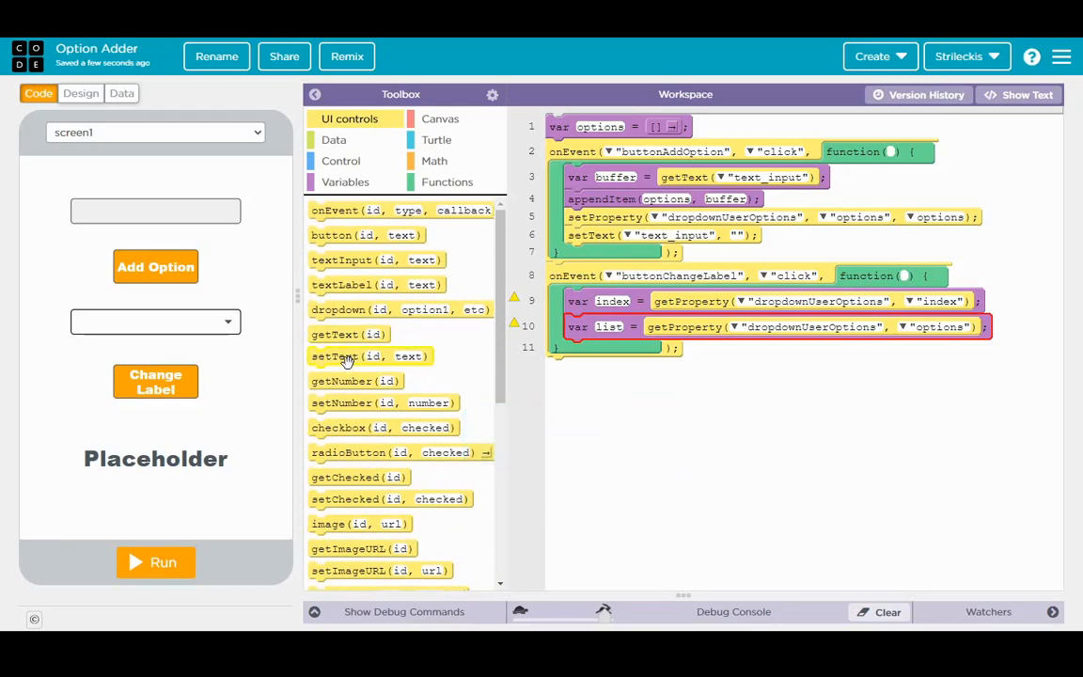
Step: Add setText on label with list[index] as its text
{"action": "left_click", "coordinate": [649, 348]}
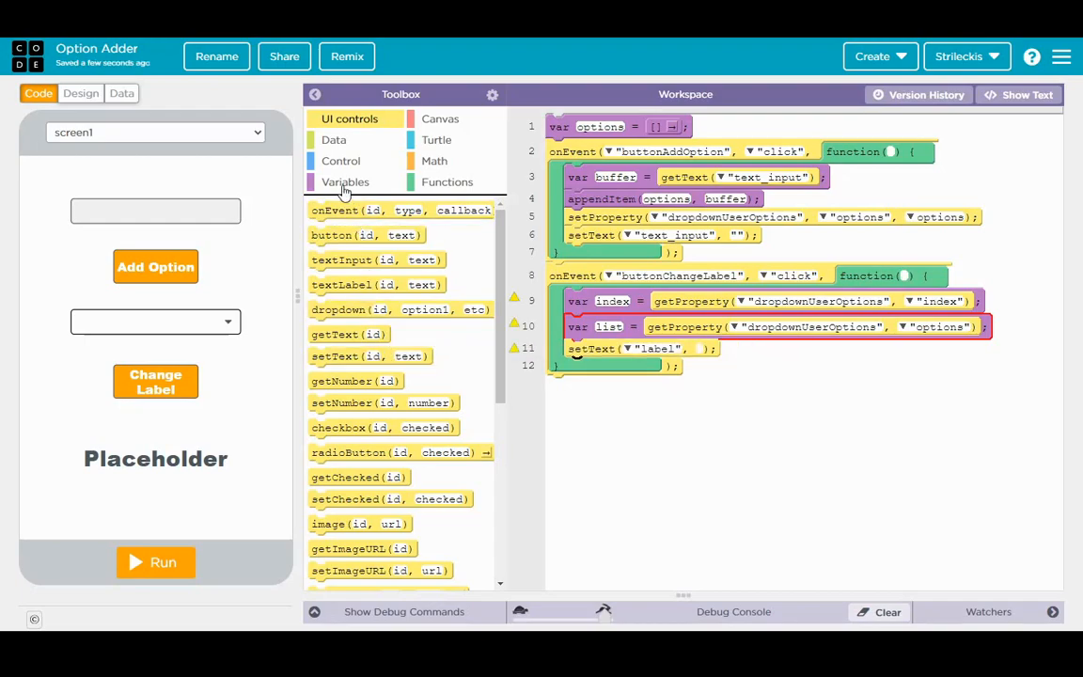
{"action": "left_click", "coordinate": [346, 181]}
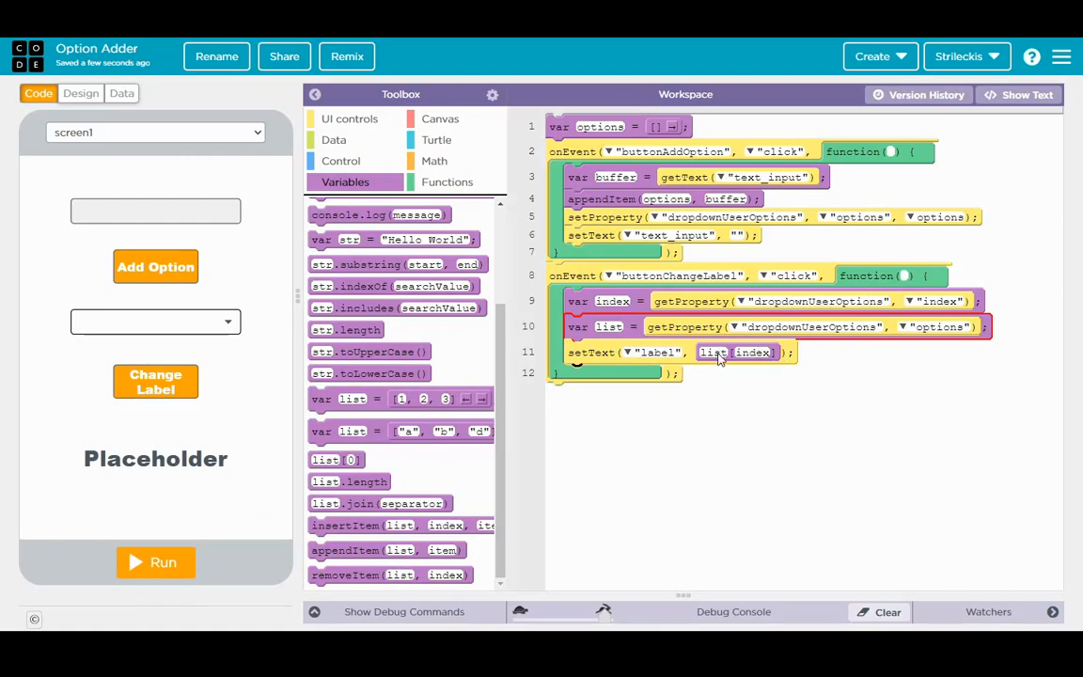
{"action": "mouse_move", "coordinate": [771, 361]}
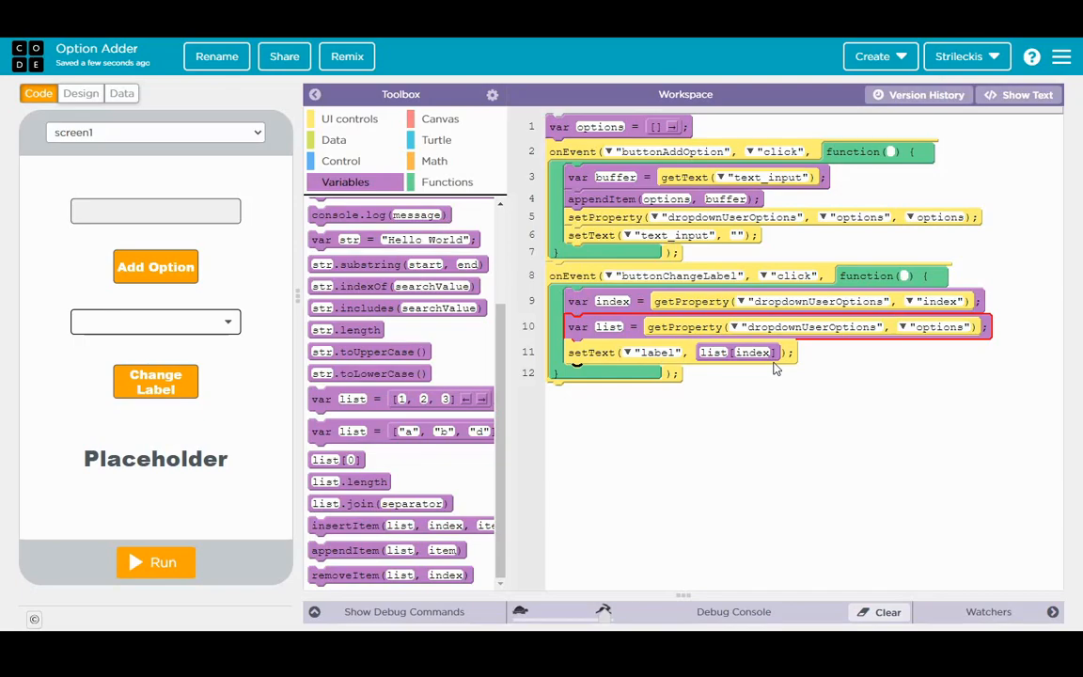
{"action": "mouse_move", "coordinate": [775, 368]}
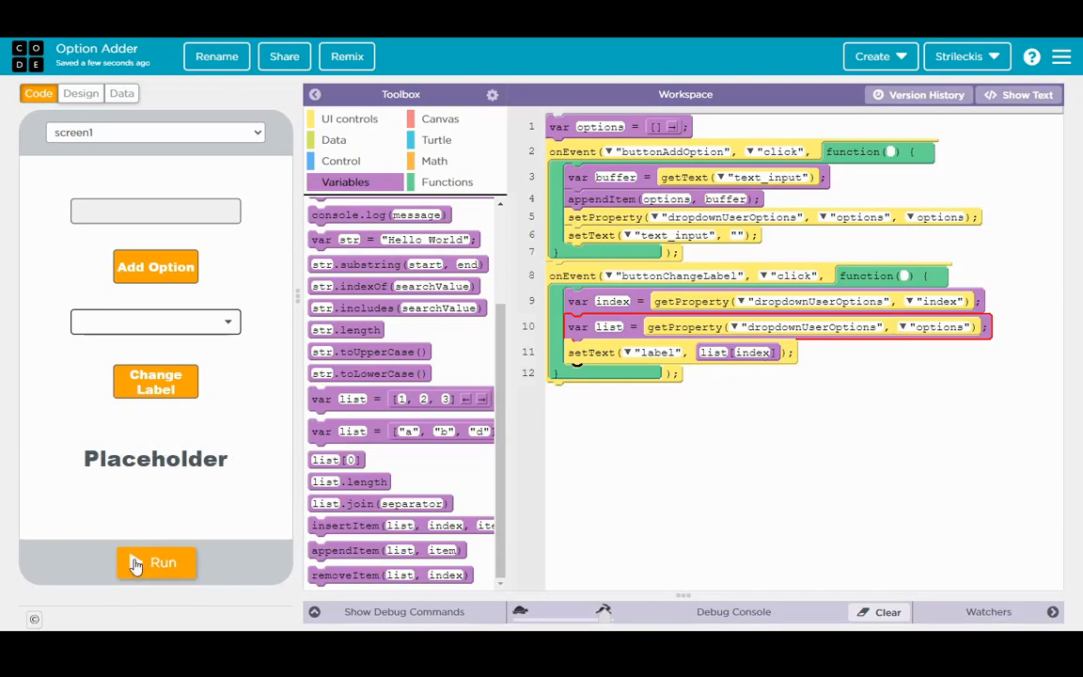
Step: Run the app and confirm Change Label sets the label to the selected option
{"action": "left_click", "coordinate": [154, 563]}
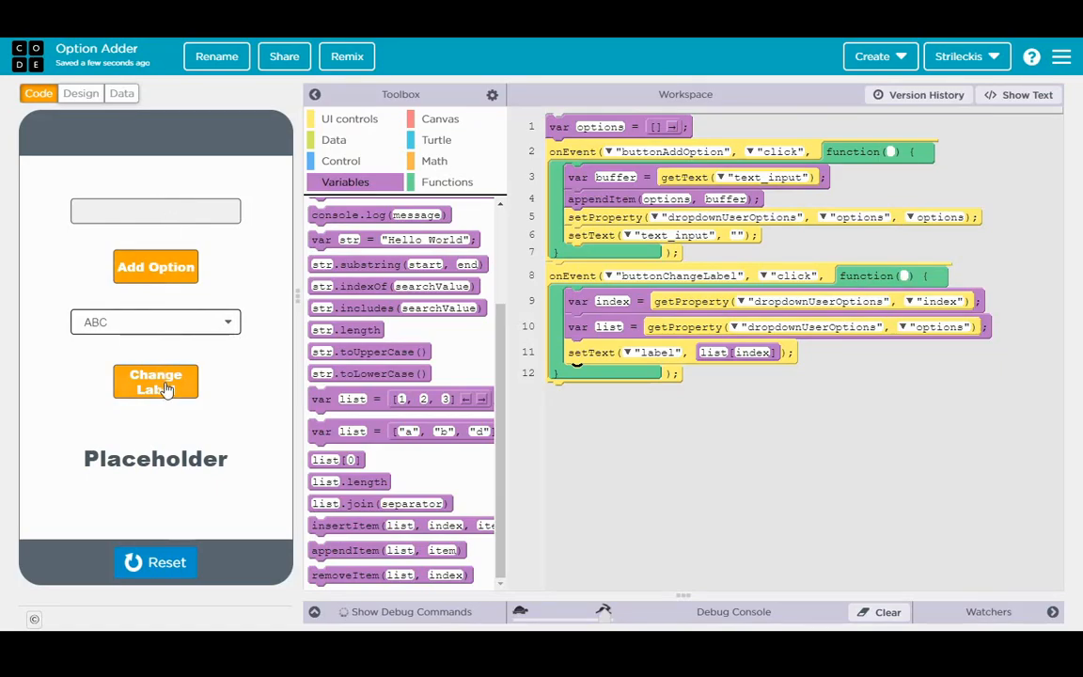
{"action": "left_click", "coordinate": [154, 381]}
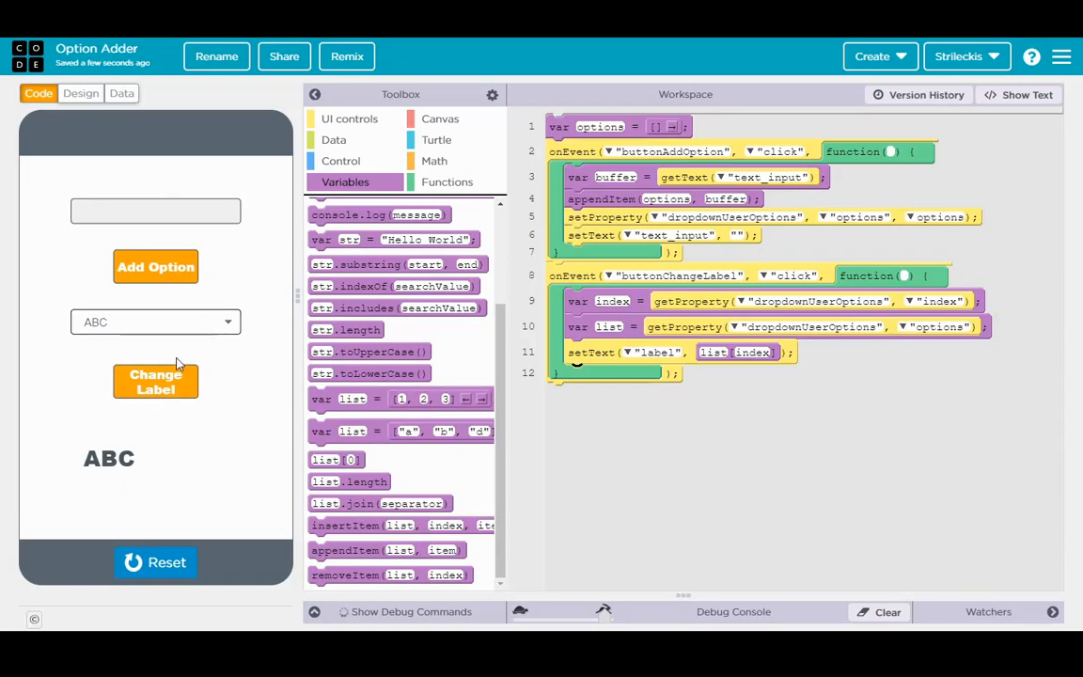
Step: Add 'gdfszdgzbfdfsghdfz' as a new dropdown option and set the label to it
{"action": "left_click", "coordinate": [155, 380]}
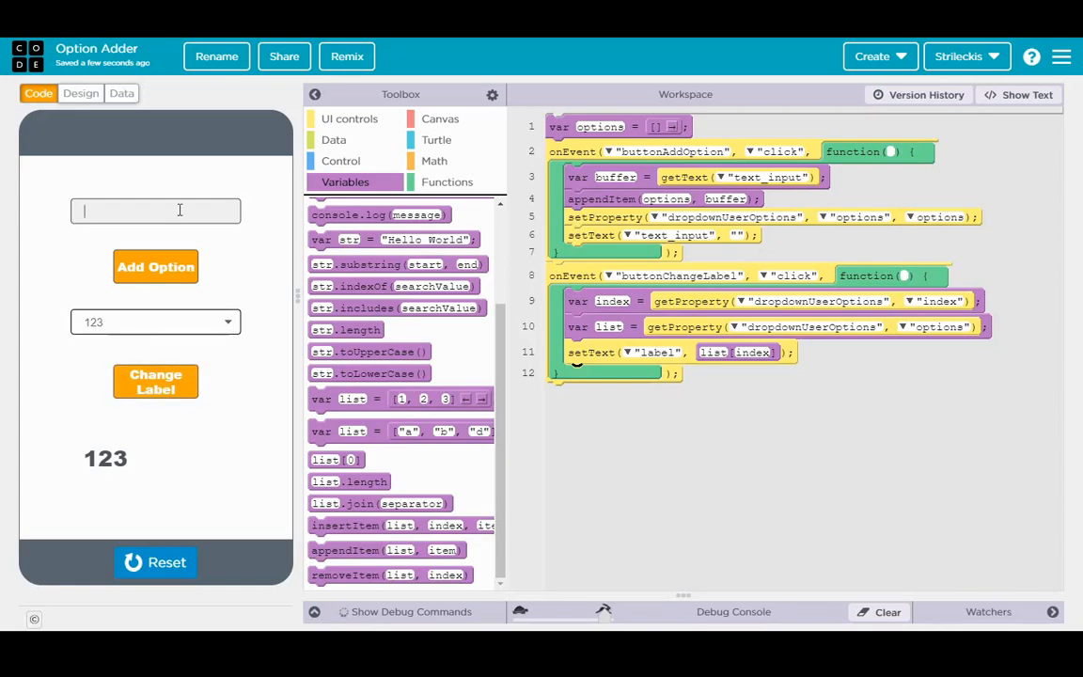
{"action": "type", "text": "gdfszdgzbfdfsghdfz"}
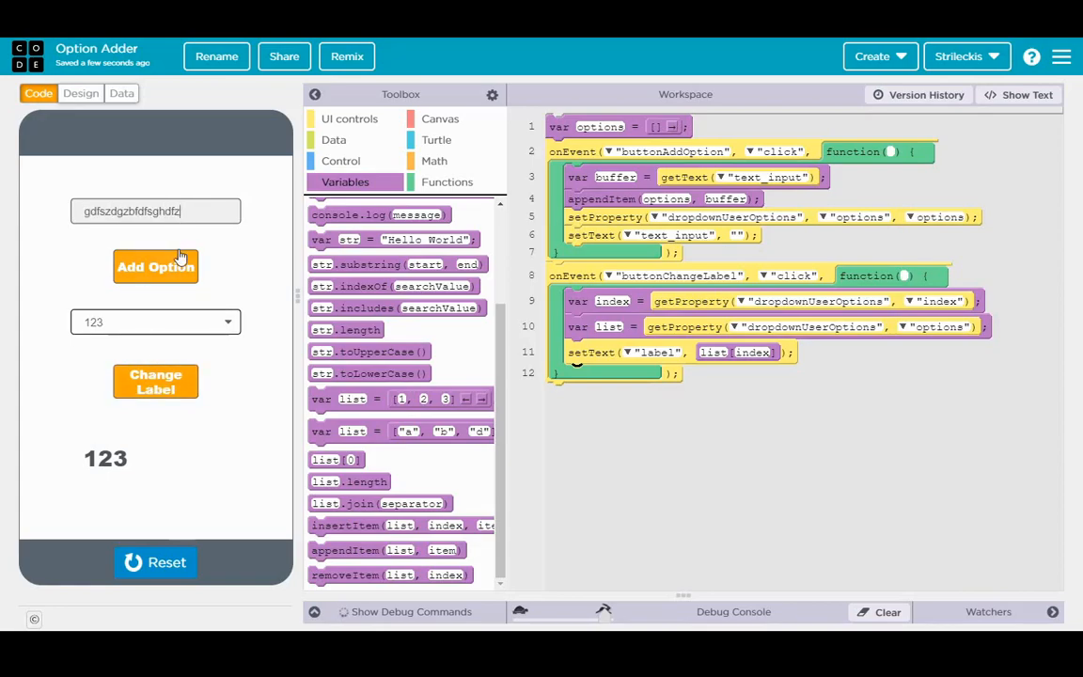
{"action": "left_click", "coordinate": [154, 267]}
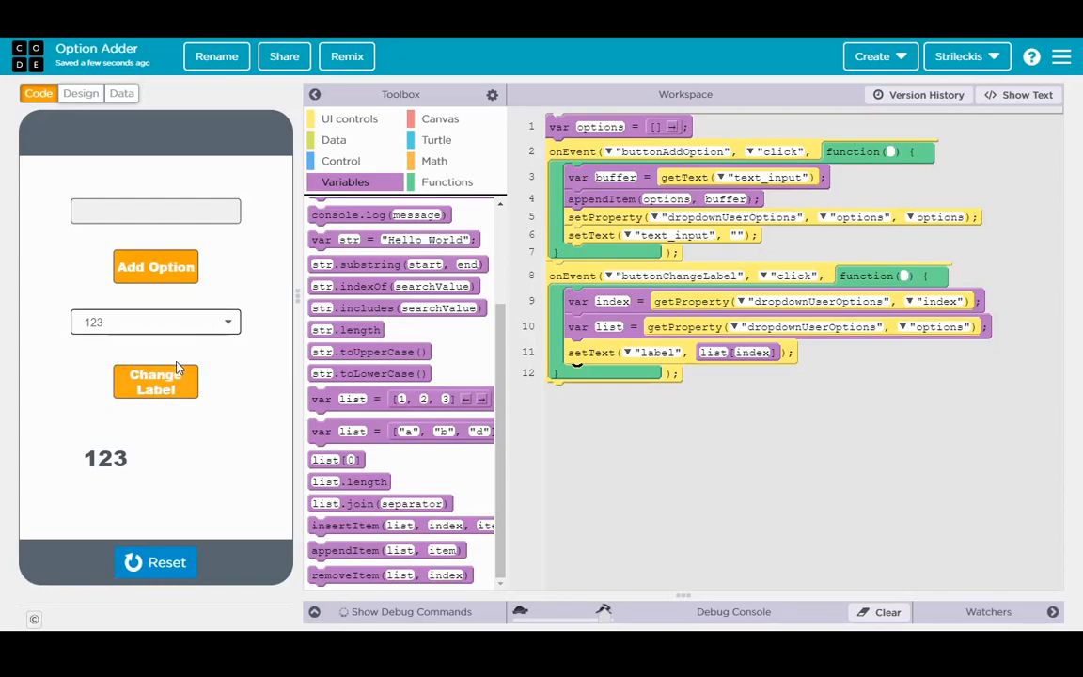
{"action": "mouse_move", "coordinate": [154, 380]}
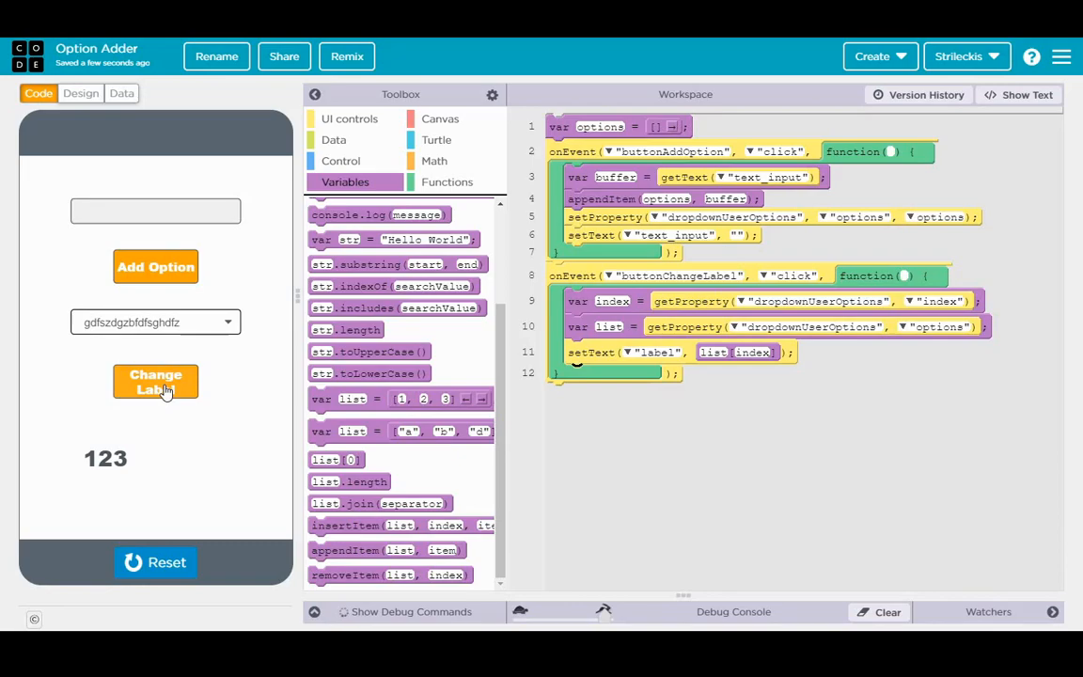
{"action": "left_click", "coordinate": [154, 381]}
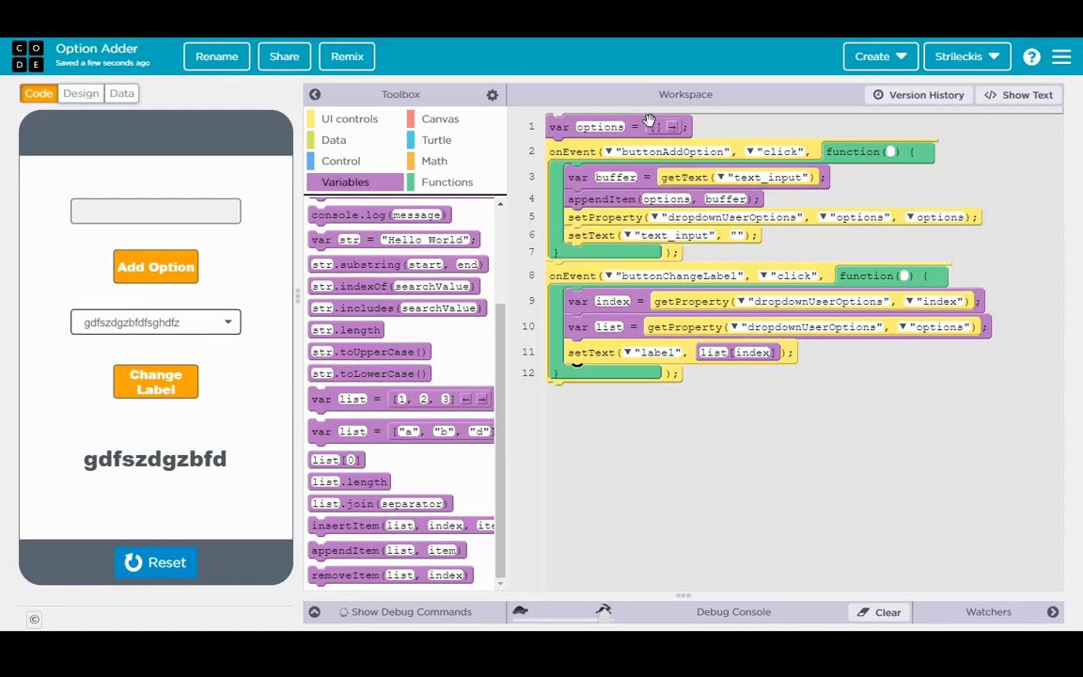
{"action": "mouse_move", "coordinate": [647, 122]}
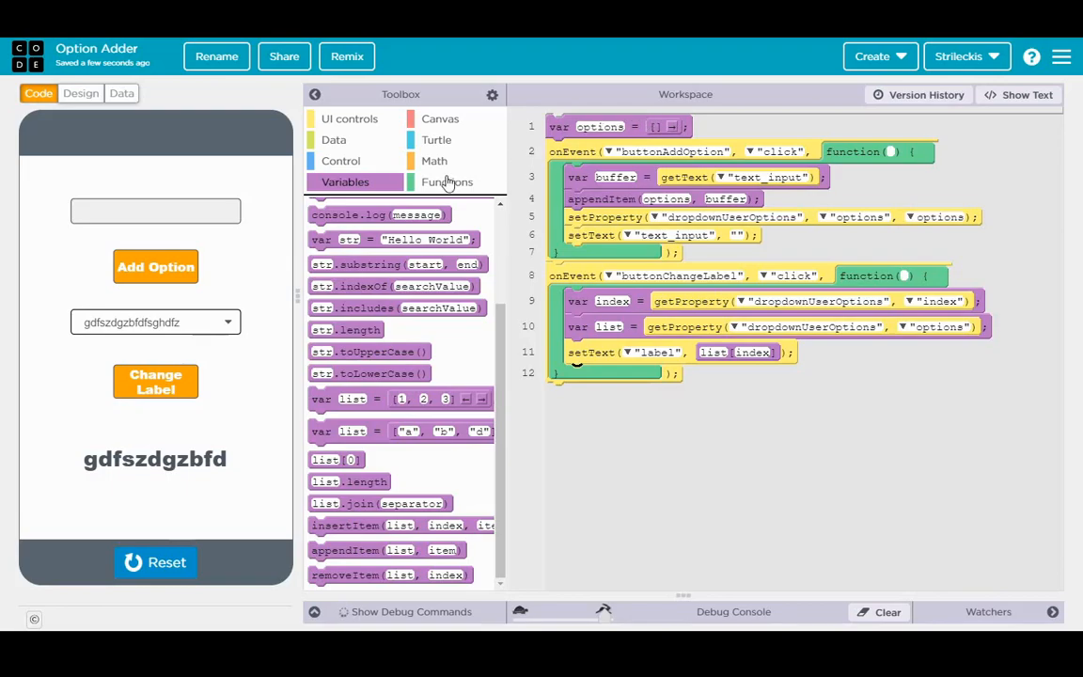
{"action": "mouse_move", "coordinate": [216, 361]}
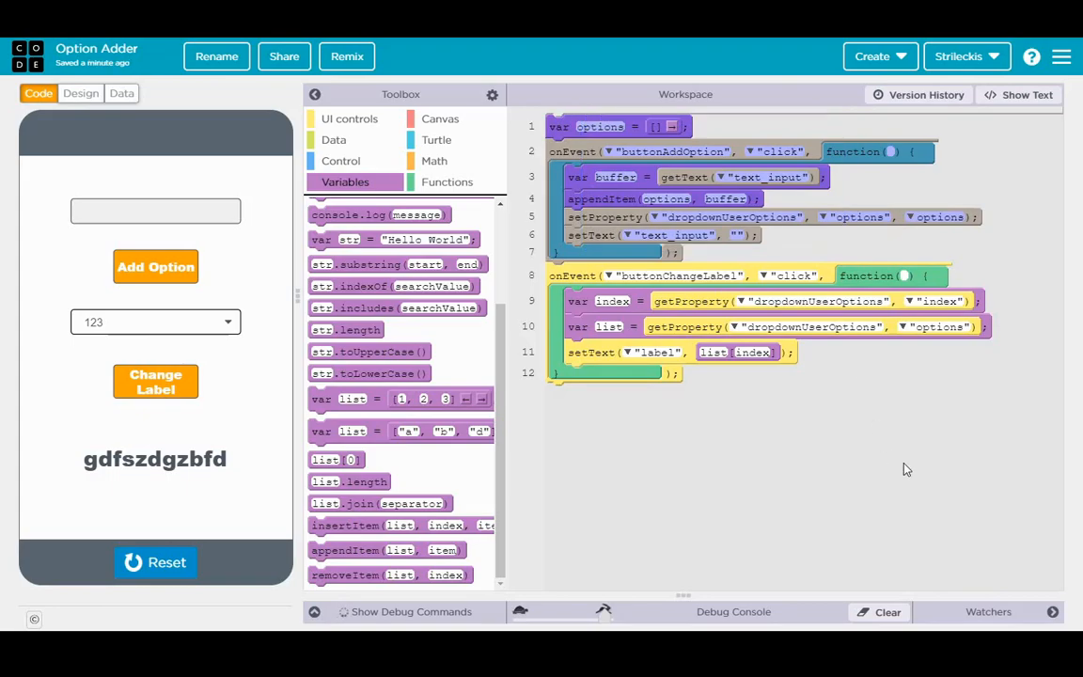
Step: Browse the Variables toolbox, then Reset the app back to the Placeholder label
{"action": "left_click", "coordinate": [571, 274]}
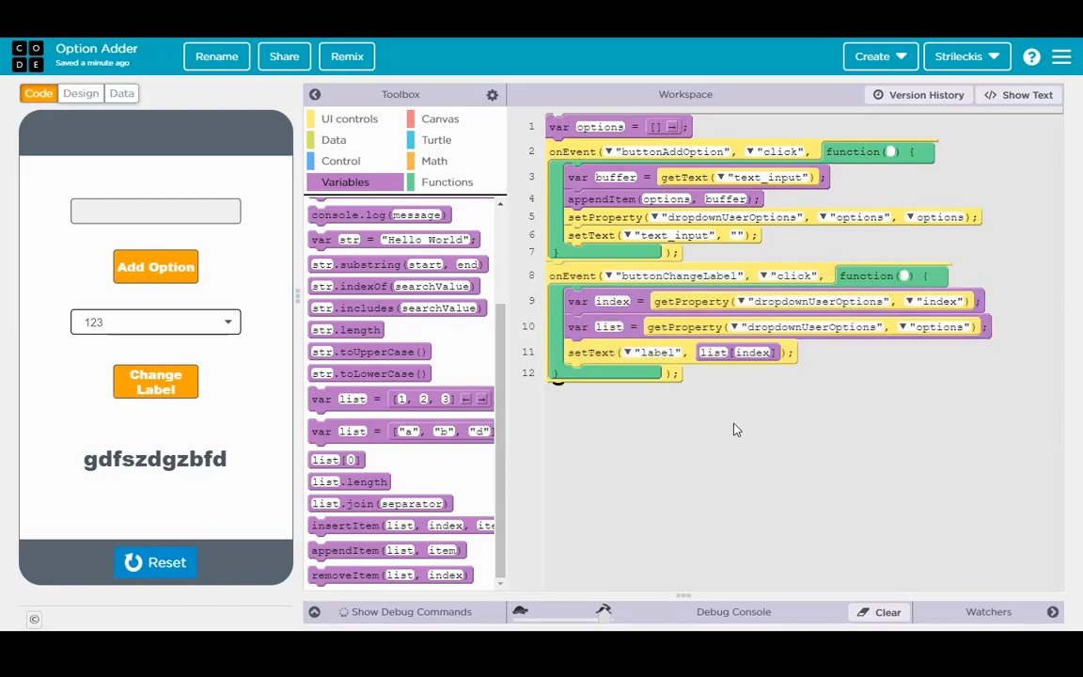
{"action": "mouse_move", "coordinate": [373, 430]}
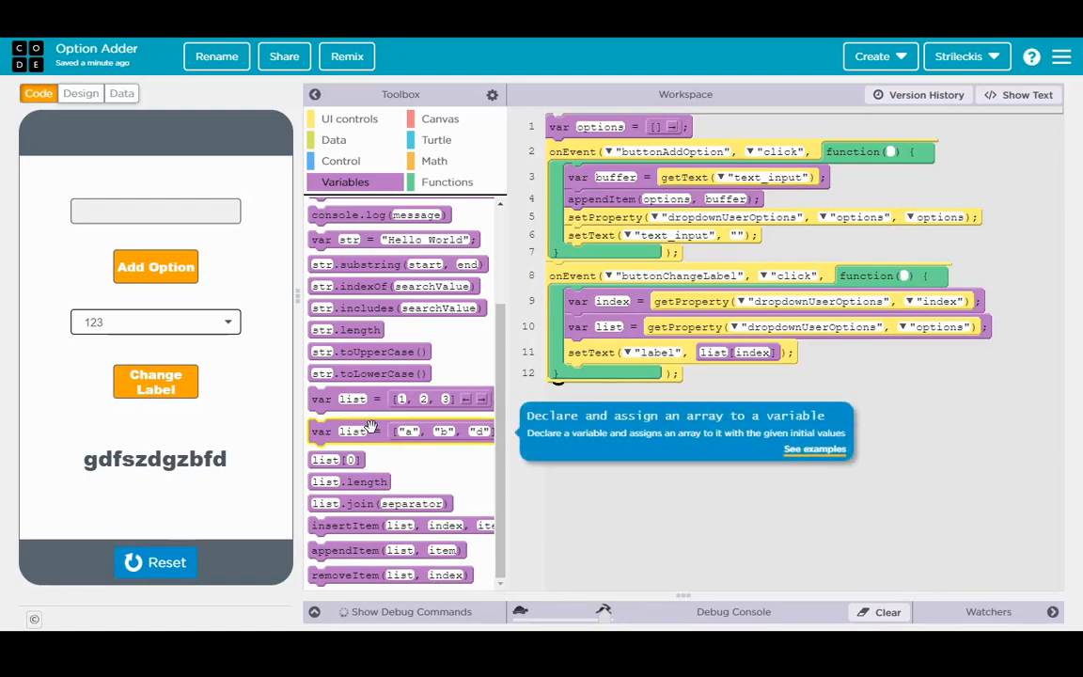
{"action": "mouse_move", "coordinate": [536, 474]}
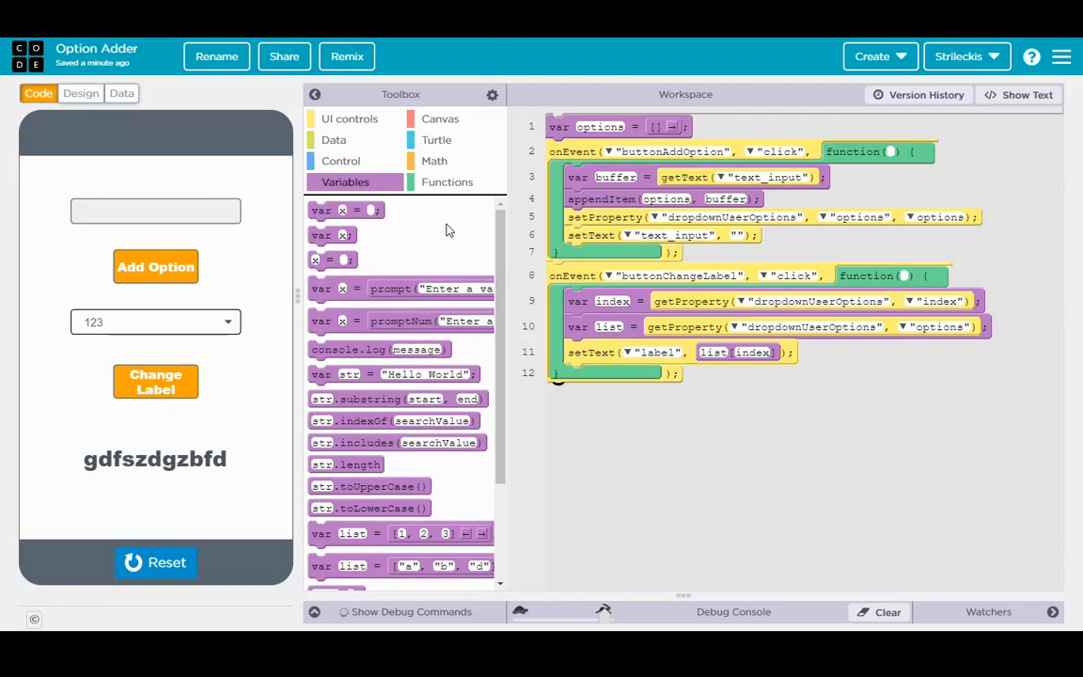
{"action": "left_click", "coordinate": [156, 563]}
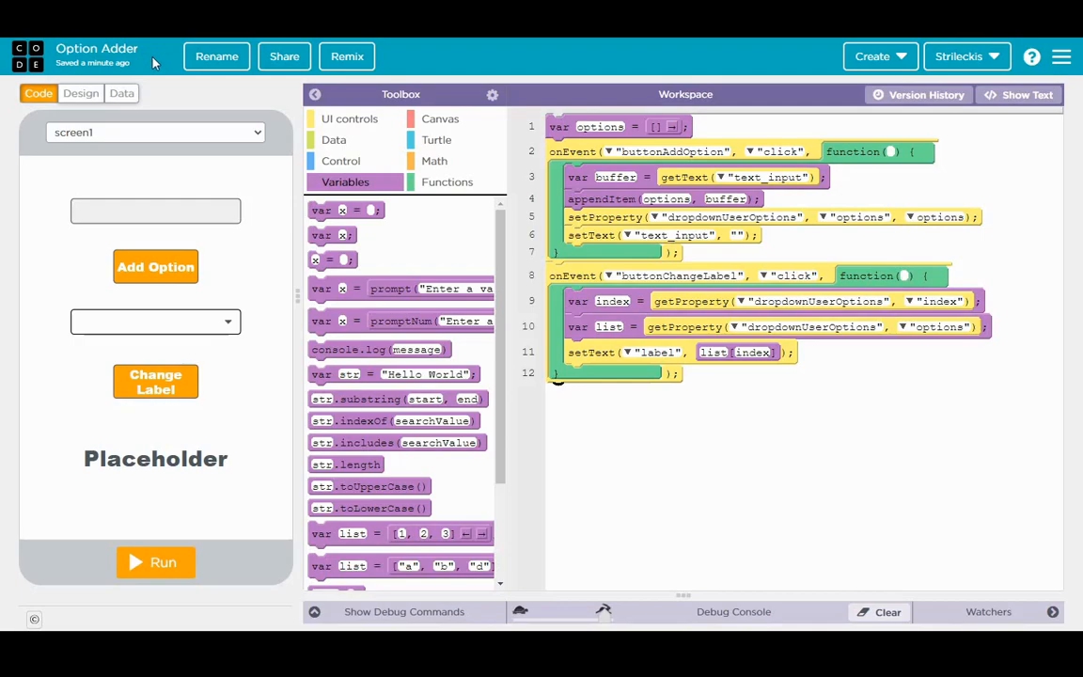
{"action": "mouse_move", "coordinate": [170, 64]}
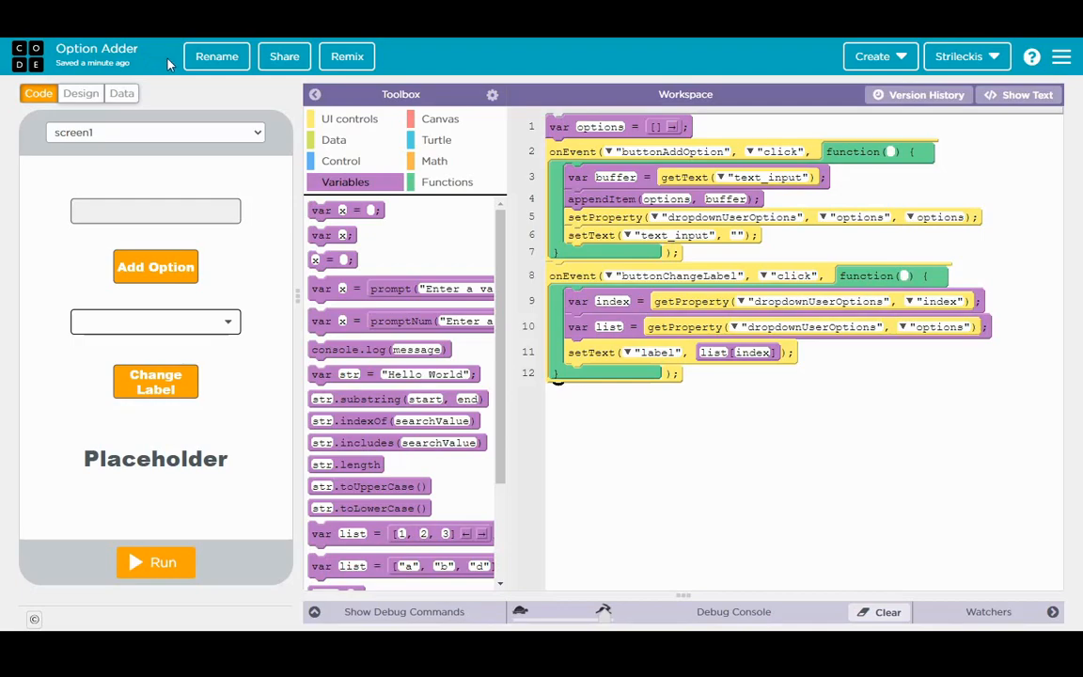